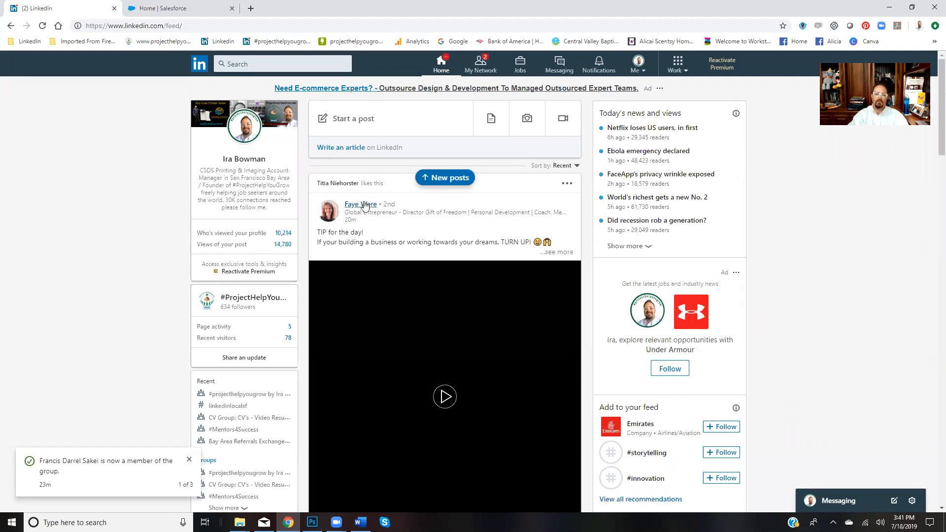
# Step: Start a LinkedIn search from the home feed and choose People
pyautogui.click(282, 64)
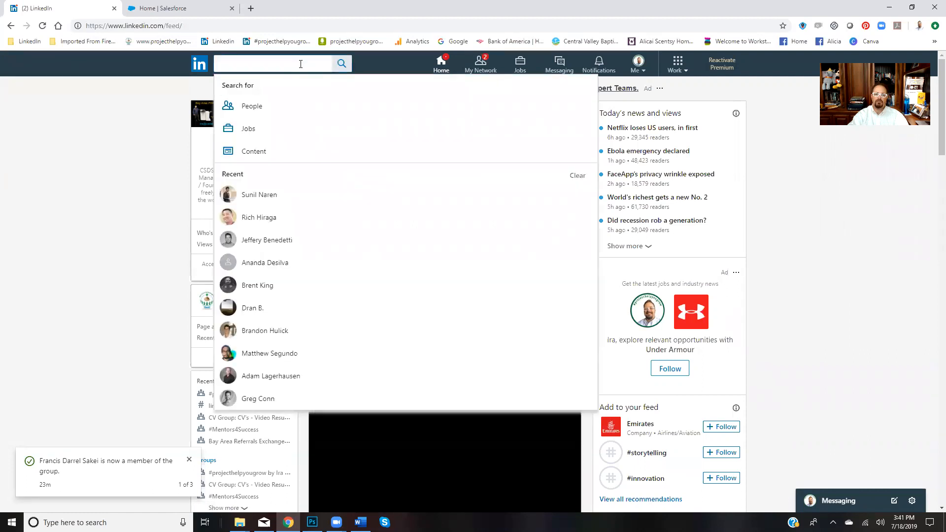
pyautogui.click(250, 106)
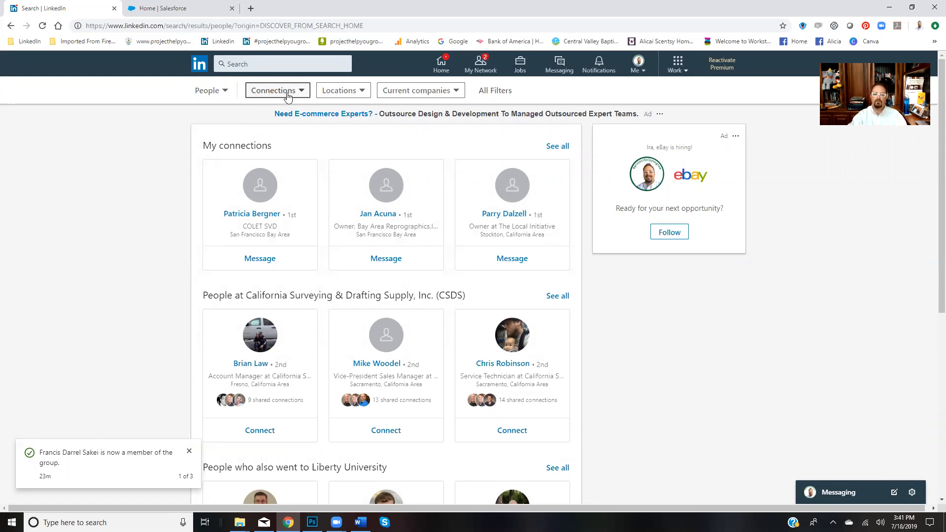
# Step: Open the Connections filter and tick the 2nd-degree checkbox
pyautogui.click(277, 90)
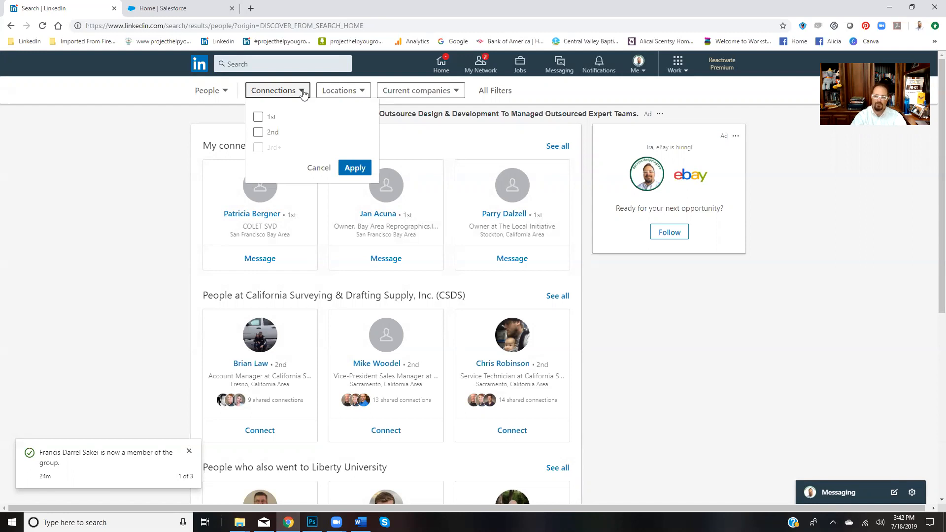
pyautogui.moveTo(260, 151)
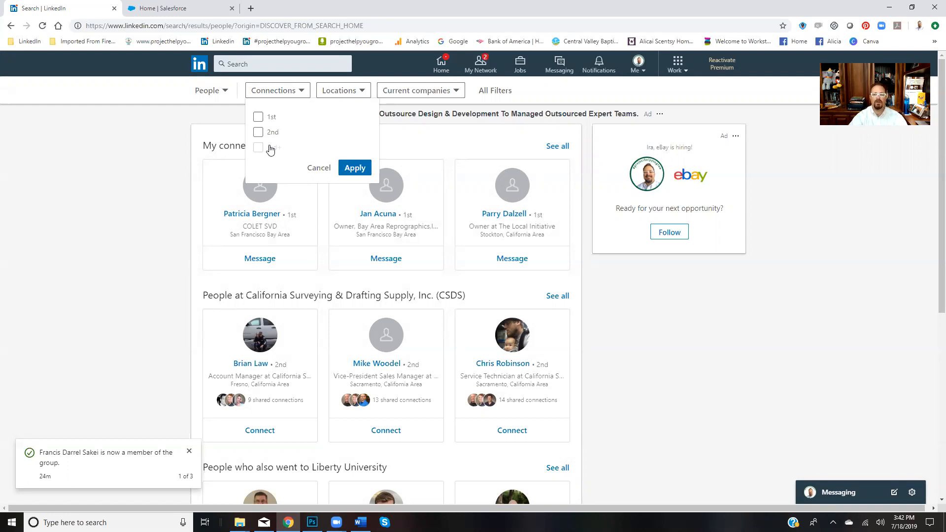
pyautogui.click(258, 132)
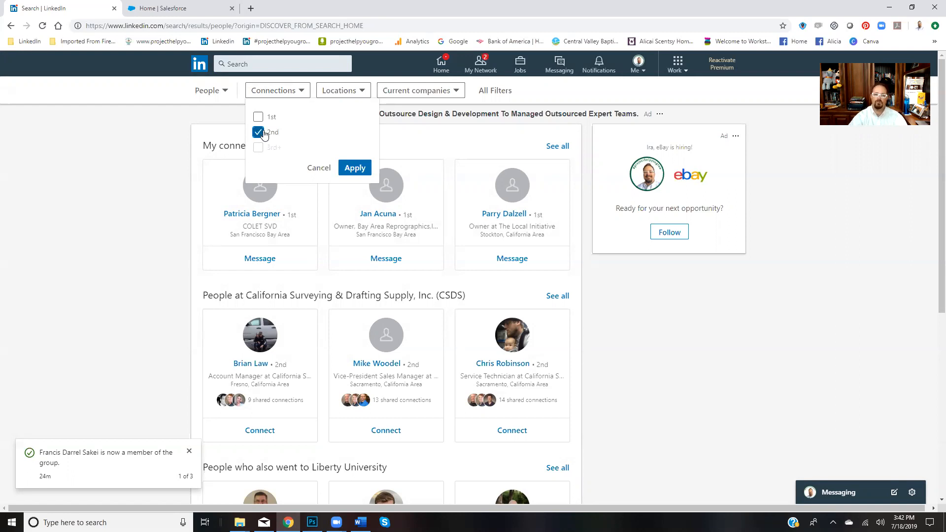
pyautogui.click(258, 132)
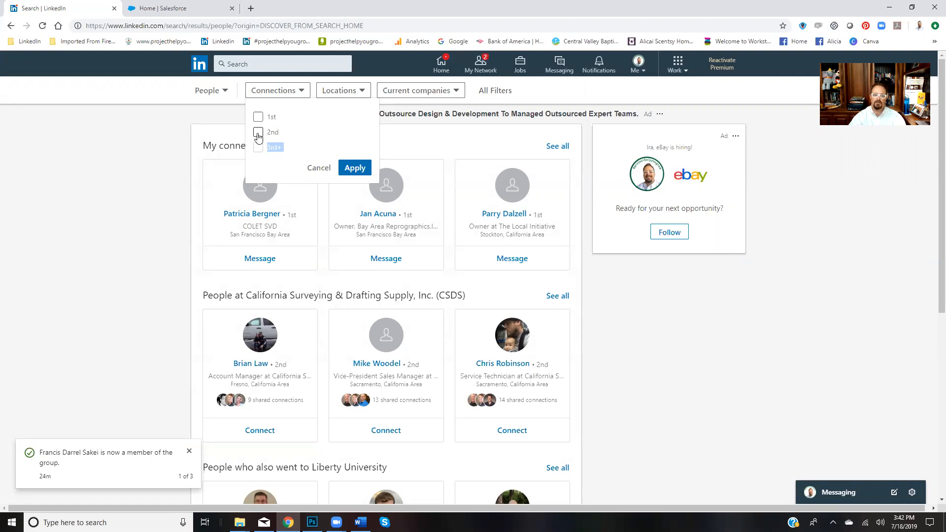
pyautogui.click(258, 132)
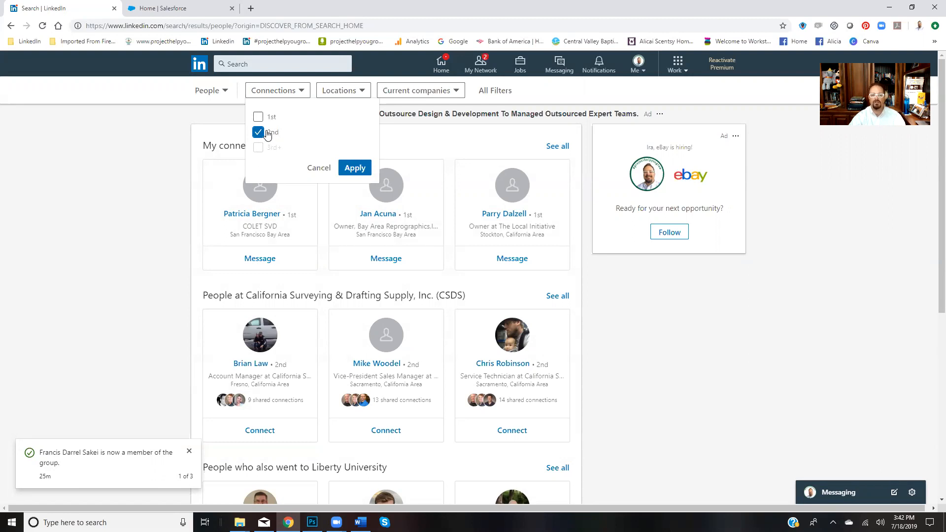
pyautogui.moveTo(259, 151)
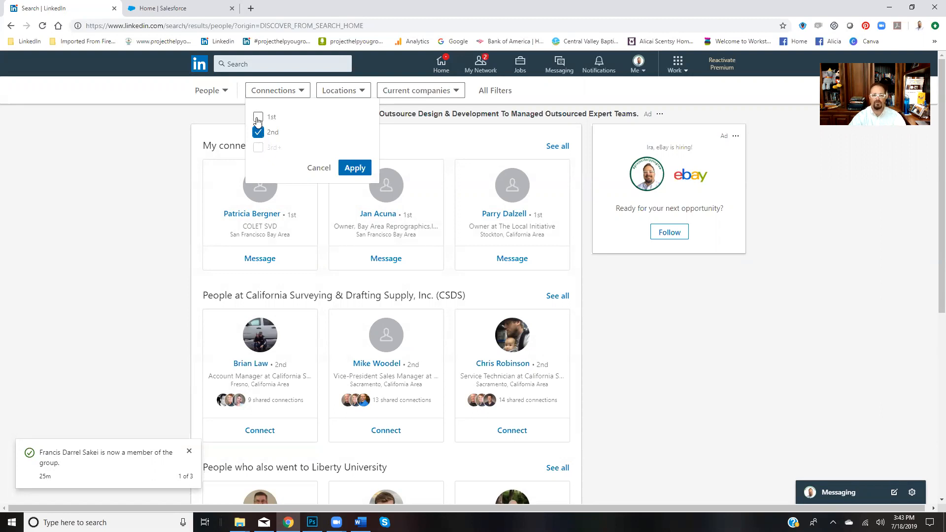
pyautogui.click(258, 117)
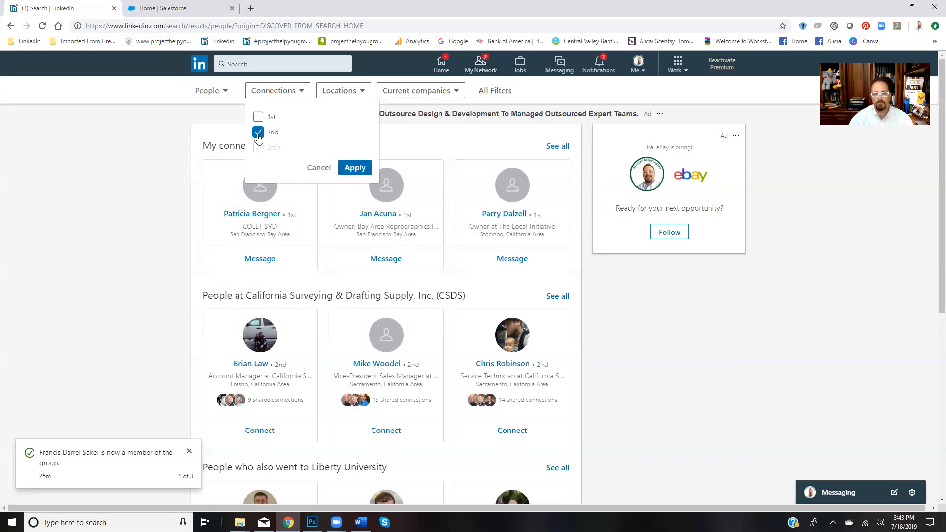
pyautogui.moveTo(343, 90)
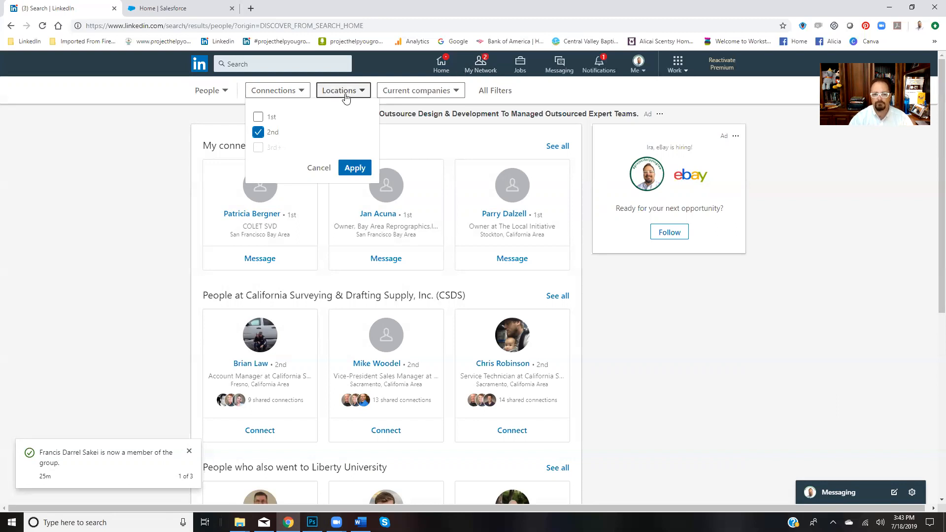
# Step: Apply the 2nd-degree filter and set the location to San Francisco Bay Area
pyautogui.click(354, 168)
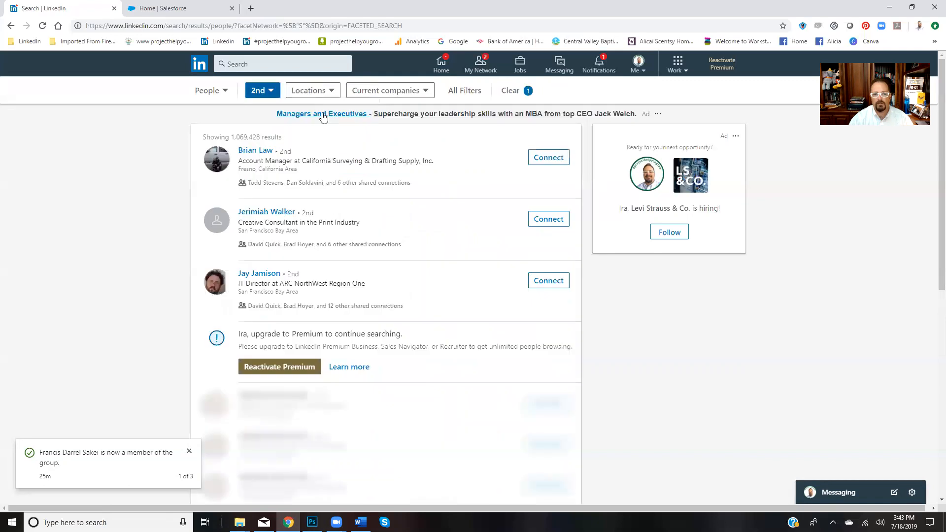
pyautogui.click(308, 90)
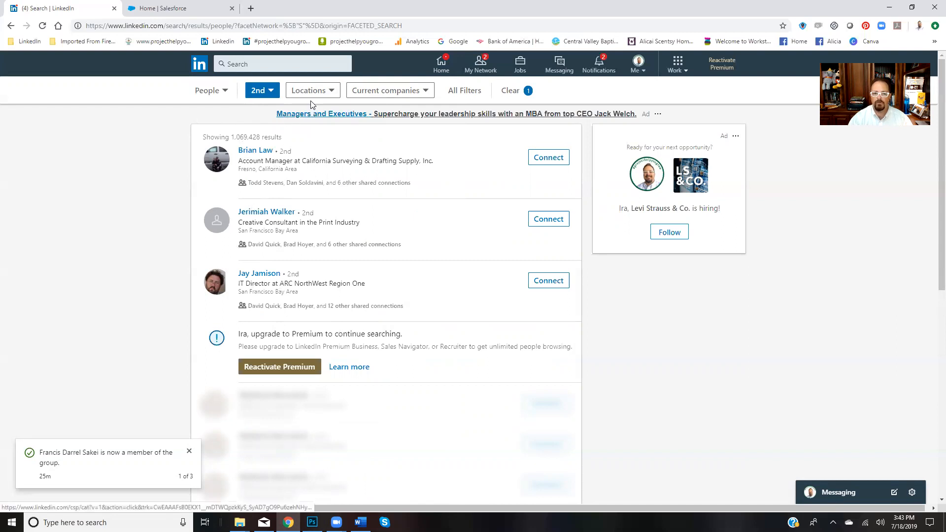
pyautogui.click(309, 89)
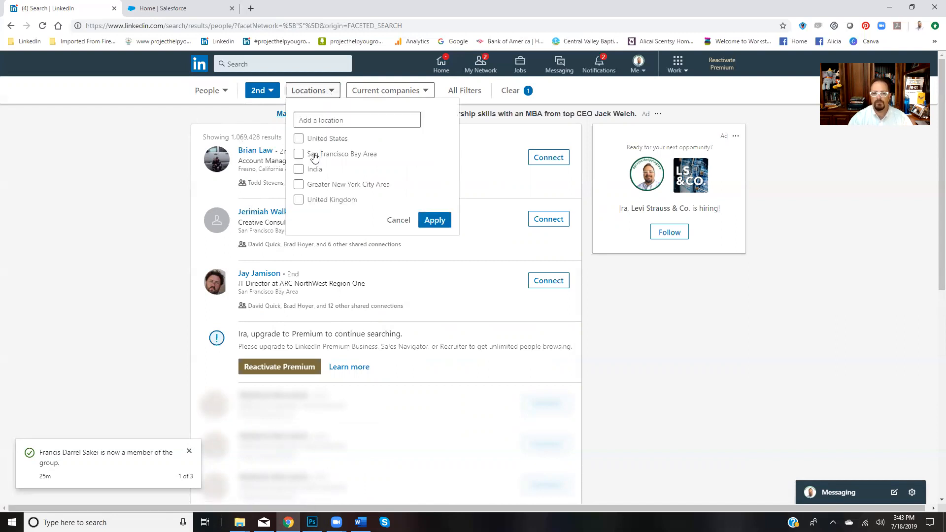
pyautogui.click(298, 138)
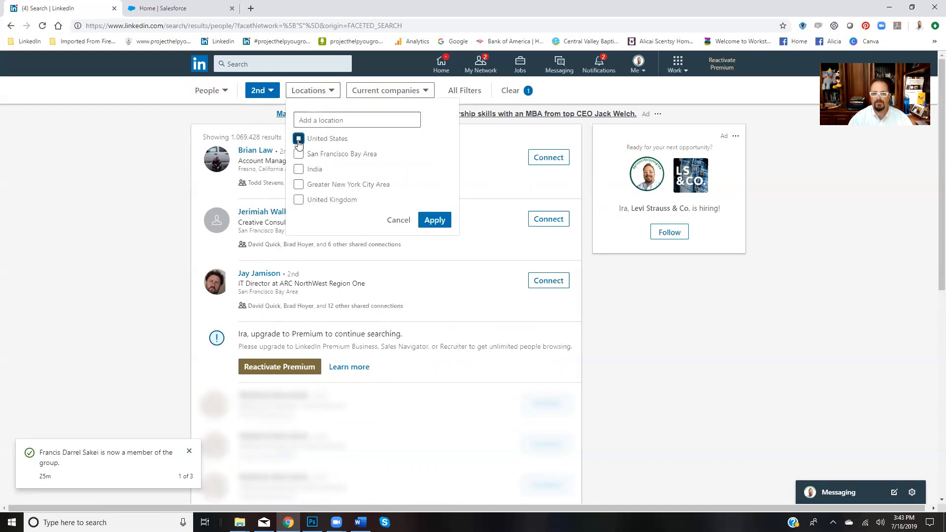
pyautogui.click(298, 138)
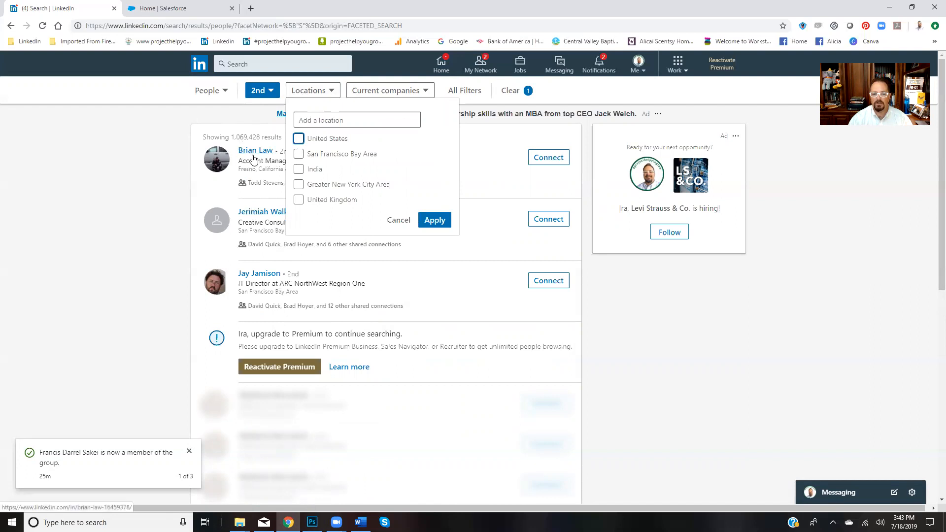
pyautogui.click(298, 154)
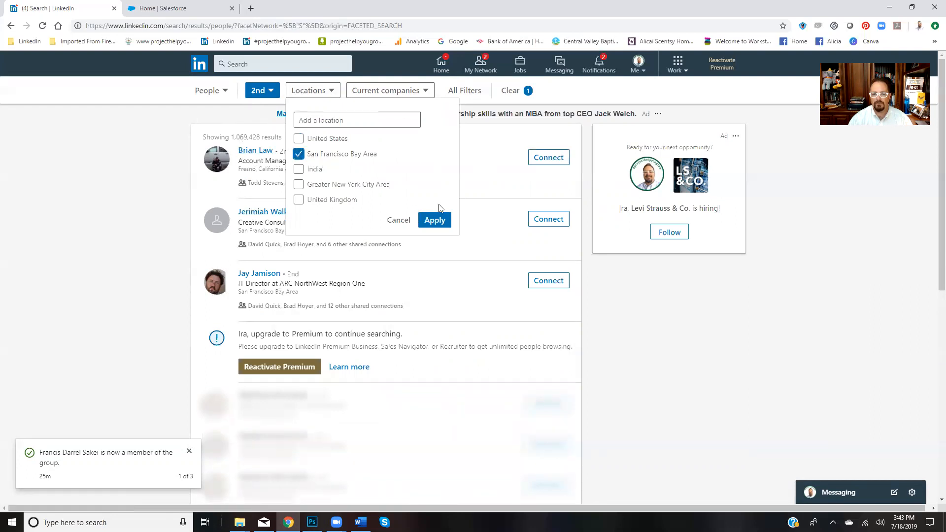
pyautogui.click(435, 220)
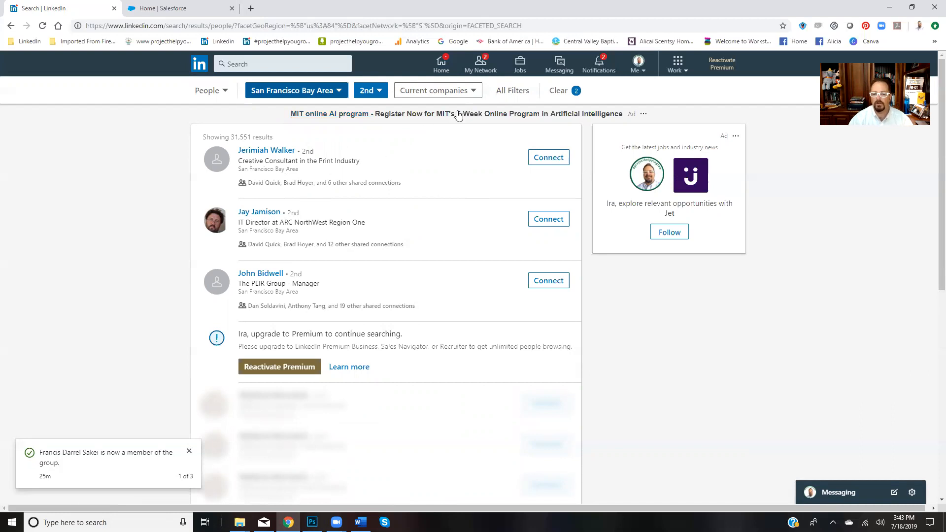
# Step: Apply Marketing & Advertising industry and a misspelled 'Dirct' title filter
pyautogui.click(511, 90)
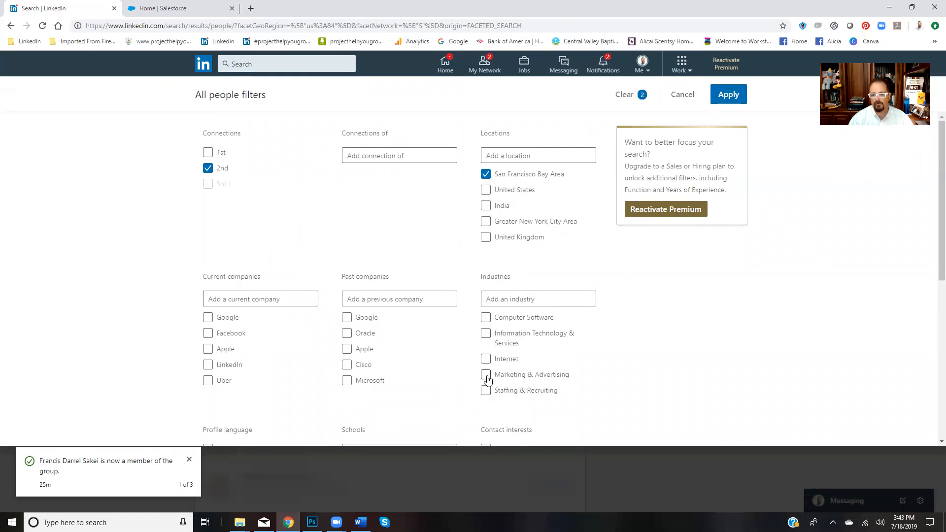
pyautogui.moveTo(537, 379)
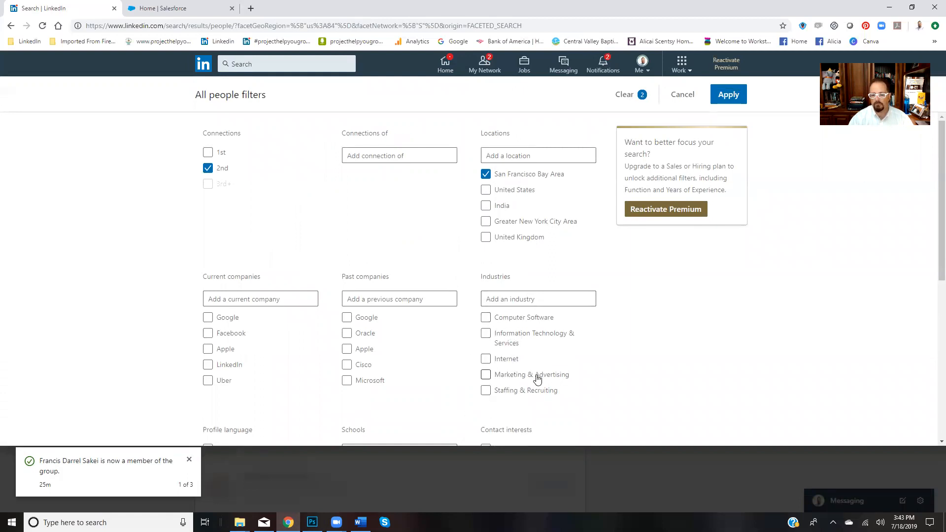
pyautogui.click(485, 374)
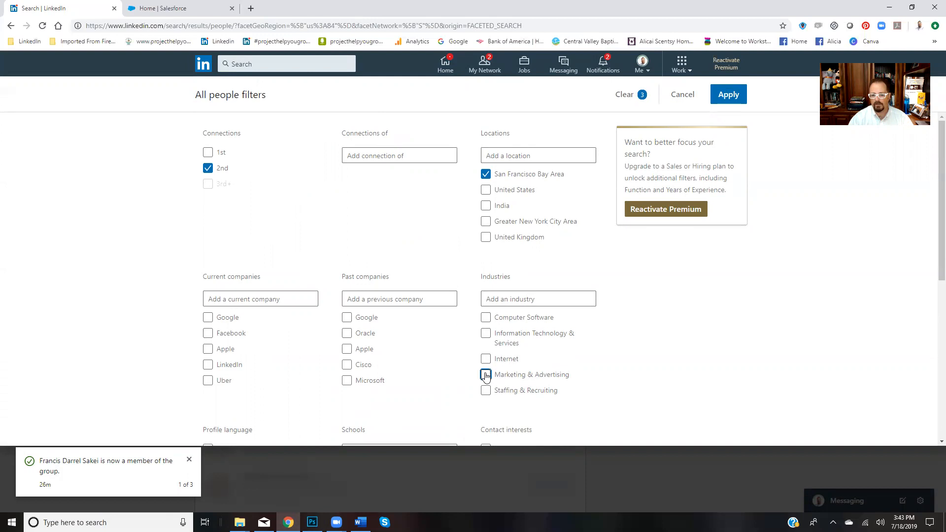
pyautogui.click(486, 374)
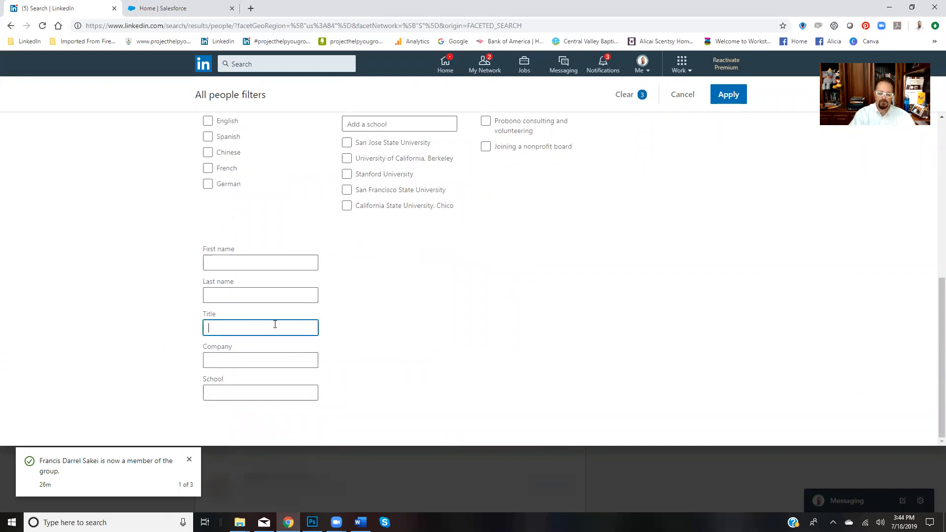
pyautogui.write('Di')
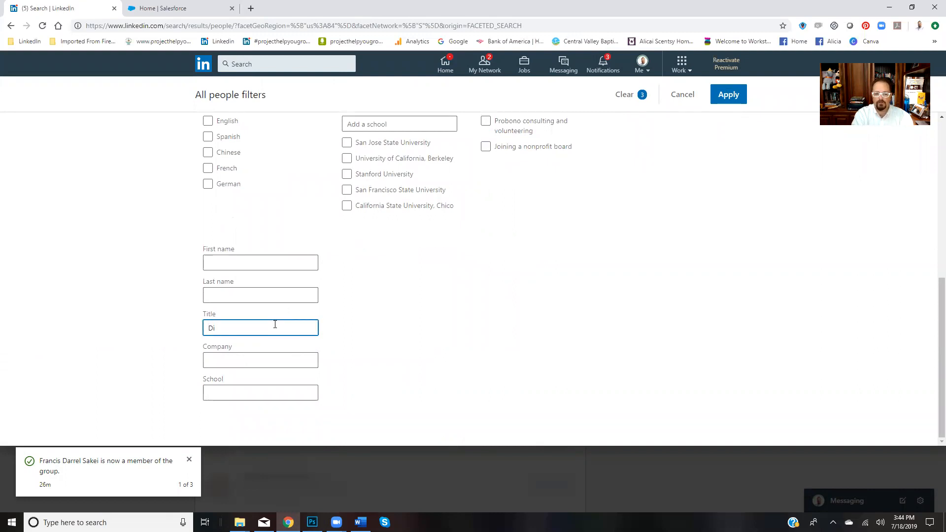
pyautogui.write('r')
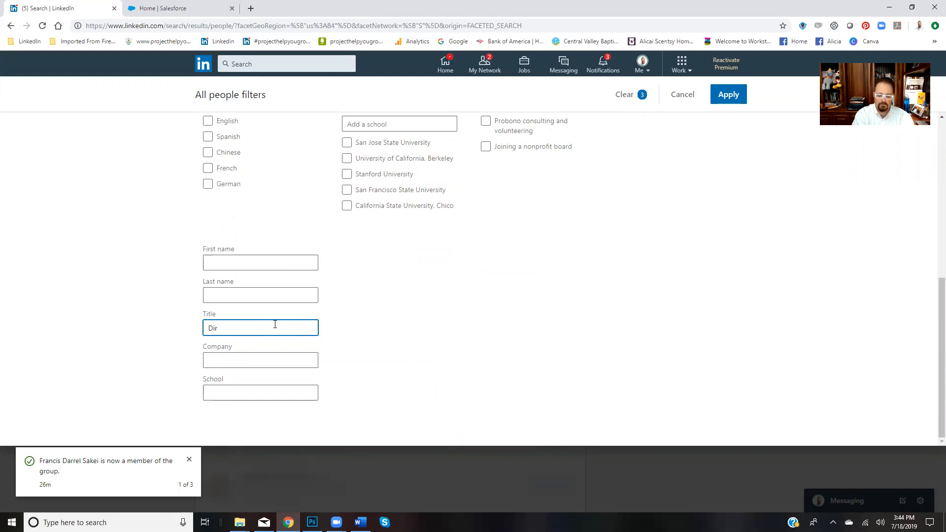
pyautogui.write('ct')
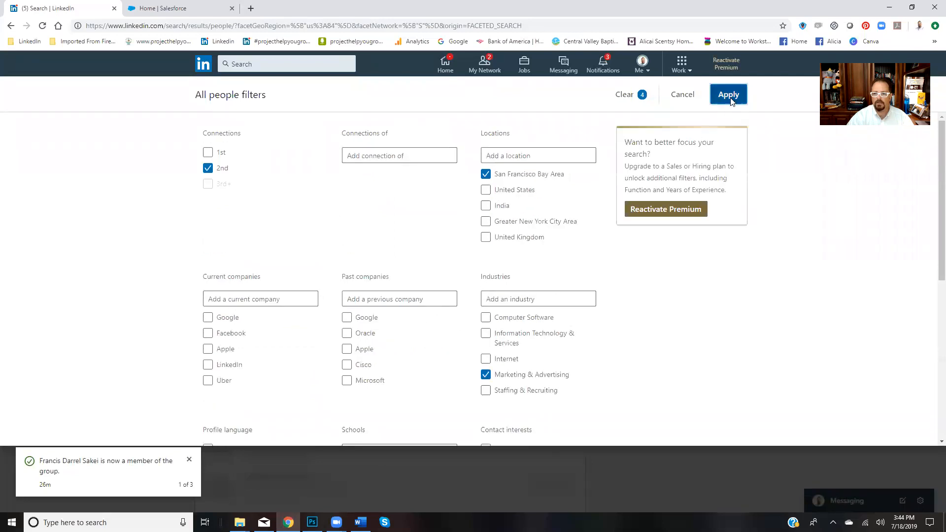
pyautogui.click(727, 94)
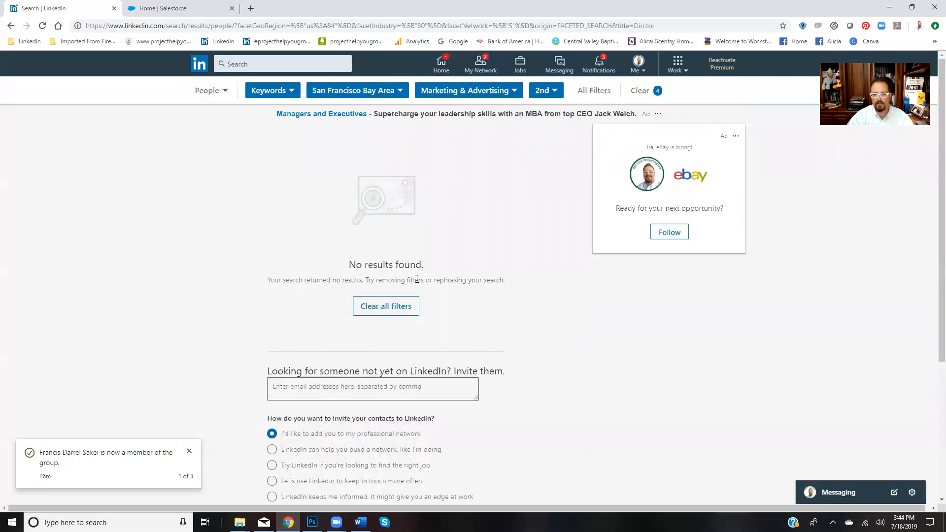
pyautogui.moveTo(344, 278)
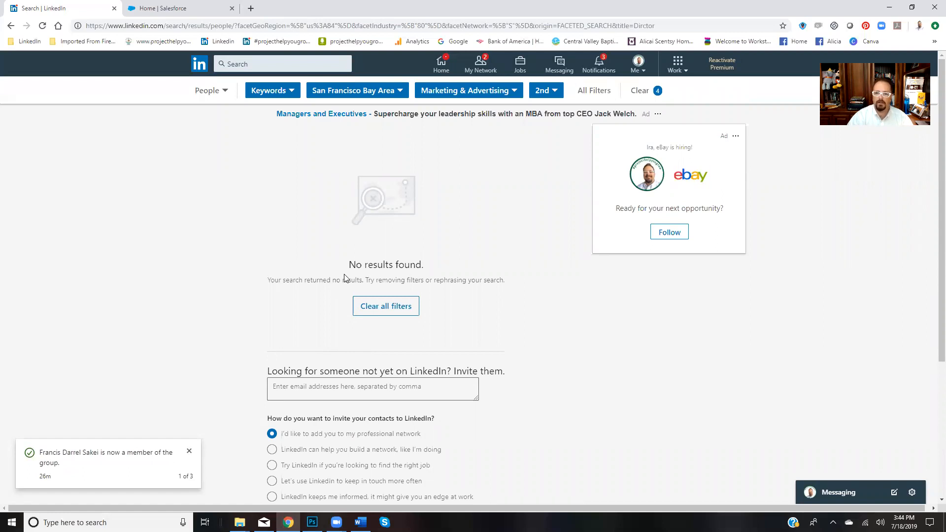
pyautogui.moveTo(371, 226)
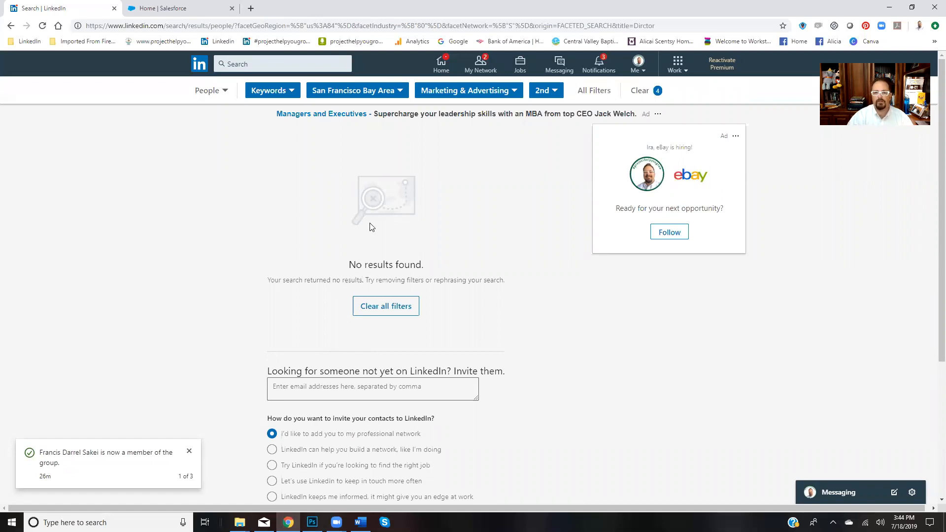
pyautogui.moveTo(593, 91)
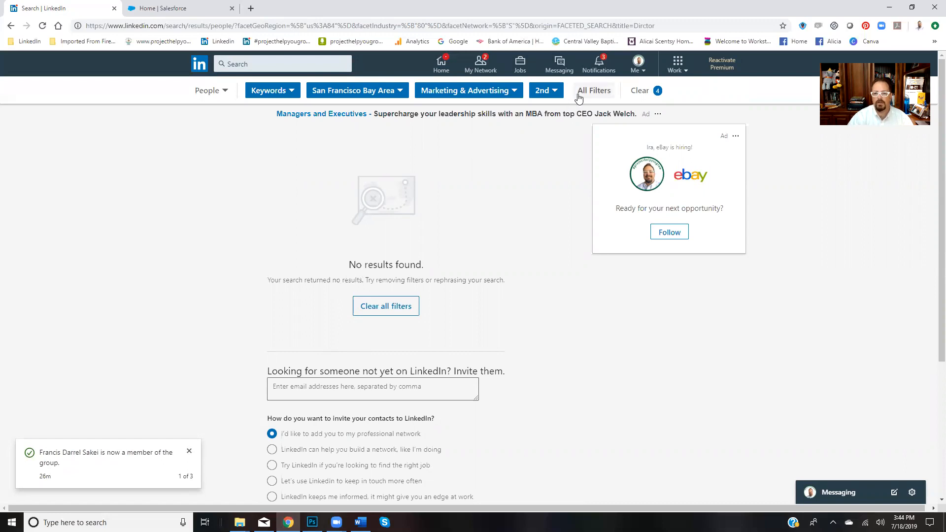
# Step: Correct the title filter to 'Director' and apply, yielding 956 results
pyautogui.click(593, 90)
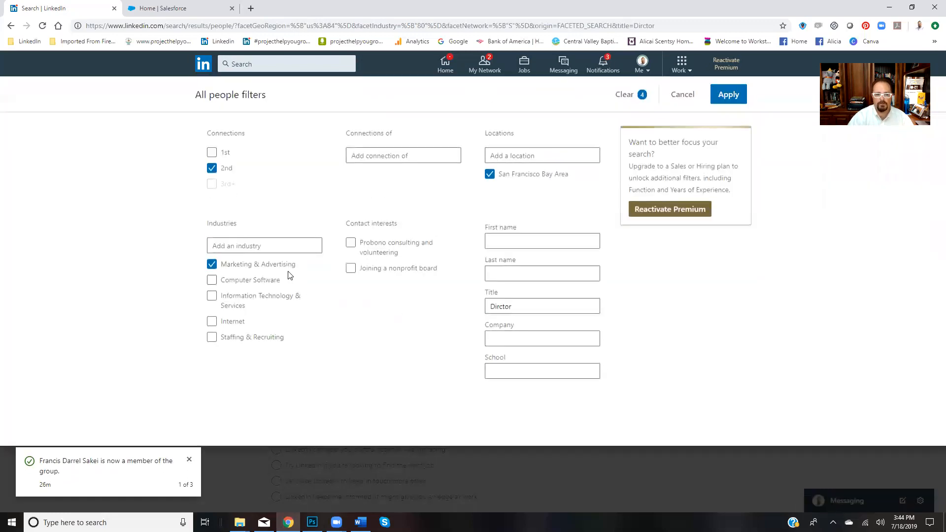
pyautogui.moveTo(383, 336)
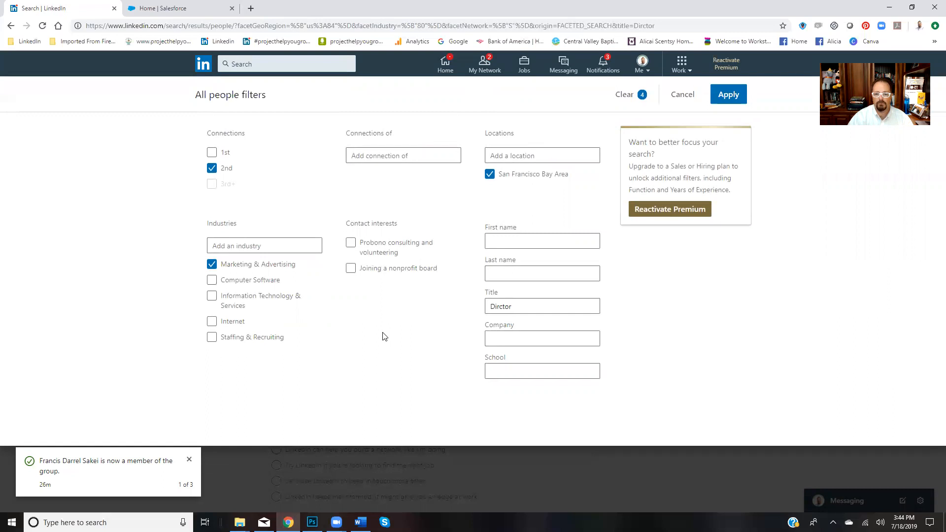
pyautogui.click(542, 306)
pyautogui.write('e')
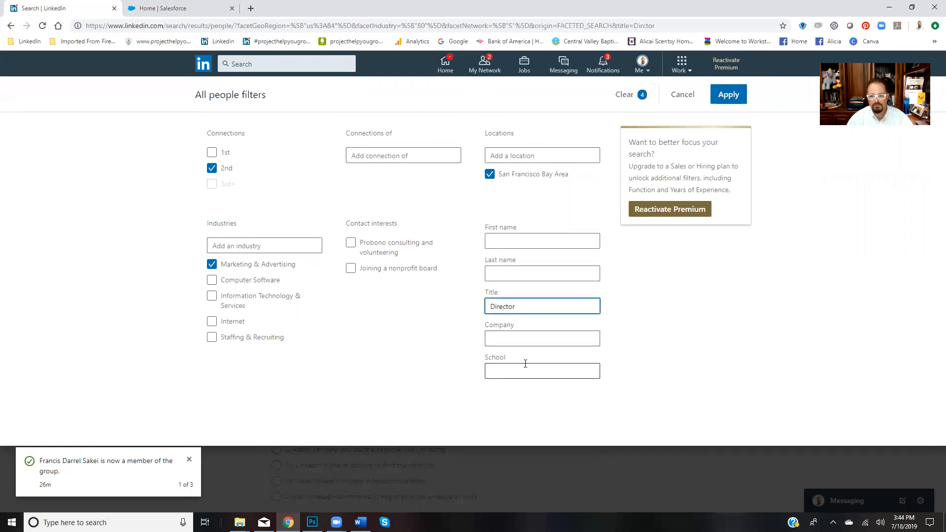
pyautogui.click(728, 95)
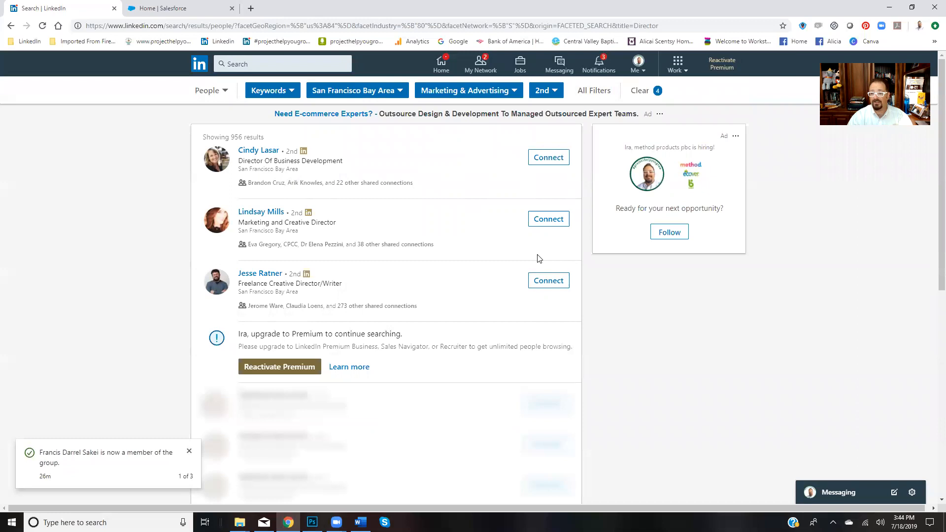
pyautogui.moveTo(370, 196)
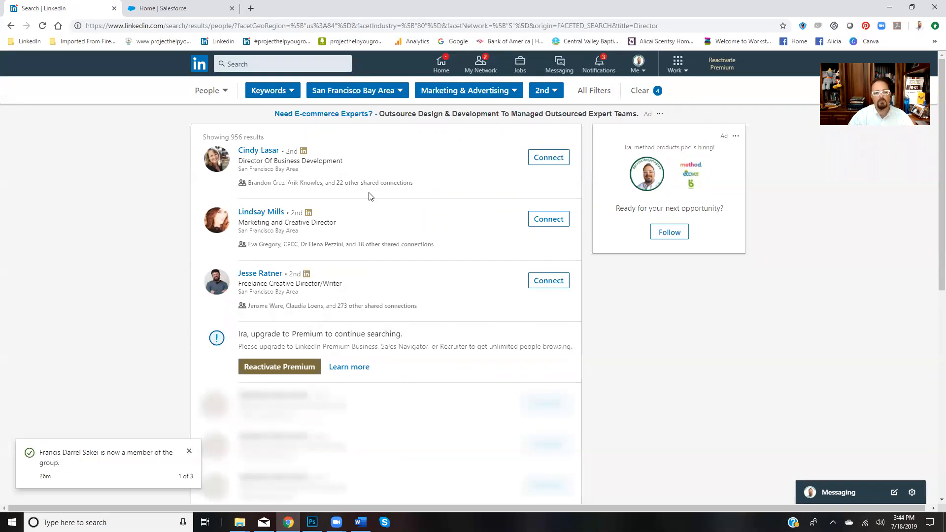
pyautogui.moveTo(231, 256)
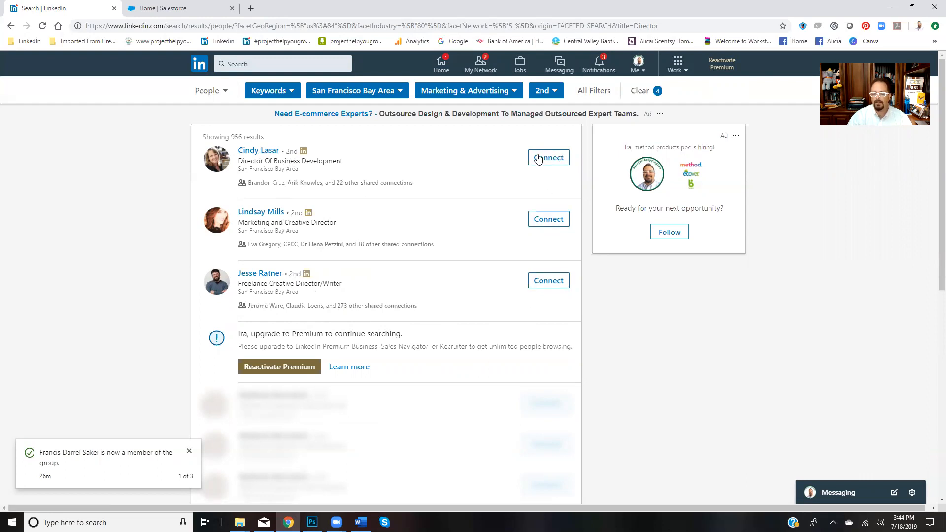
pyautogui.moveTo(524, 295)
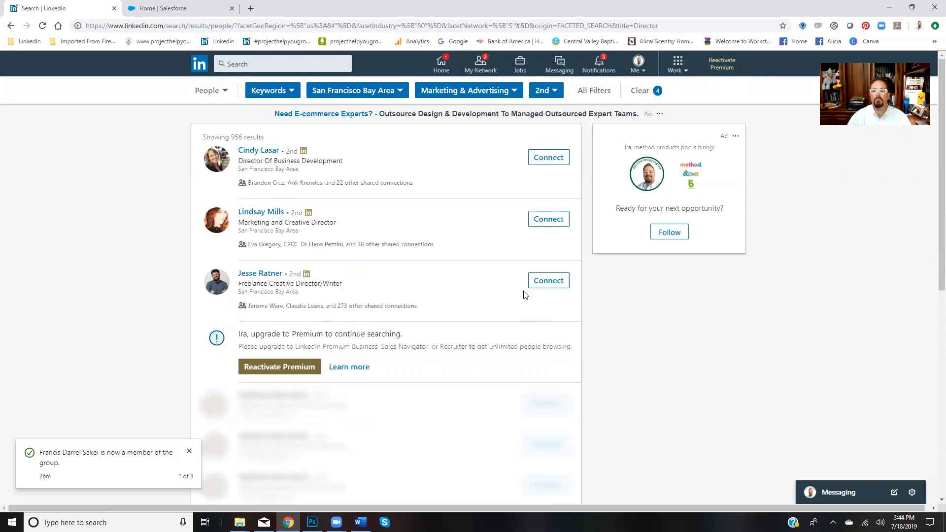
pyautogui.moveTo(507, 226)
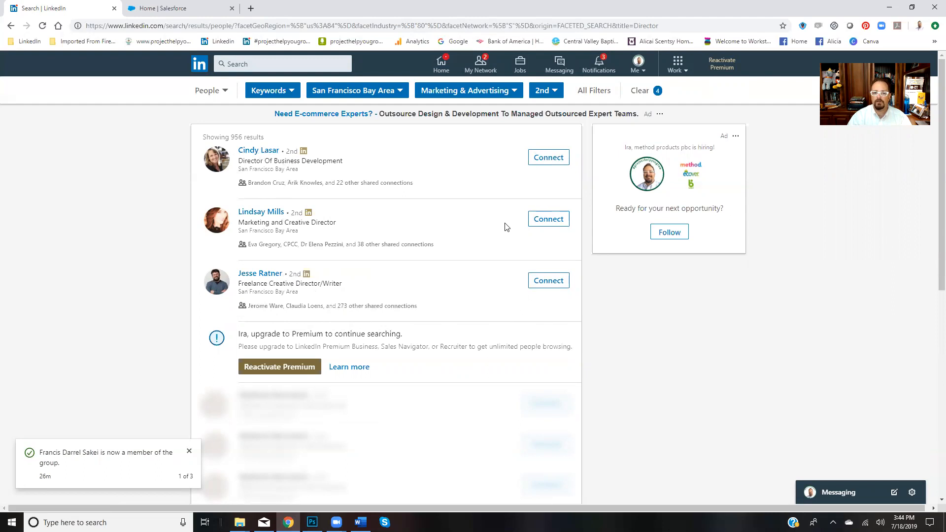
pyautogui.moveTo(502, 228)
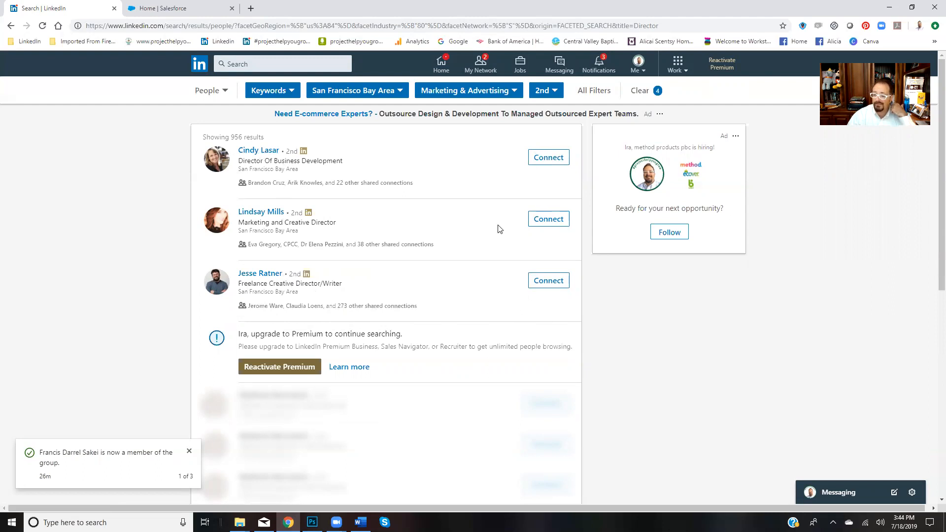
pyautogui.moveTo(473, 234)
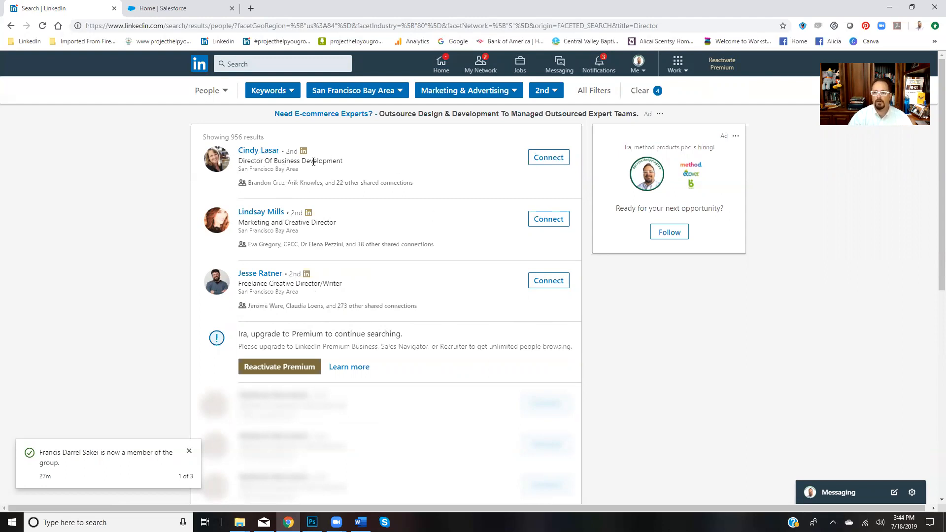
pyautogui.moveTo(258, 151)
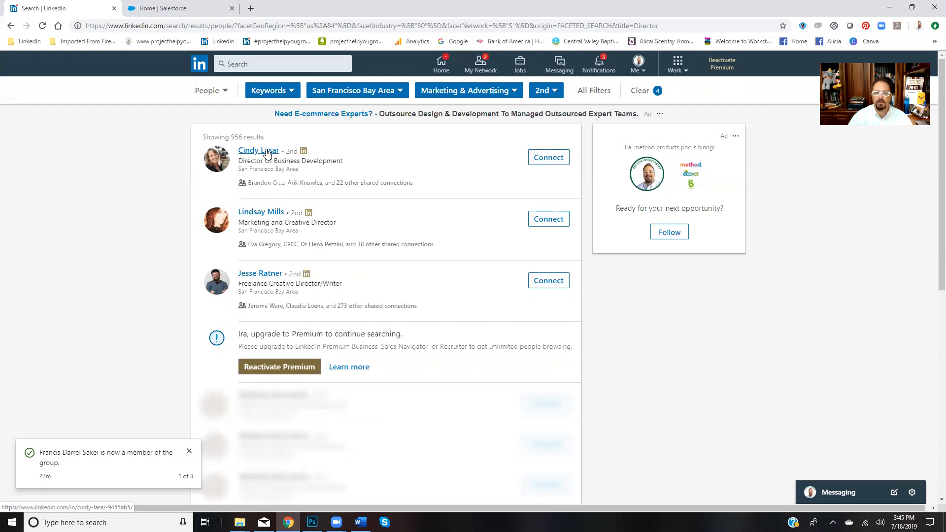
pyautogui.click(258, 150)
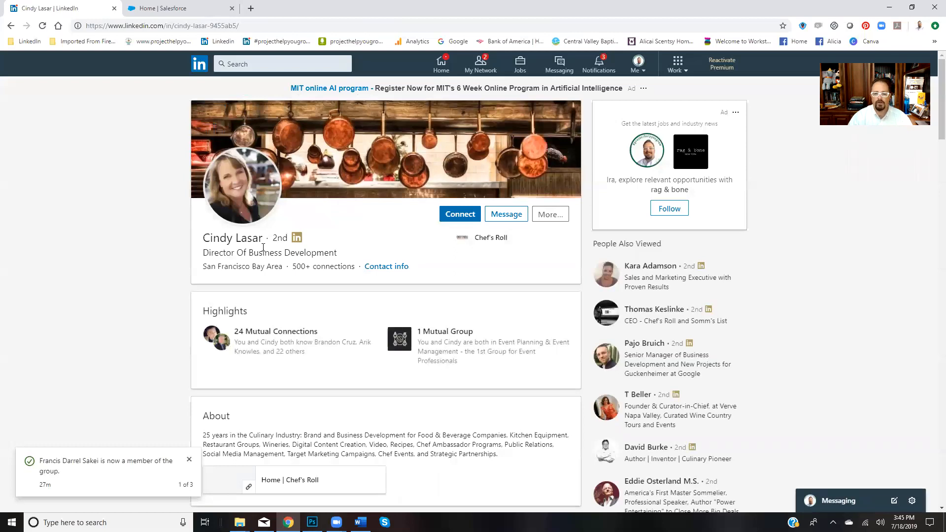
pyautogui.moveTo(305, 241)
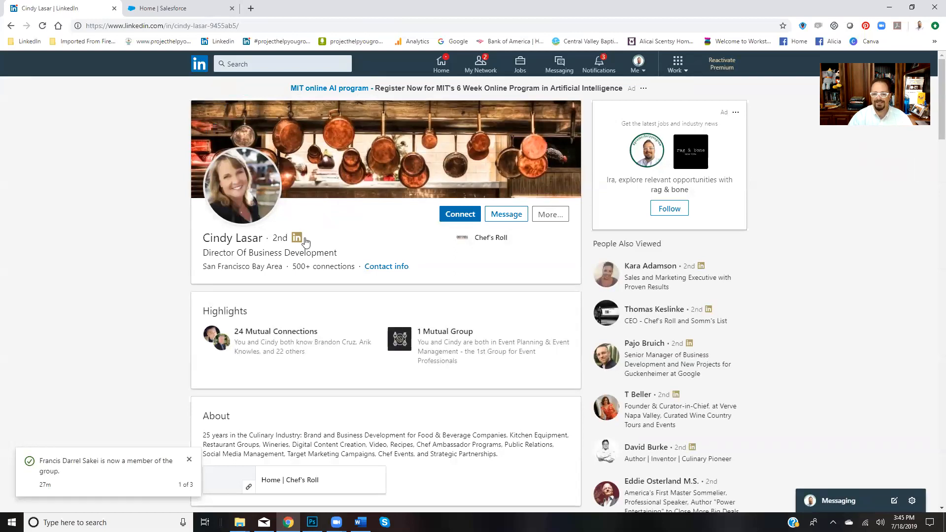
pyautogui.click(548, 213)
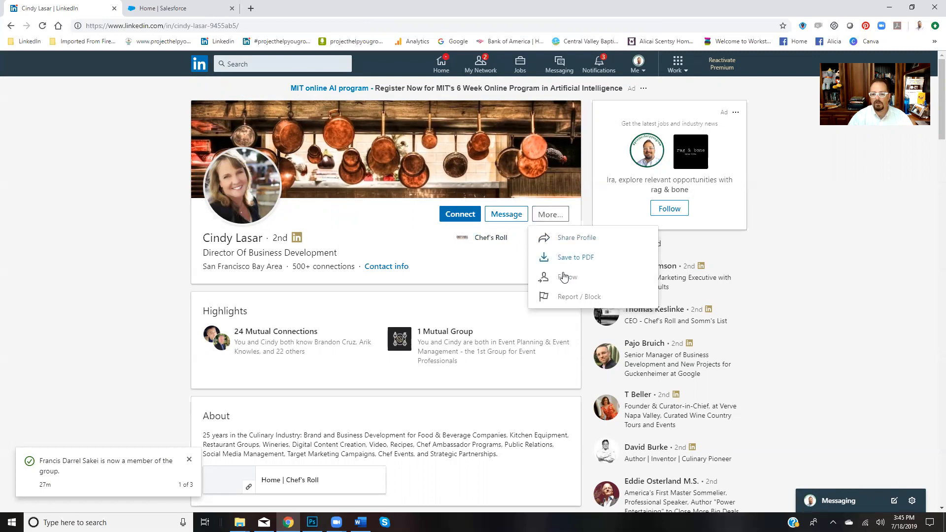
pyautogui.click(567, 277)
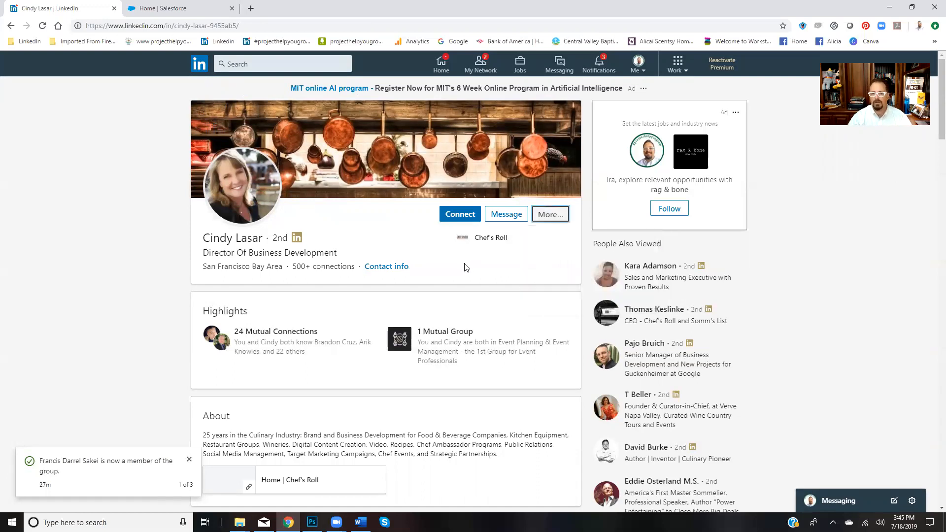
pyautogui.moveTo(393, 224)
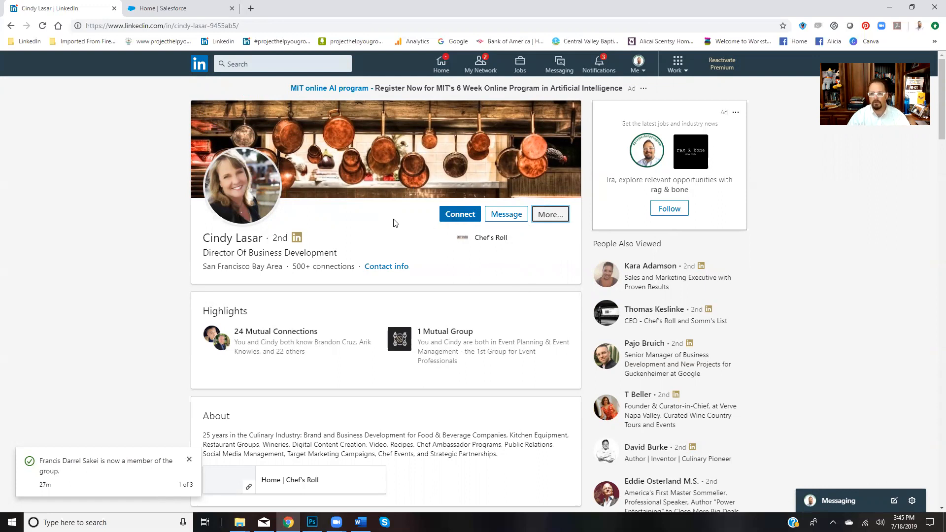
pyautogui.scroll(-3)
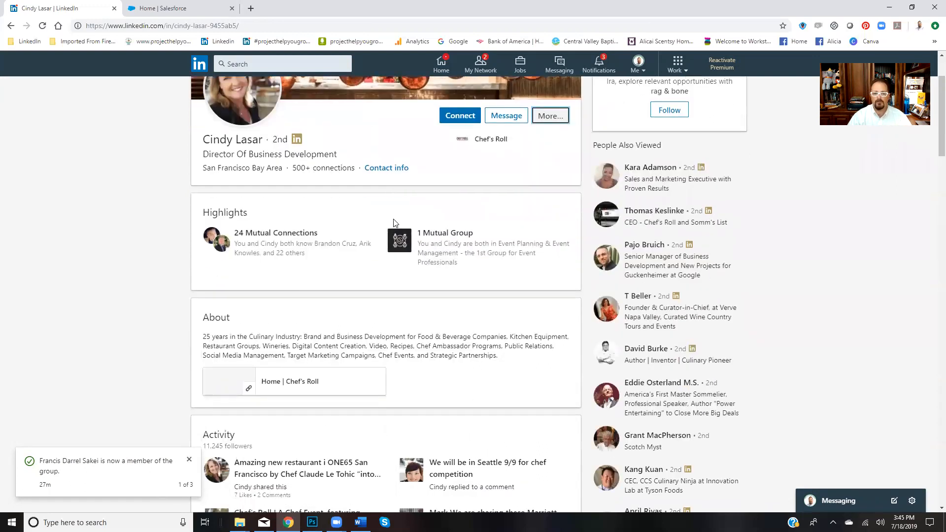
pyautogui.scroll(-3)
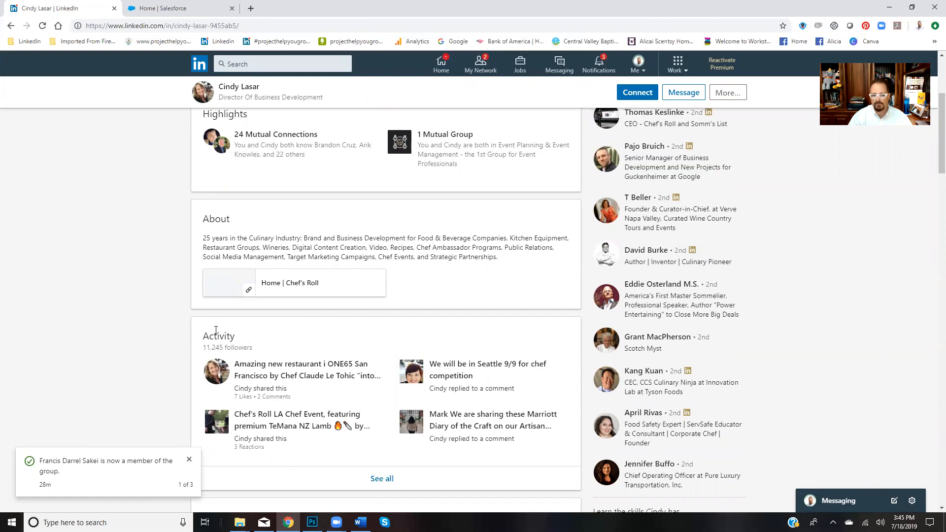
pyautogui.moveTo(411, 390)
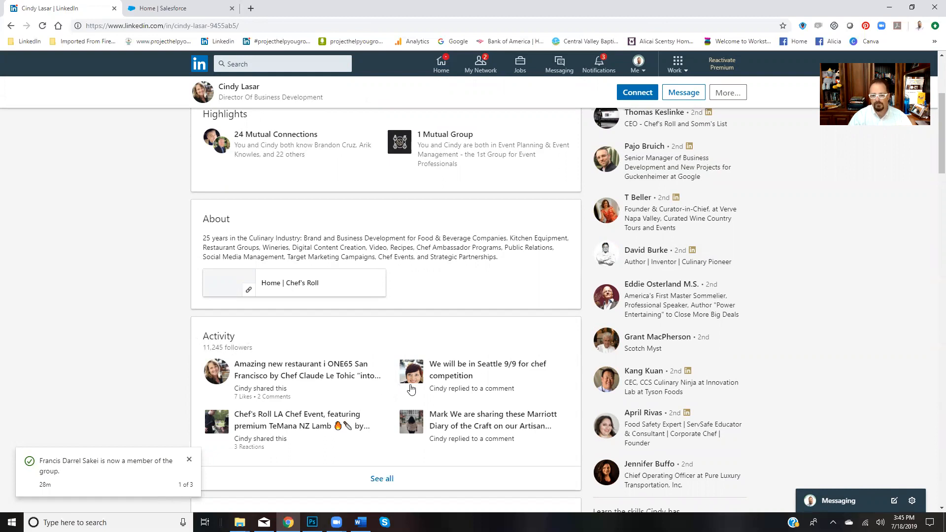
pyautogui.moveTo(397, 397)
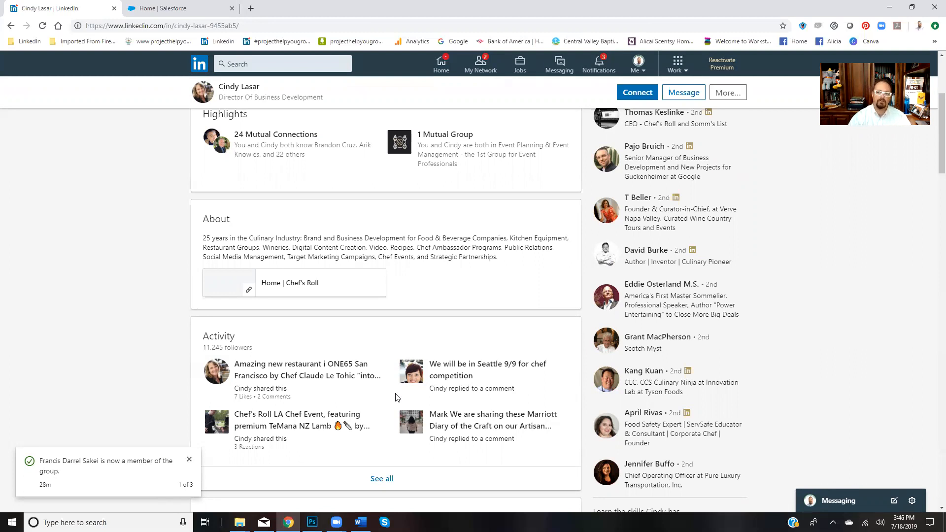
pyautogui.moveTo(431, 415)
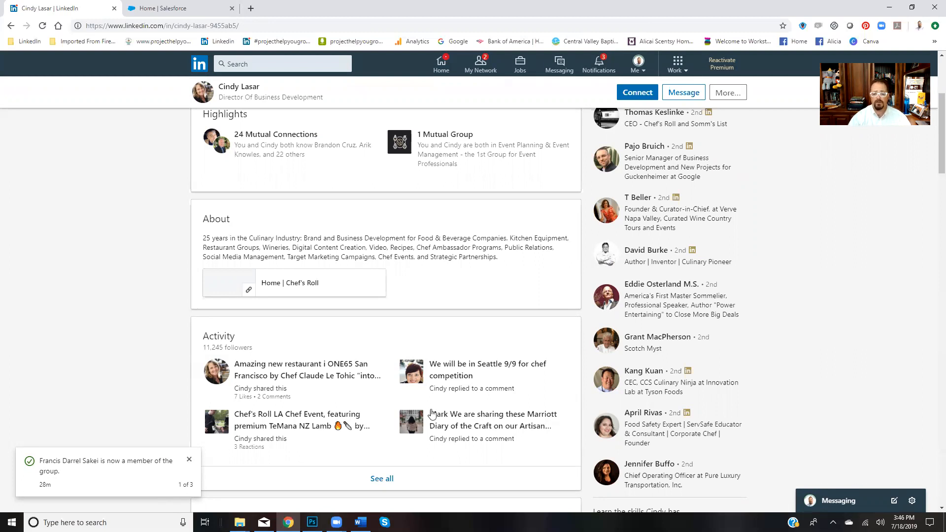
pyautogui.scroll(-3)
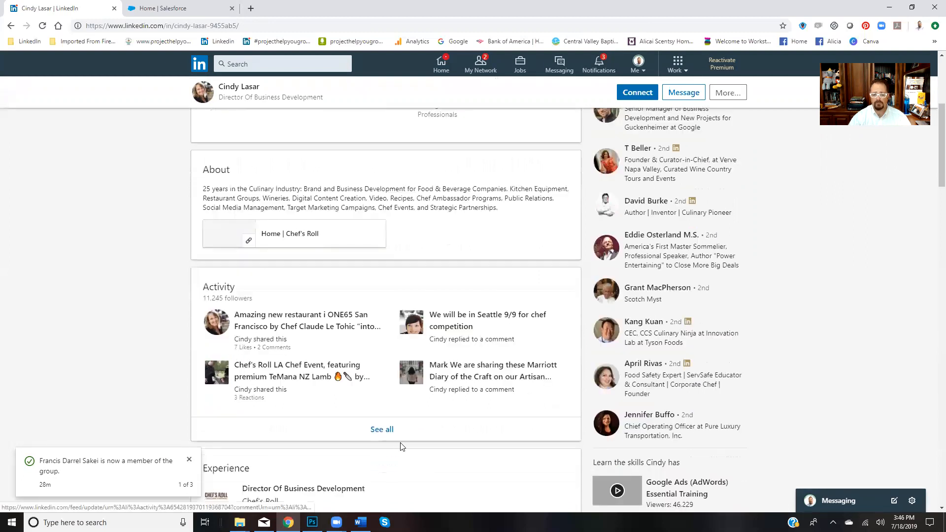
pyautogui.click(381, 429)
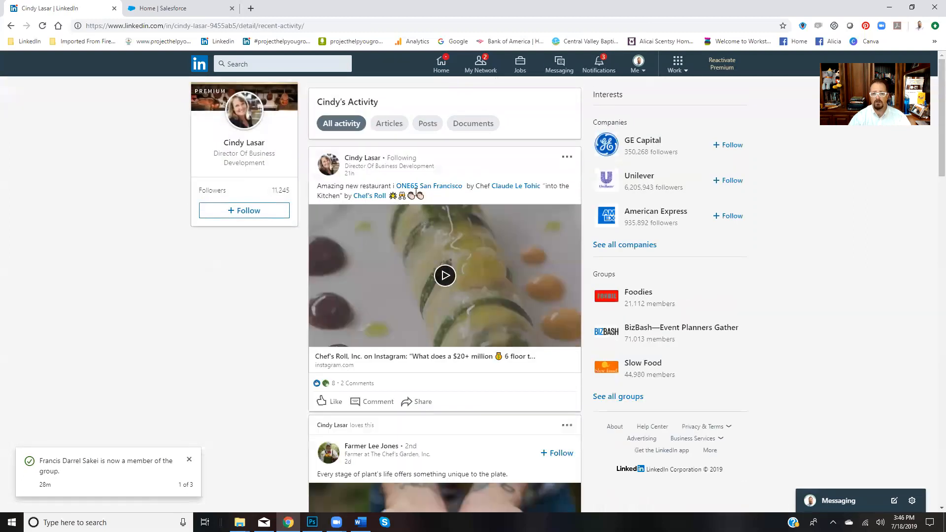
pyautogui.click(427, 123)
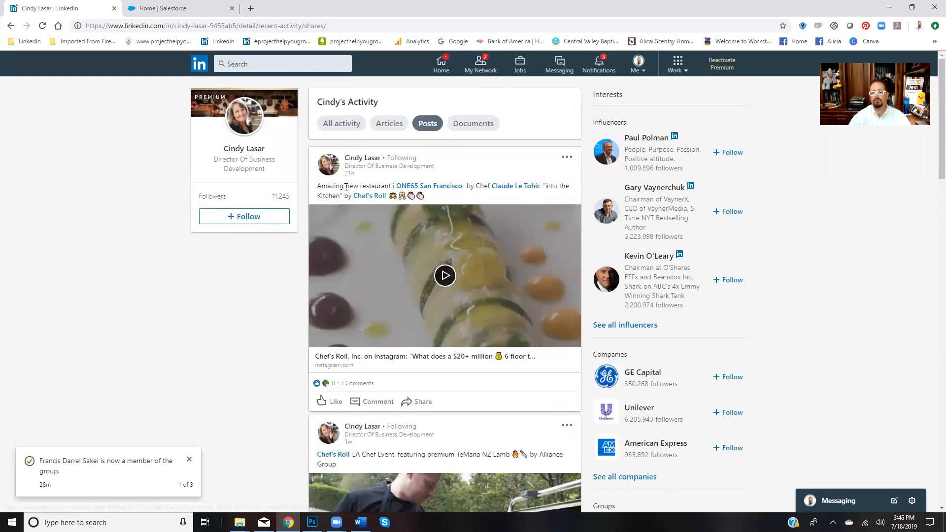
pyautogui.scroll(-3)
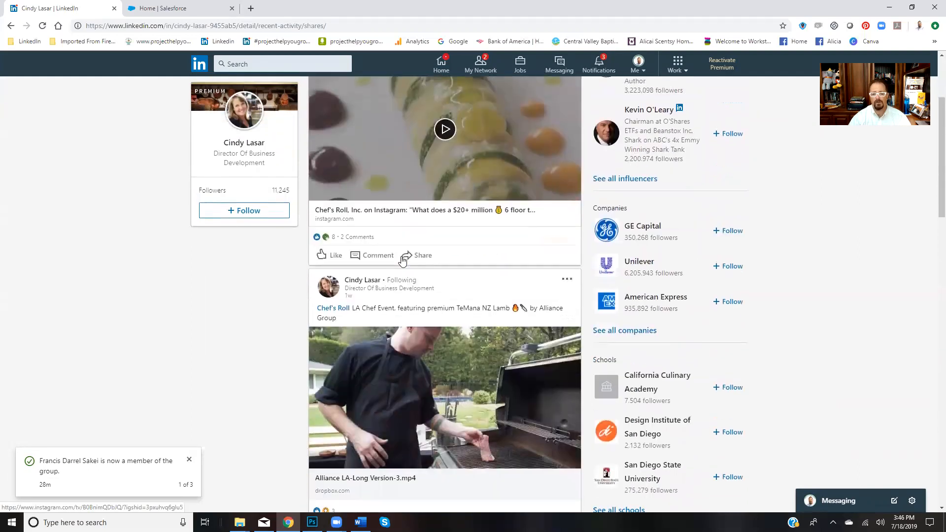
pyautogui.scroll(-3)
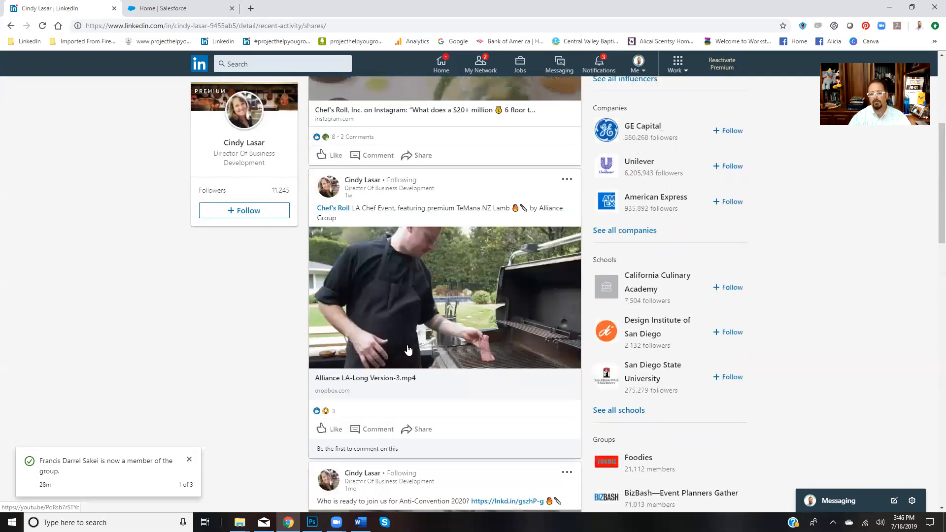
pyautogui.scroll(3)
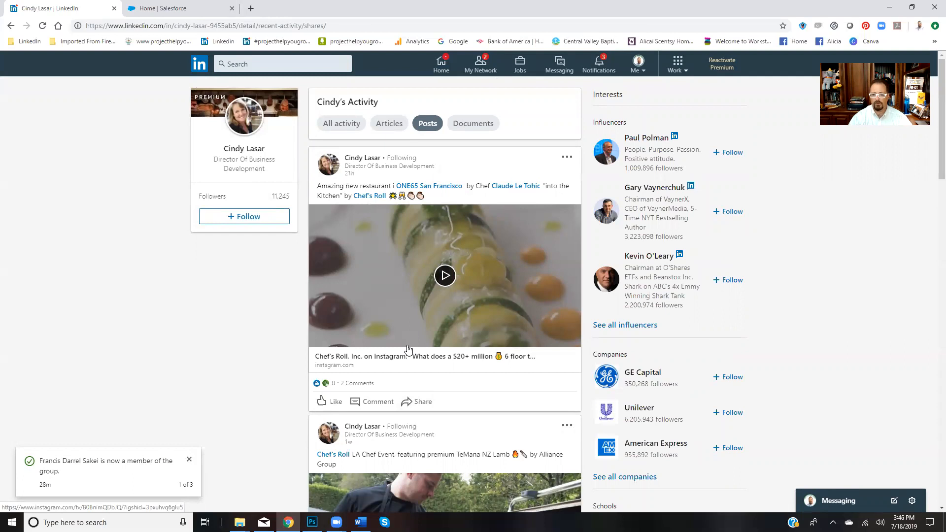
pyautogui.moveTo(392, 162)
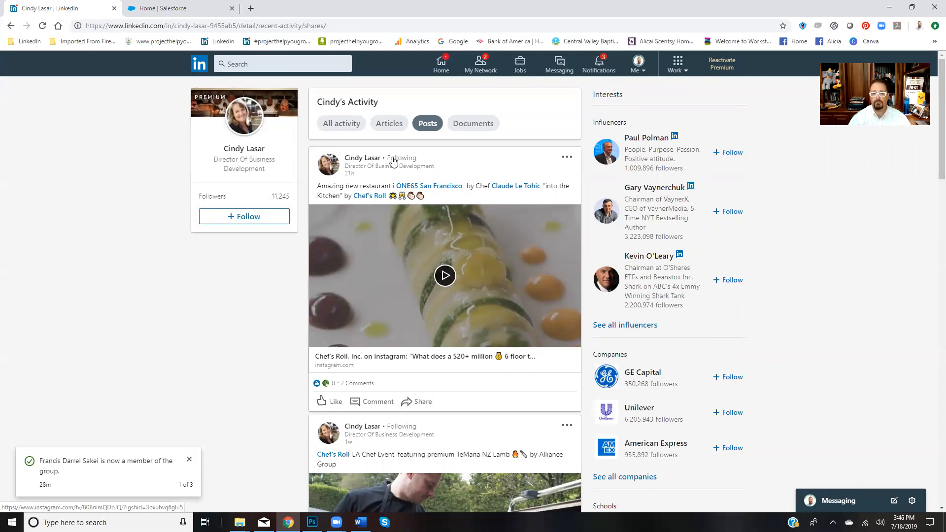
pyautogui.click(341, 123)
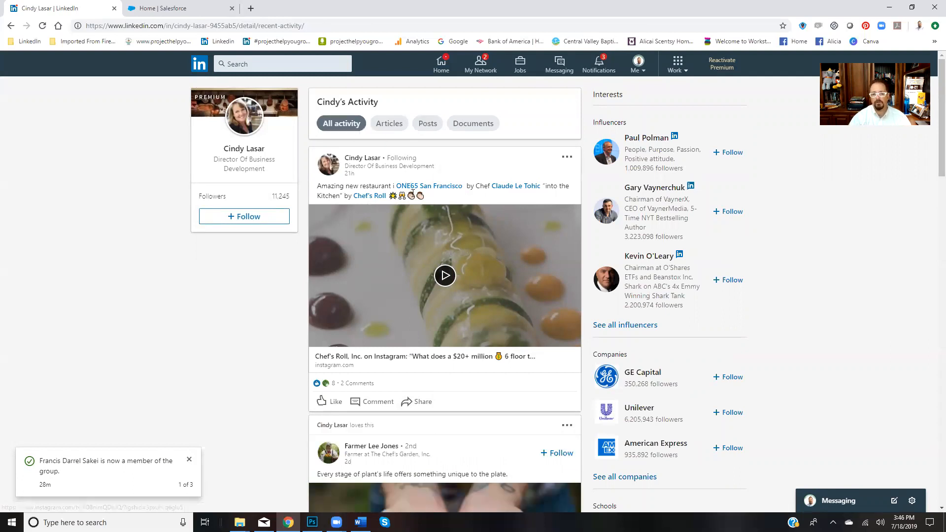
pyautogui.moveTo(365, 210)
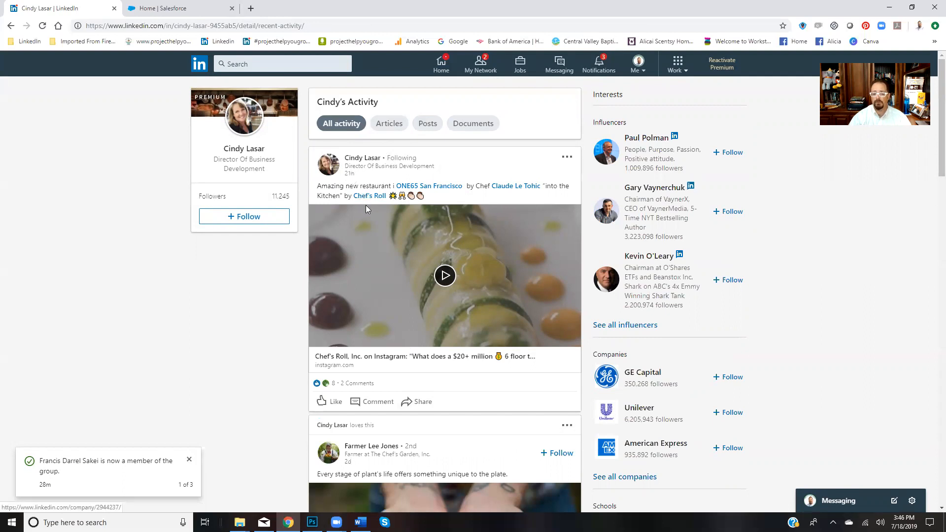
pyautogui.scroll(-3)
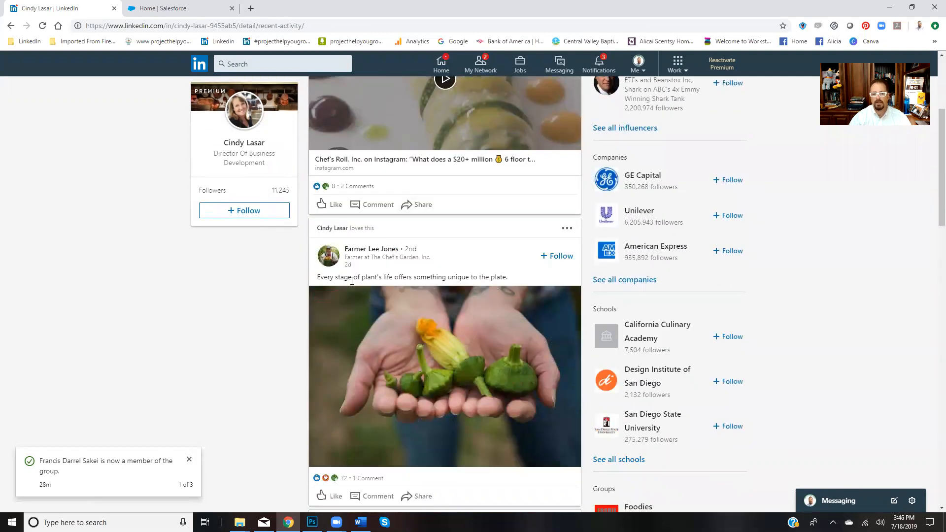
pyautogui.scroll(-3)
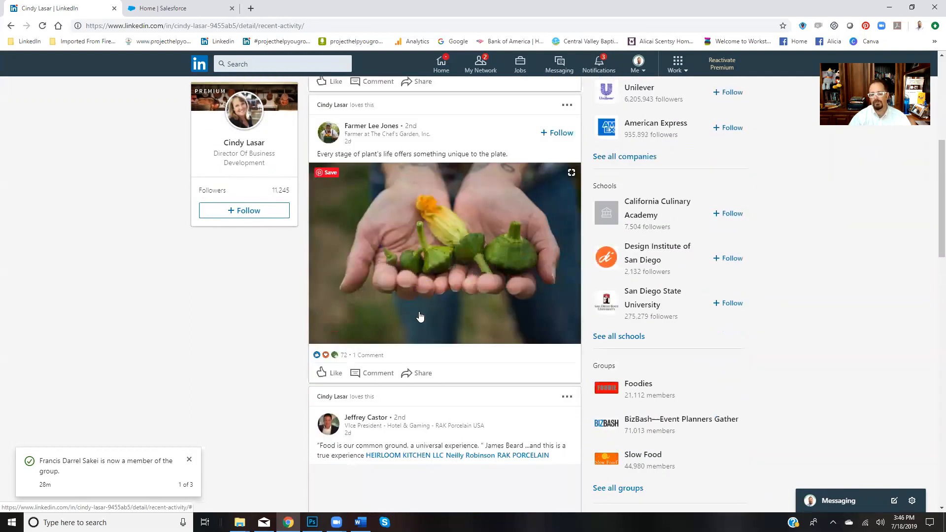
pyautogui.scroll(-3)
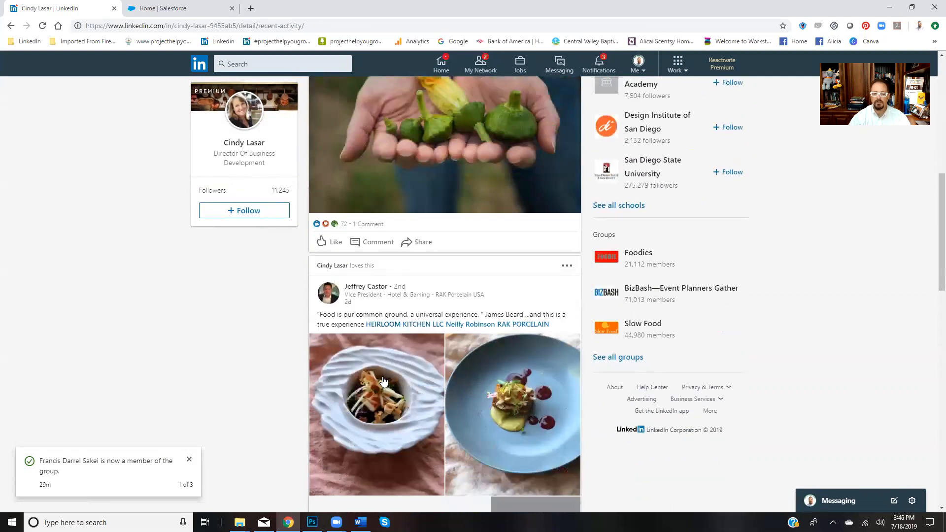
pyautogui.scroll(-3)
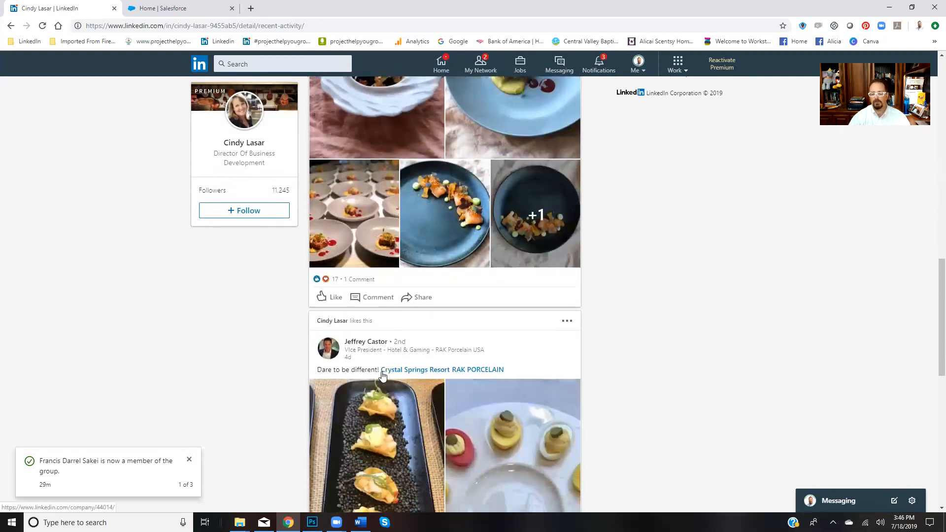
pyautogui.moveTo(229, 362)
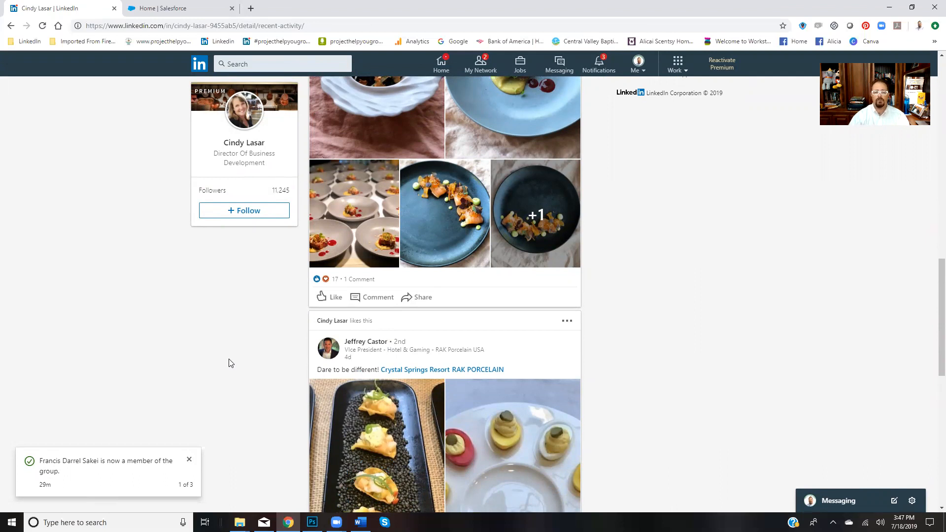
pyautogui.scroll(3)
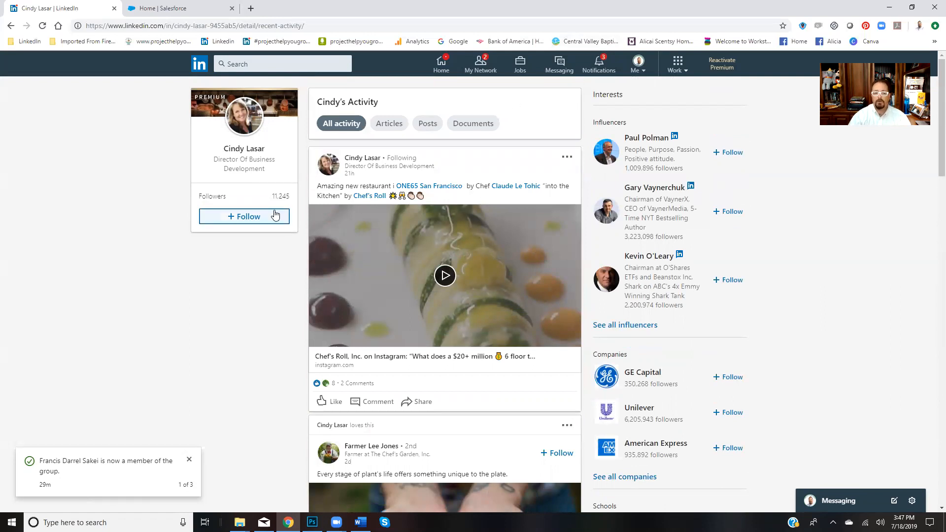
pyautogui.click(244, 216)
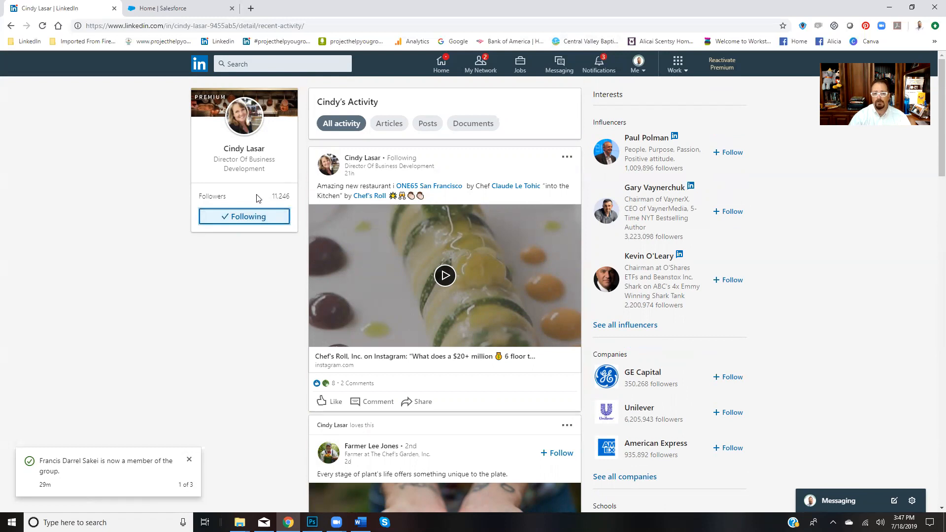
pyautogui.moveTo(393, 150)
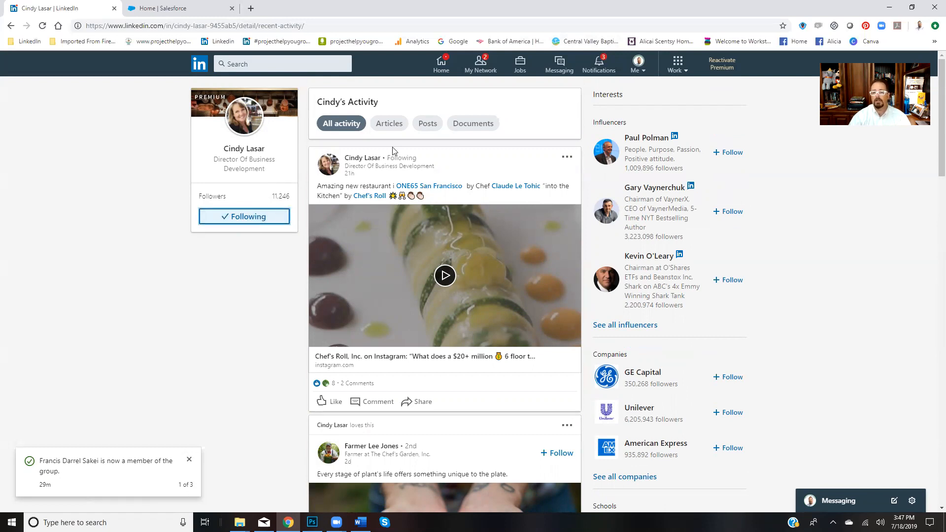
pyautogui.moveTo(301, 169)
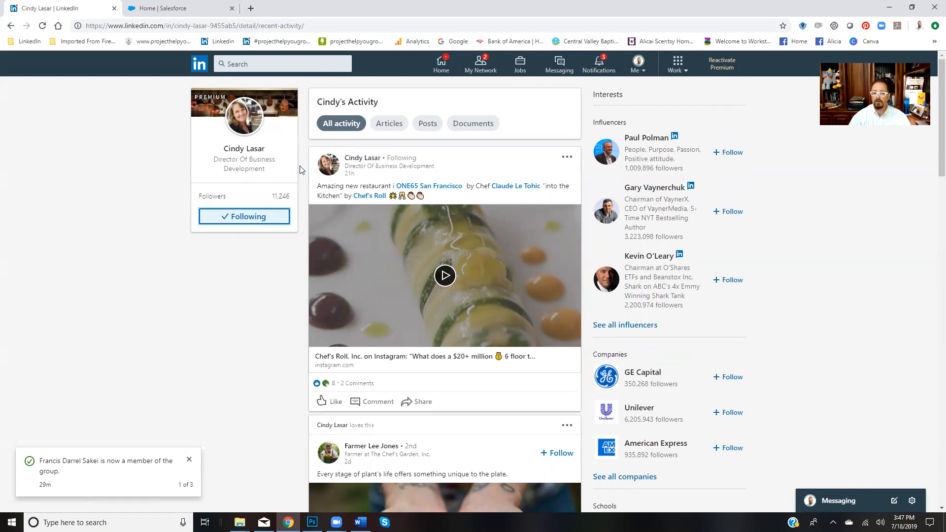
pyautogui.moveTo(273, 196)
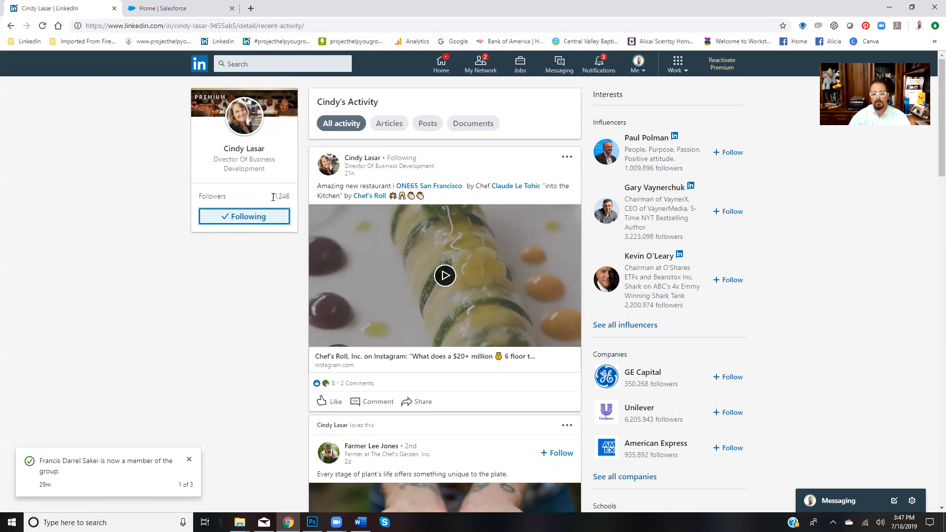
pyautogui.moveTo(304, 208)
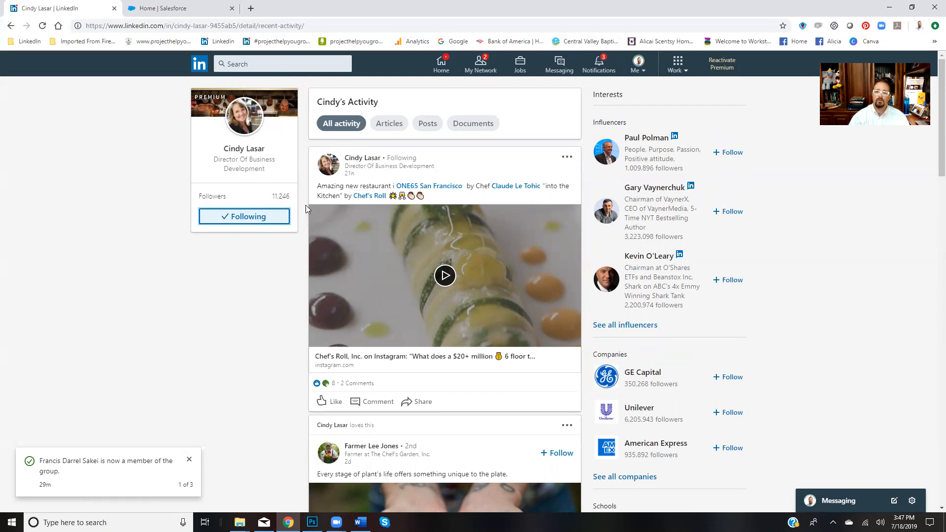
pyautogui.moveTo(637, 67)
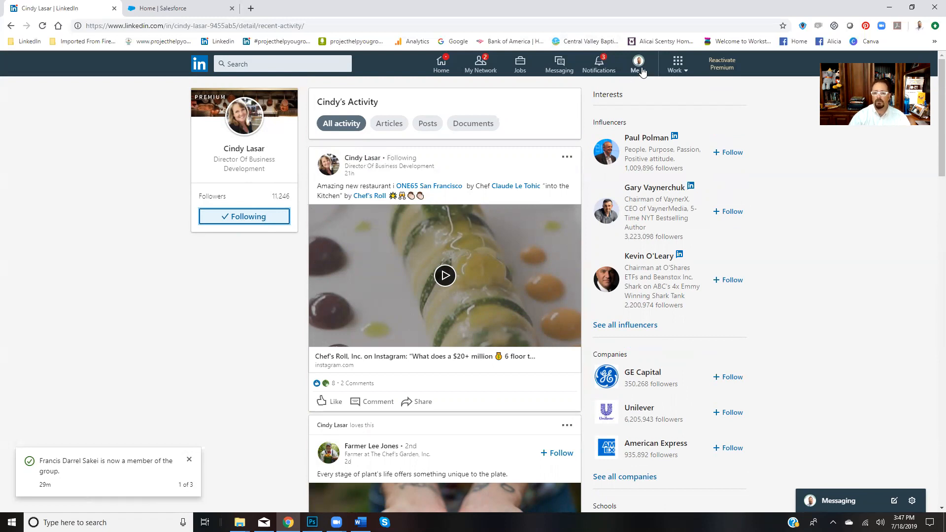
# Step: Open your own profile's 'Who viewed your profile' page showing 10,232 viewers
pyautogui.click(638, 64)
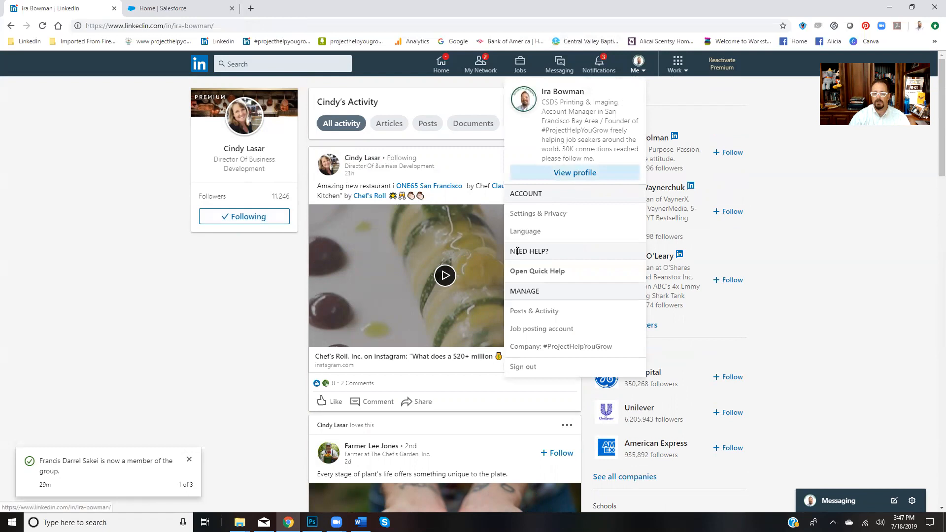
pyautogui.click(574, 173)
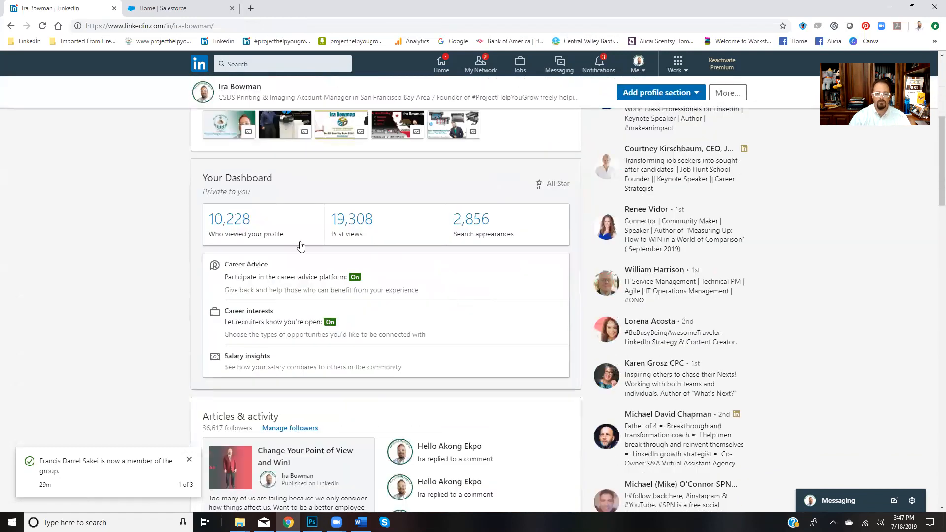
pyautogui.moveTo(236, 228)
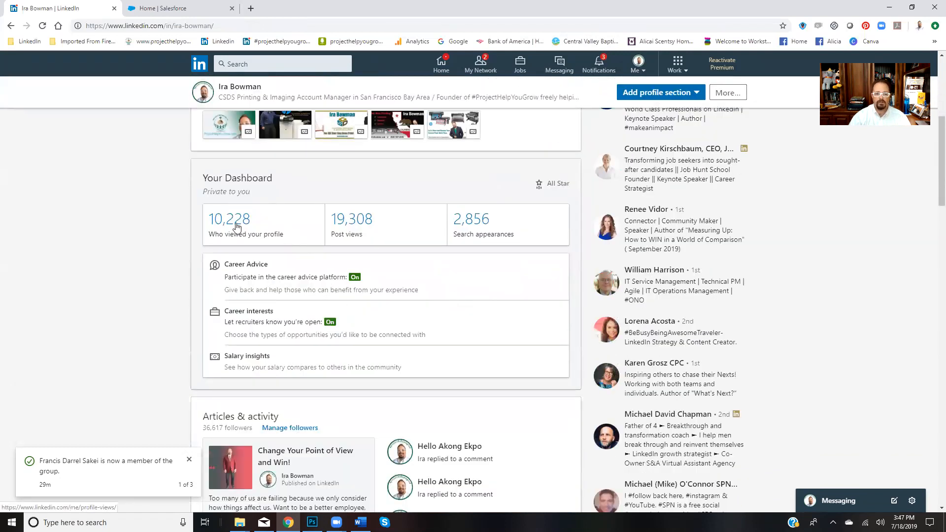
pyautogui.click(229, 218)
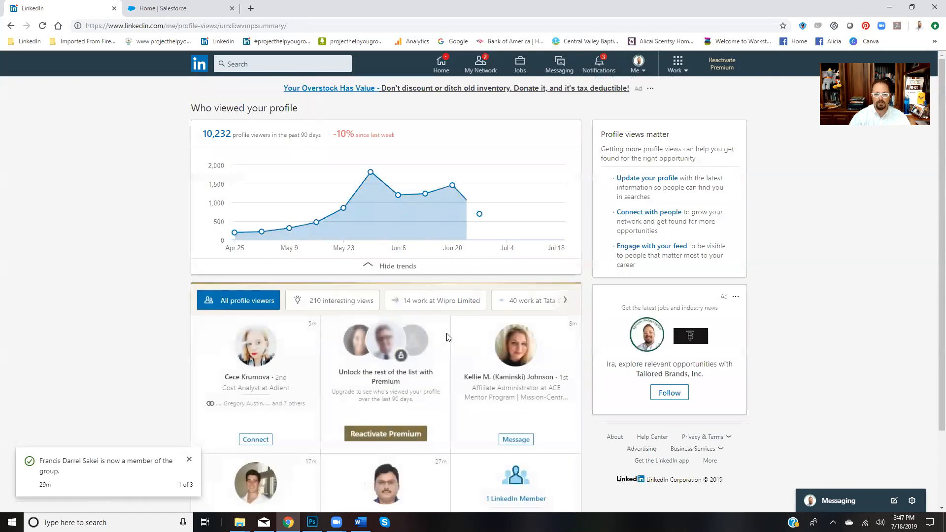
pyautogui.scroll(-3)
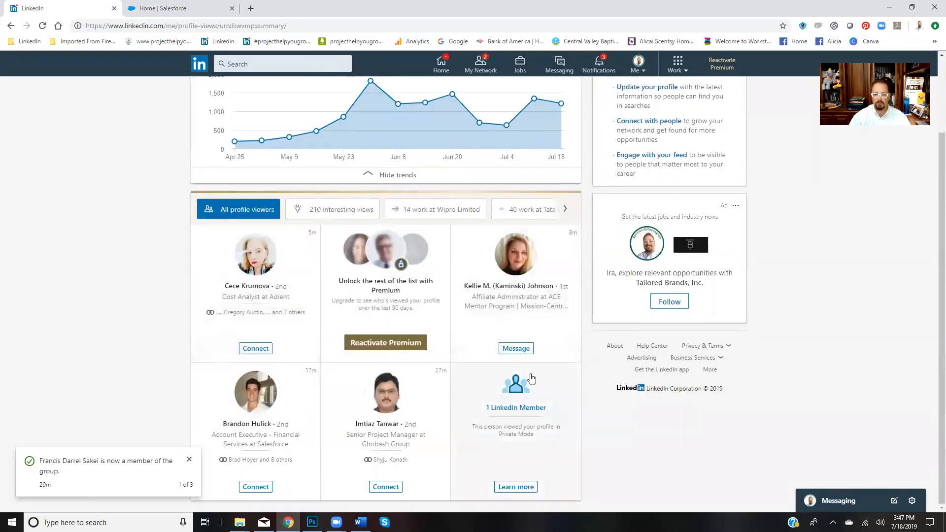
pyautogui.moveTo(427, 394)
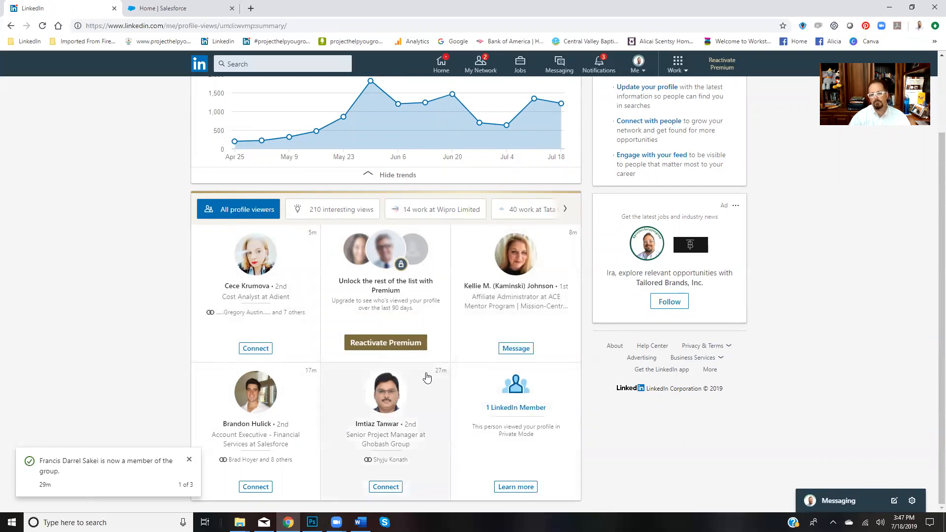
pyautogui.moveTo(444, 388)
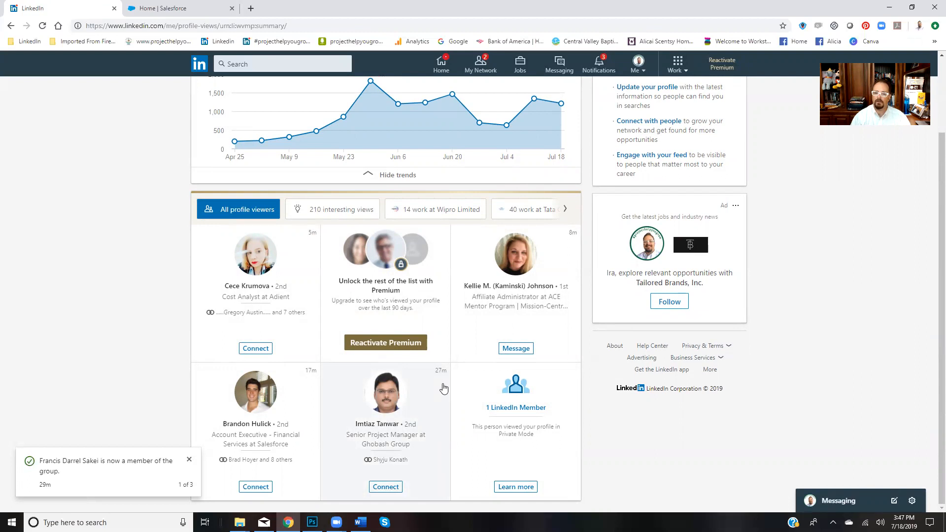
pyautogui.moveTo(476, 381)
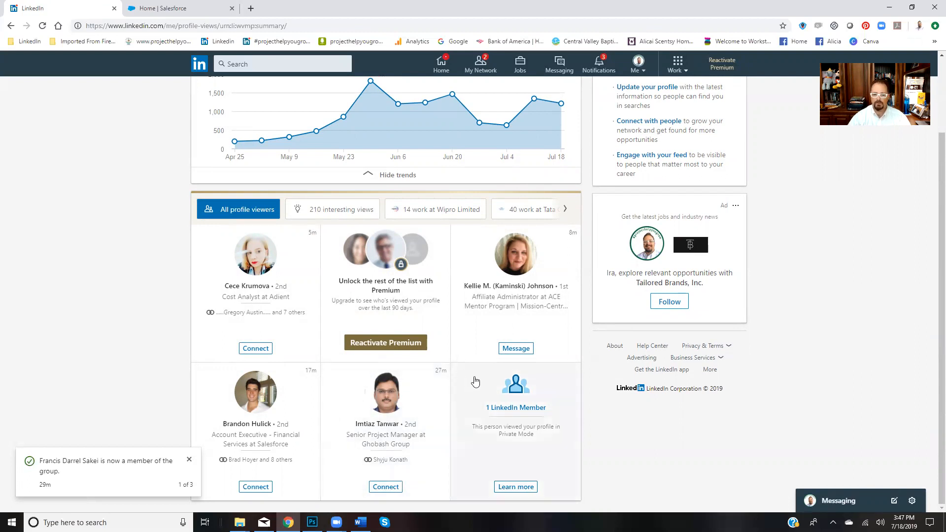
pyautogui.moveTo(385, 341)
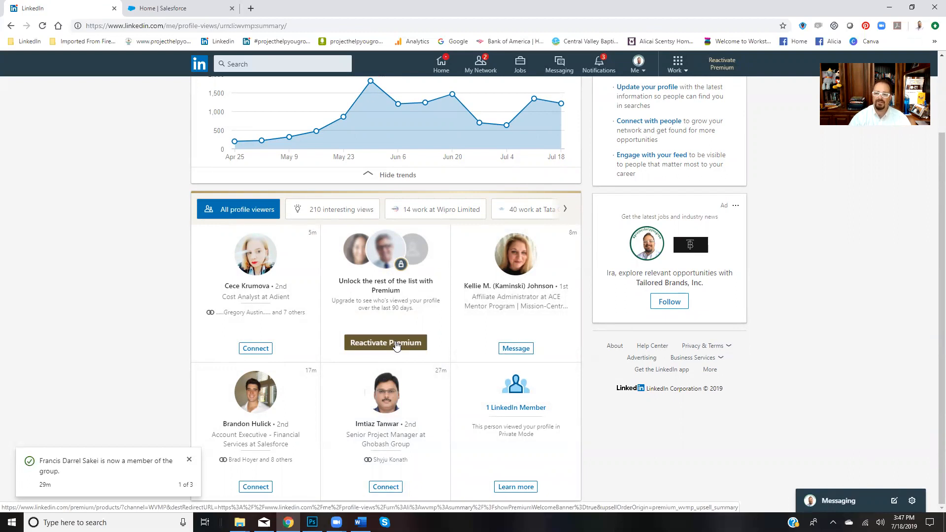
pyautogui.moveTo(464, 376)
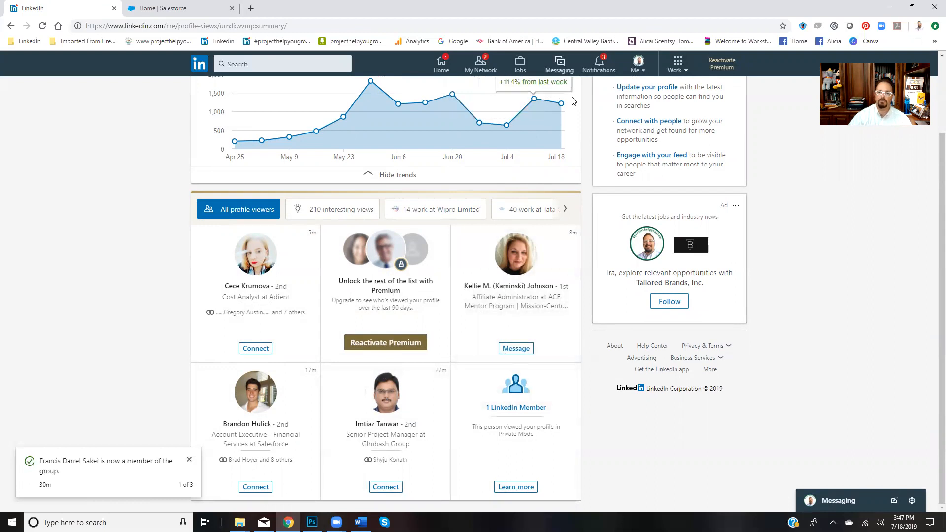
pyautogui.moveTo(600, 81)
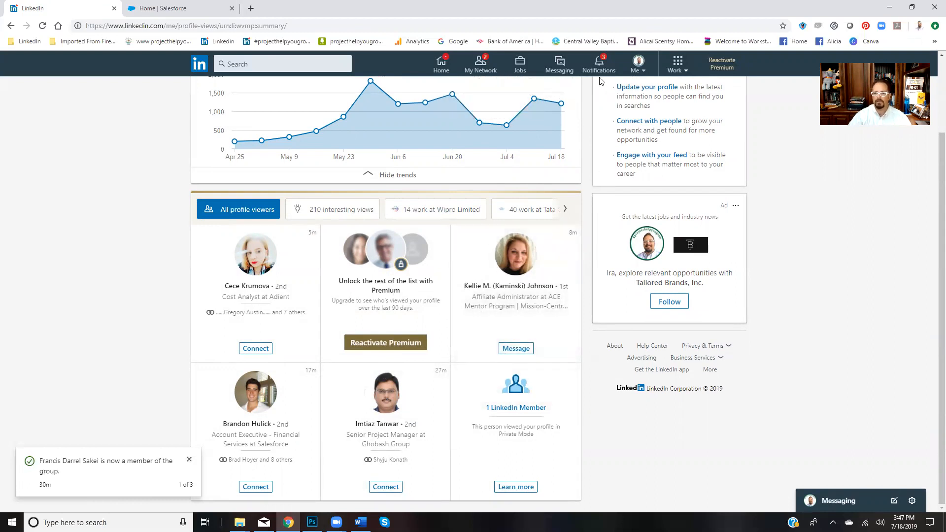
pyautogui.moveTo(289, 137)
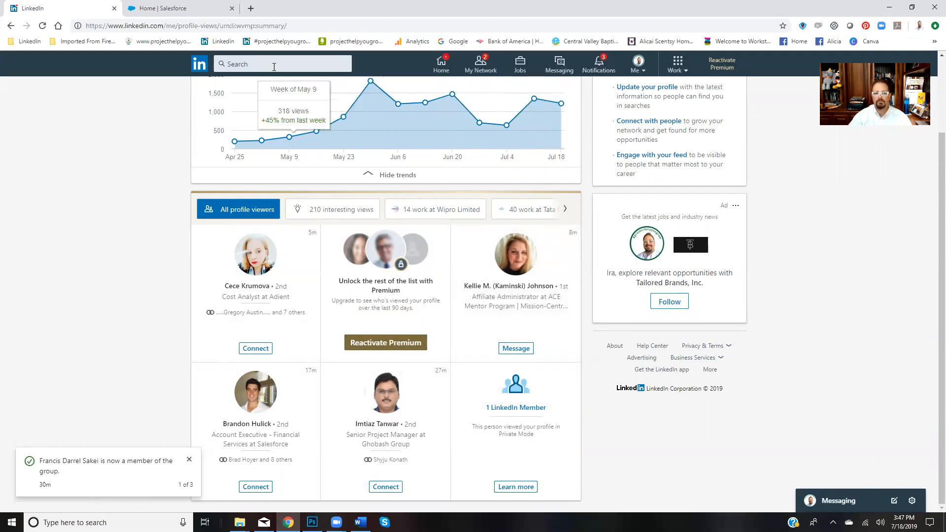
# Step: Go back through the profile and activity pages to the 956 Director results
pyautogui.click(274, 64)
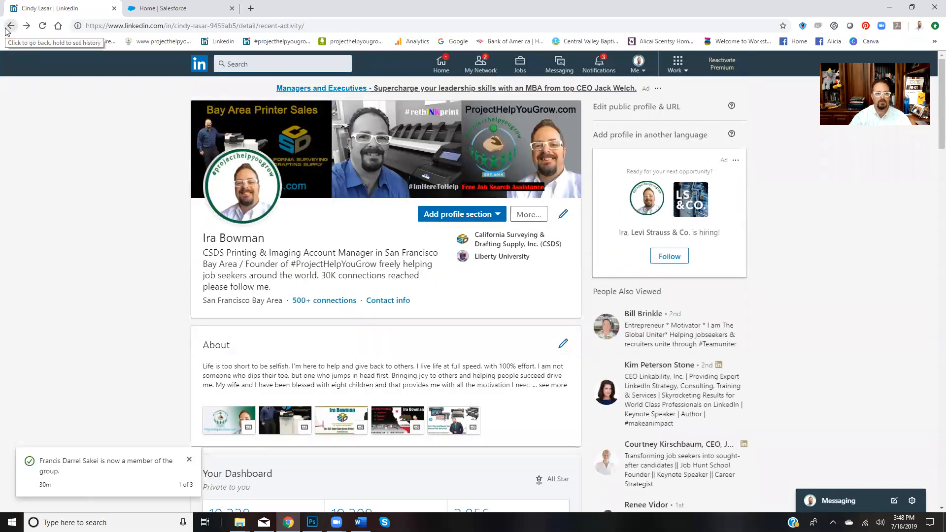
pyautogui.click(11, 25)
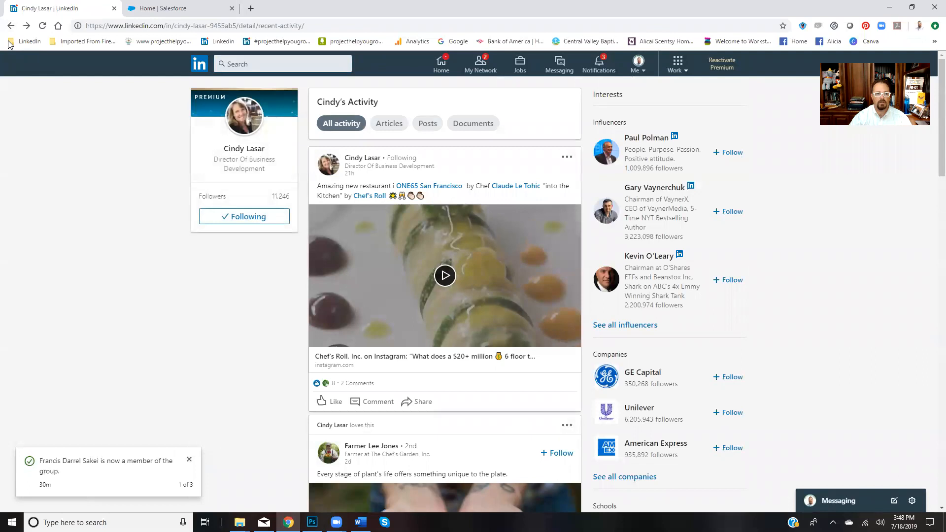
pyautogui.click(10, 26)
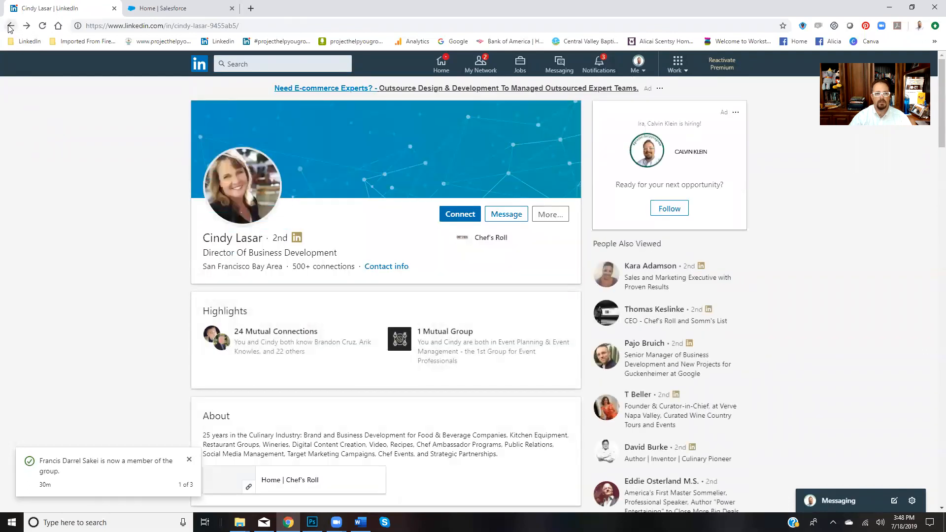
pyautogui.click(9, 25)
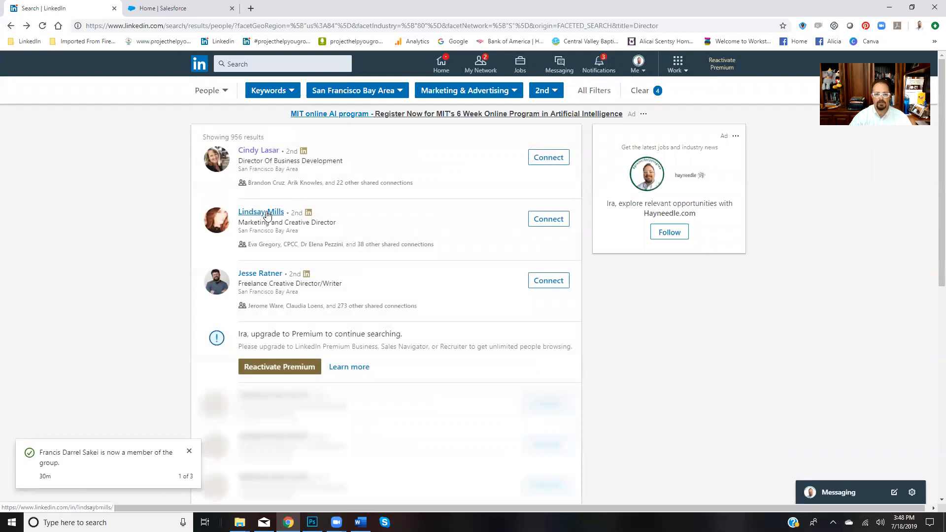
pyautogui.click(261, 212)
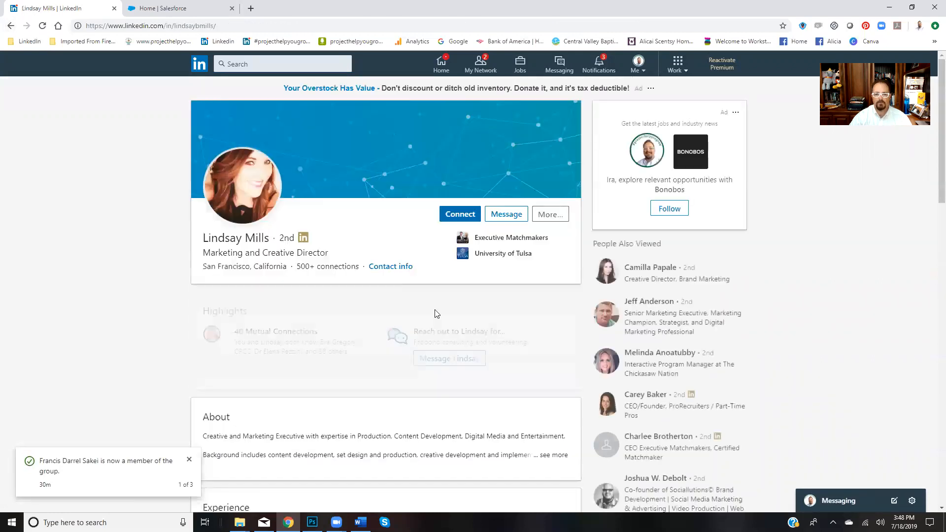
pyautogui.scroll(-3)
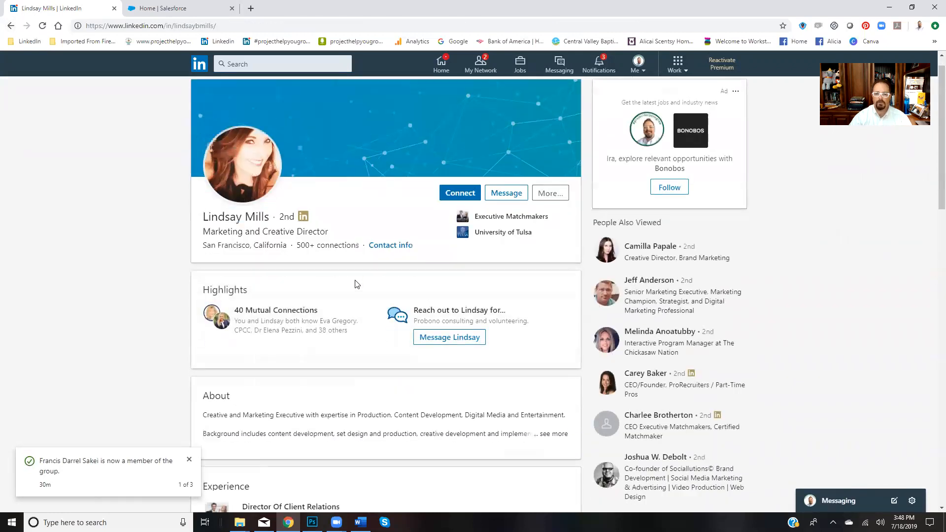
pyautogui.scroll(-3)
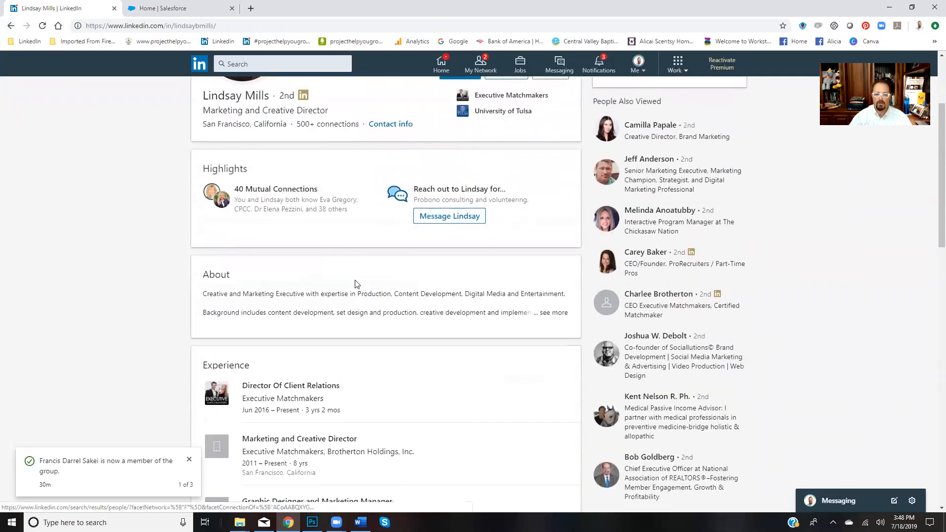
pyautogui.scroll(-3)
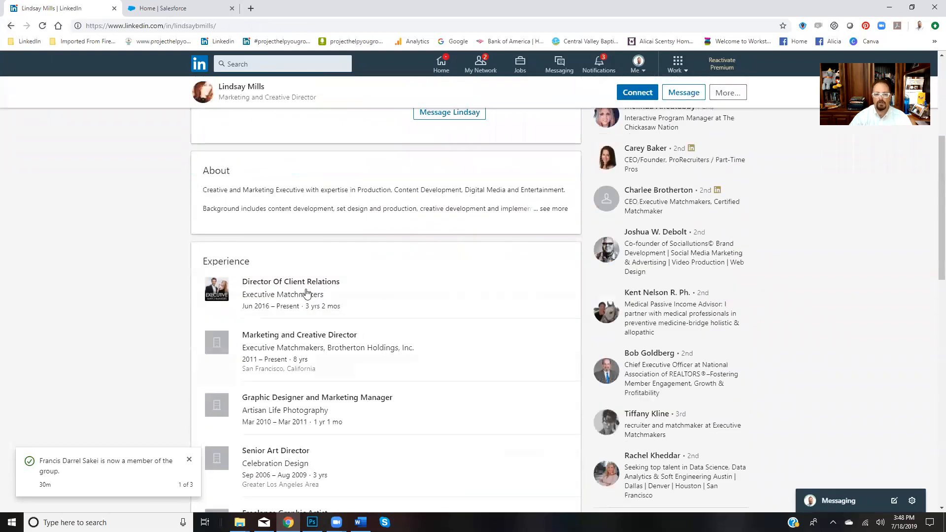
pyautogui.moveTo(318, 325)
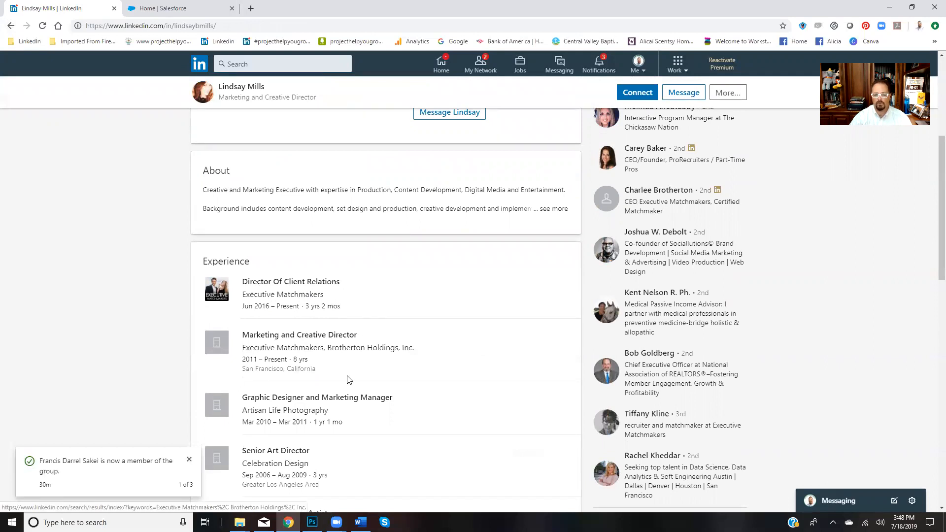
pyautogui.scroll(3)
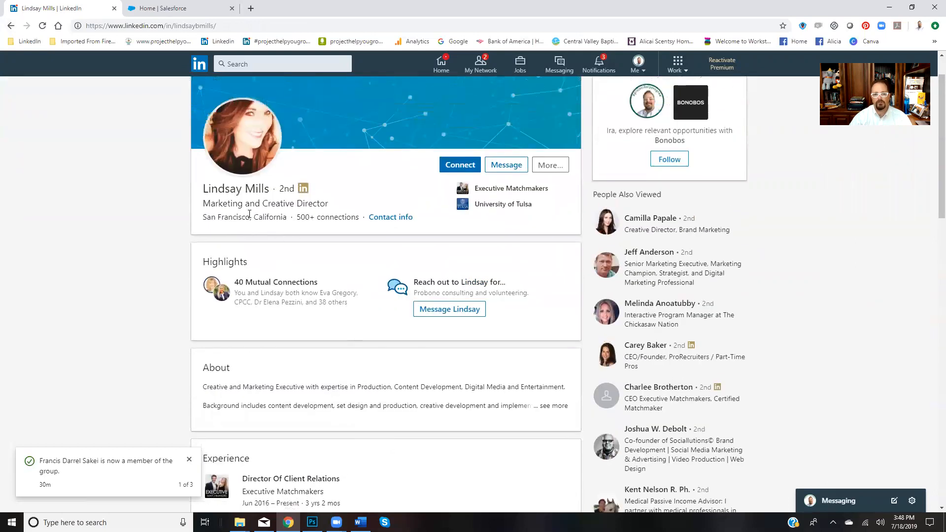
pyautogui.moveTo(372, 331)
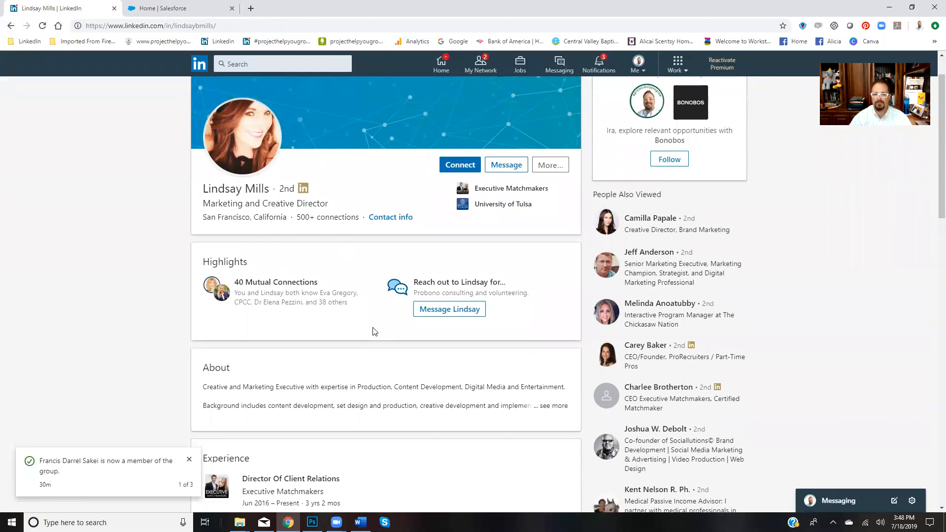
pyautogui.scroll(-3)
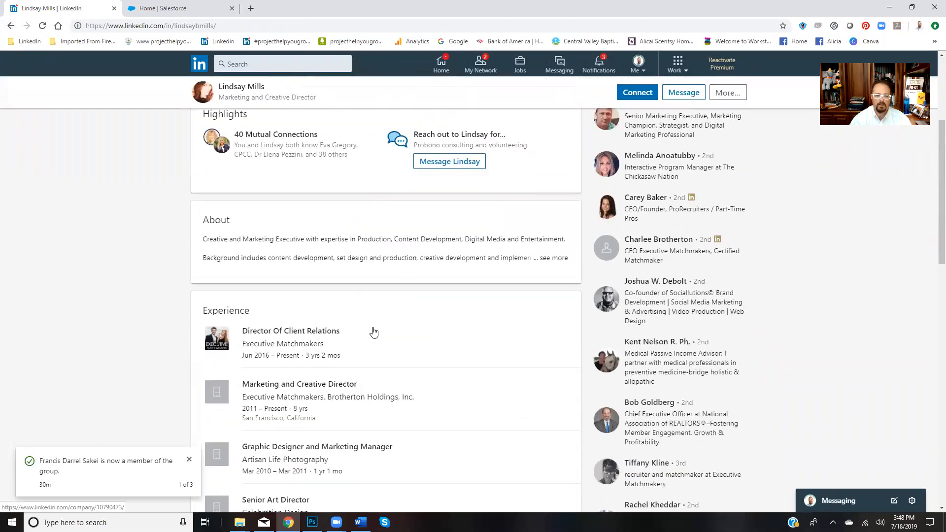
pyautogui.scroll(-3)
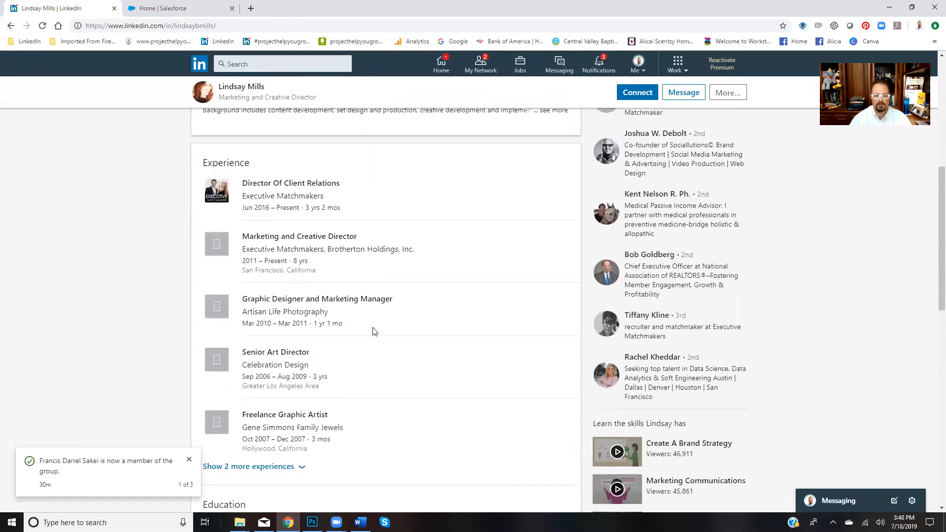
pyautogui.scroll(-3)
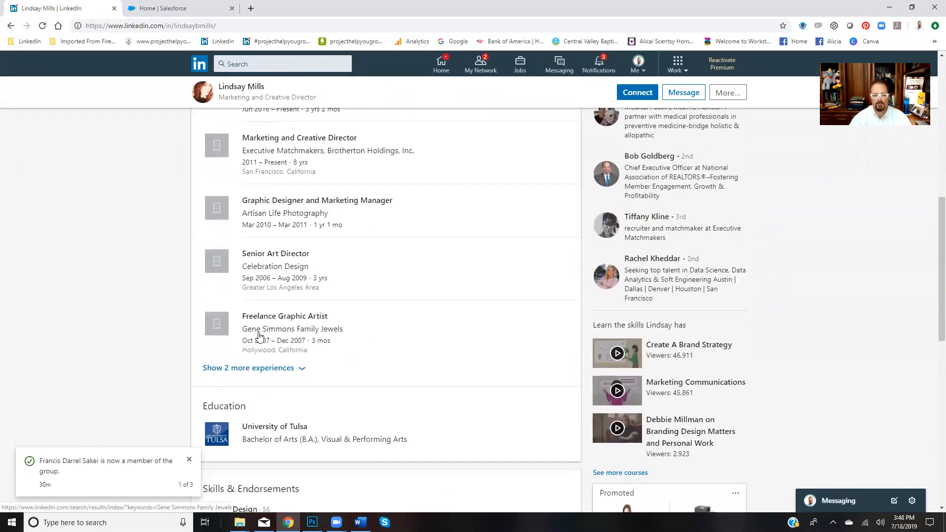
pyautogui.moveTo(255, 276)
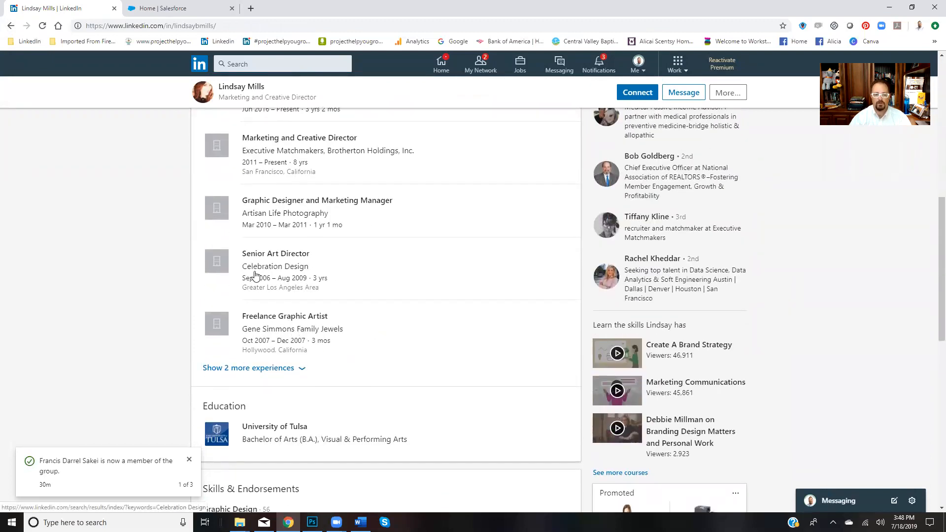
pyautogui.moveTo(258, 218)
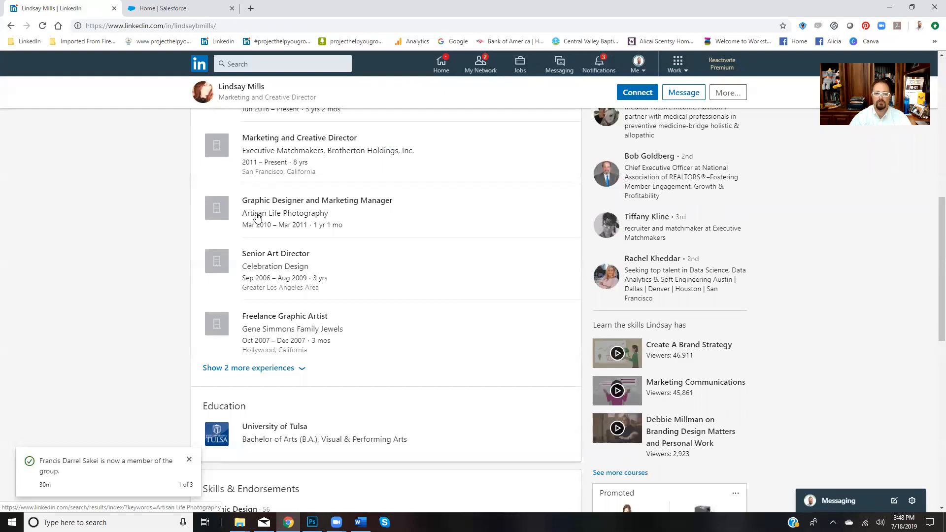
pyautogui.scroll(3)
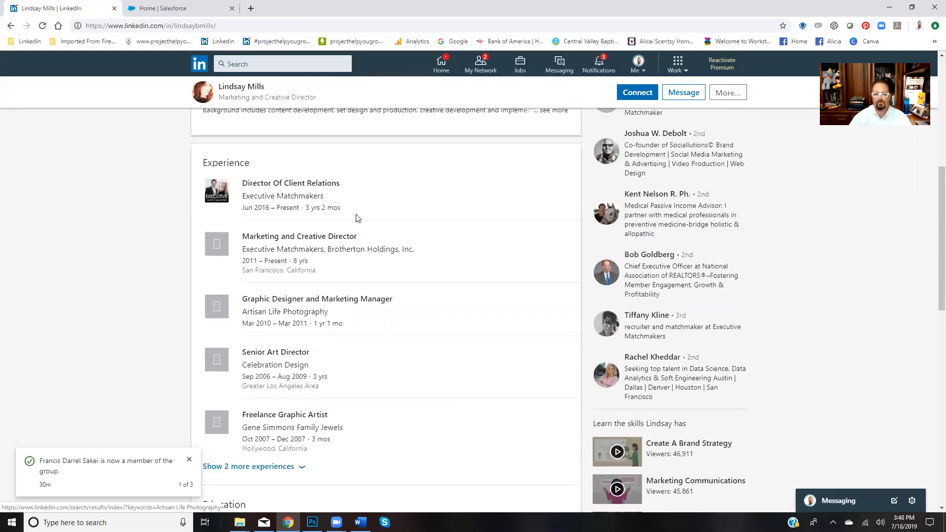
pyautogui.scroll(3)
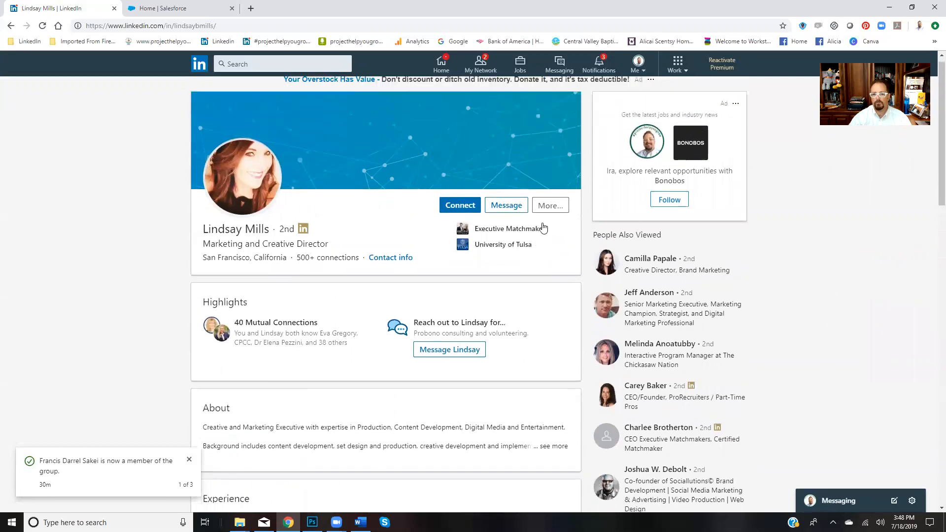
pyautogui.click(549, 204)
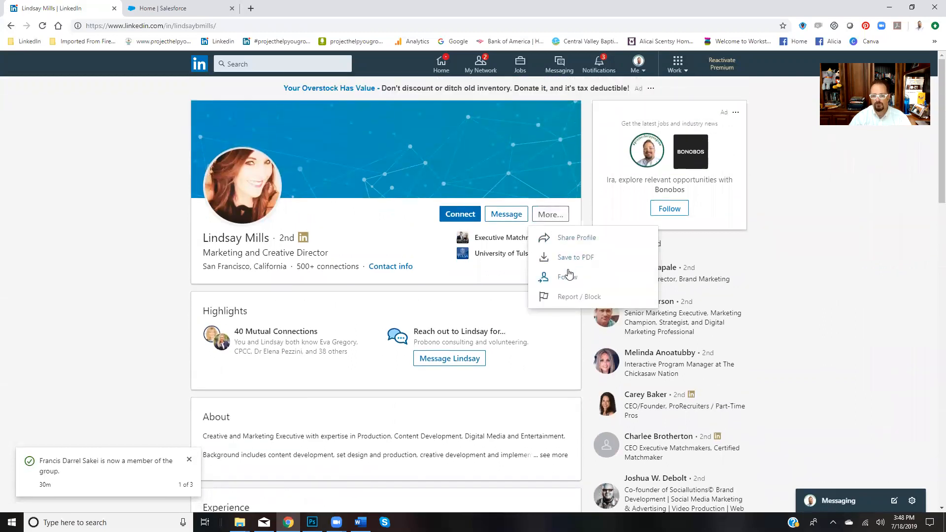
pyautogui.click(566, 276)
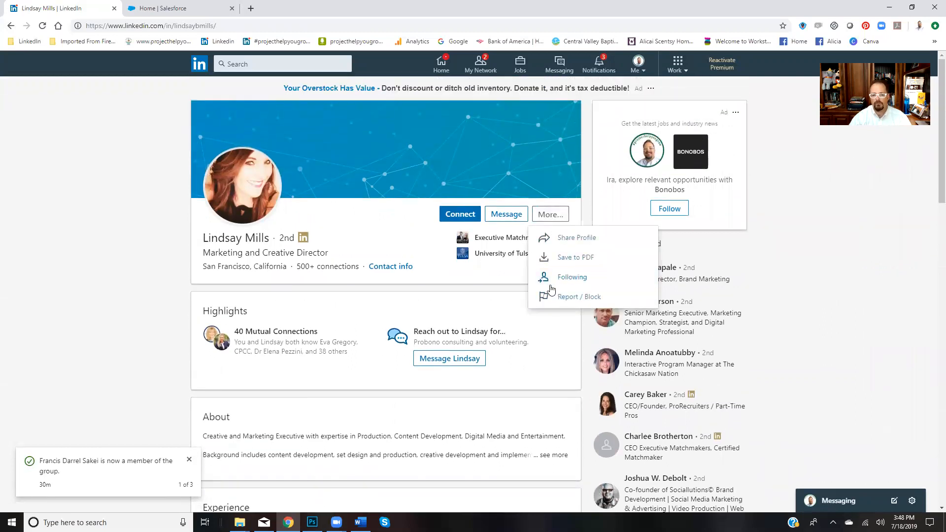
pyautogui.moveTo(362, 305)
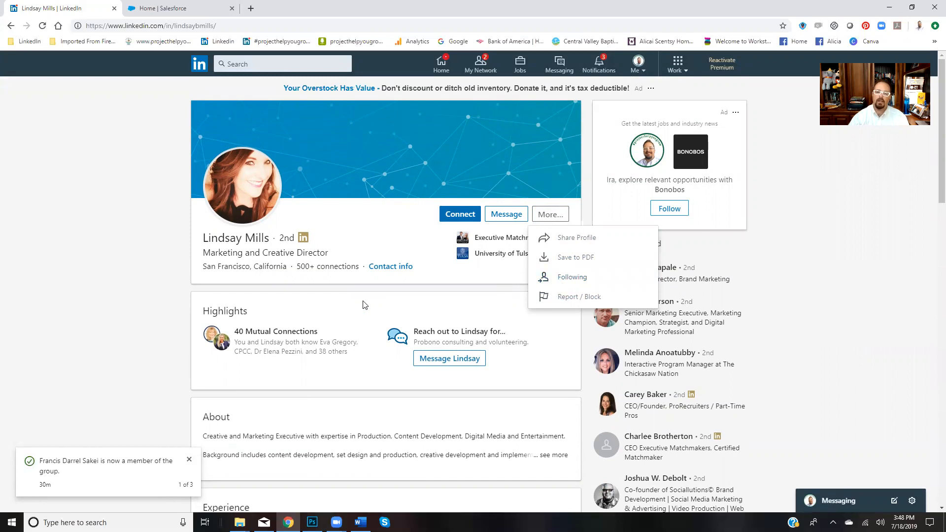
pyautogui.scroll(-3)
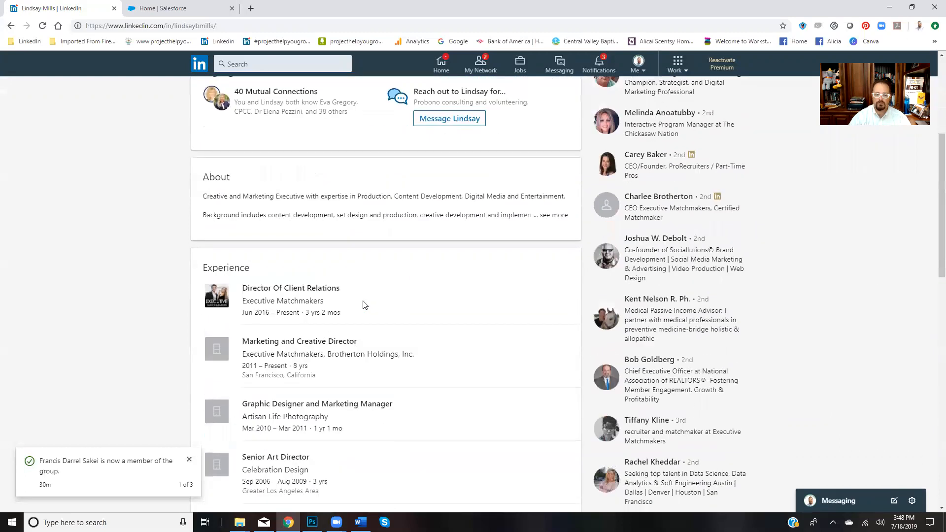
pyautogui.scroll(-3)
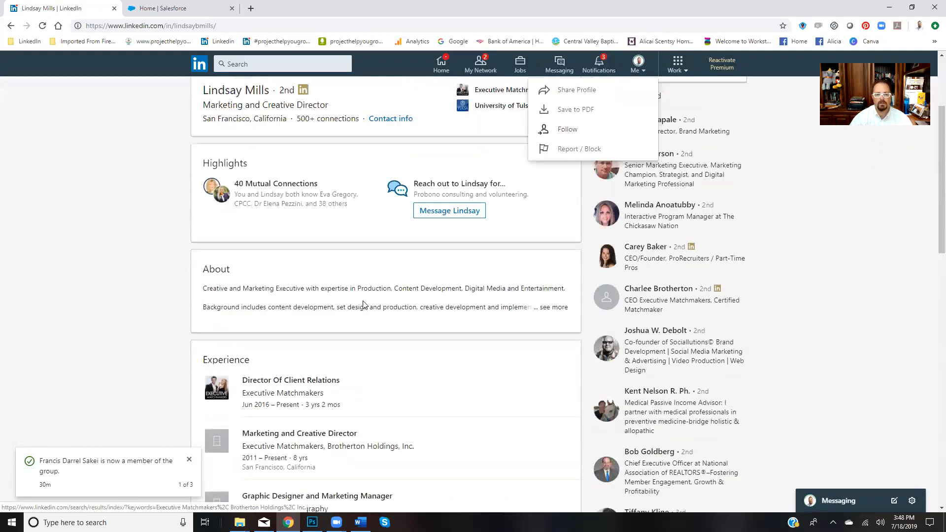
pyautogui.scroll(-3)
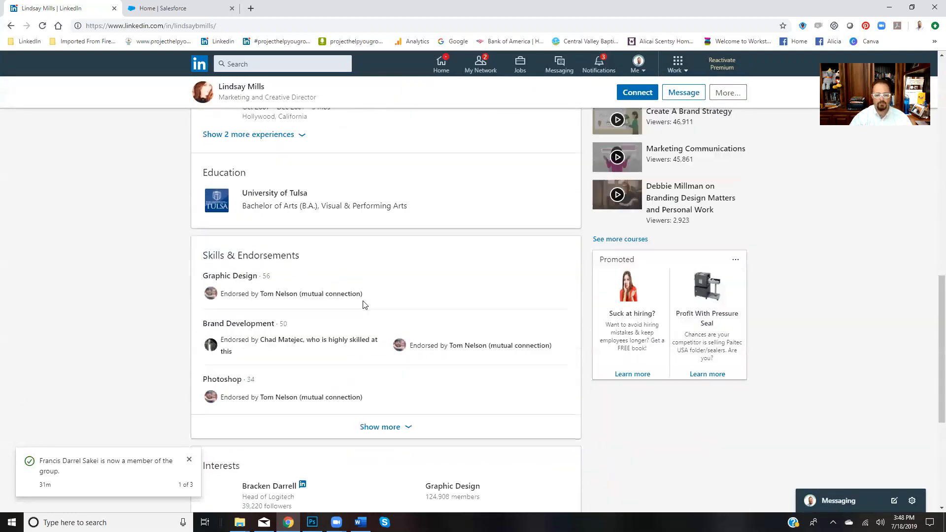
pyautogui.scroll(3)
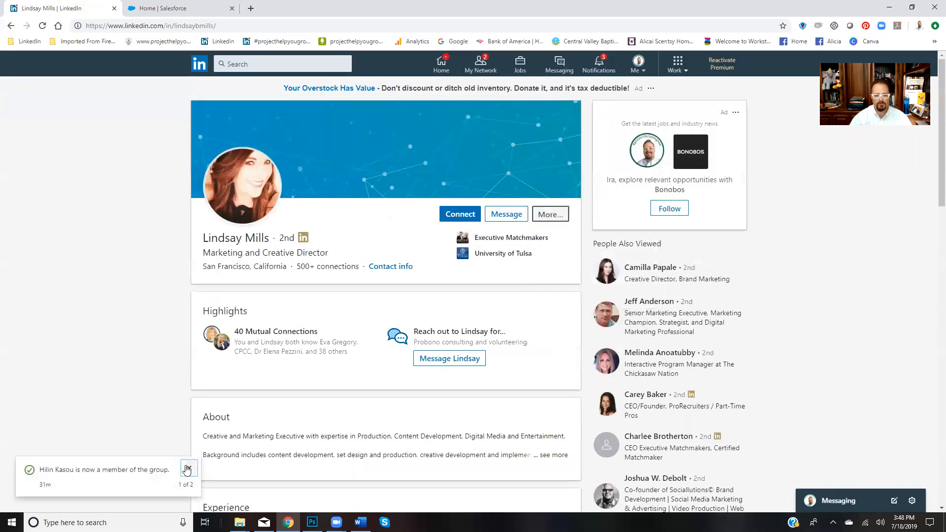
pyautogui.click(188, 470)
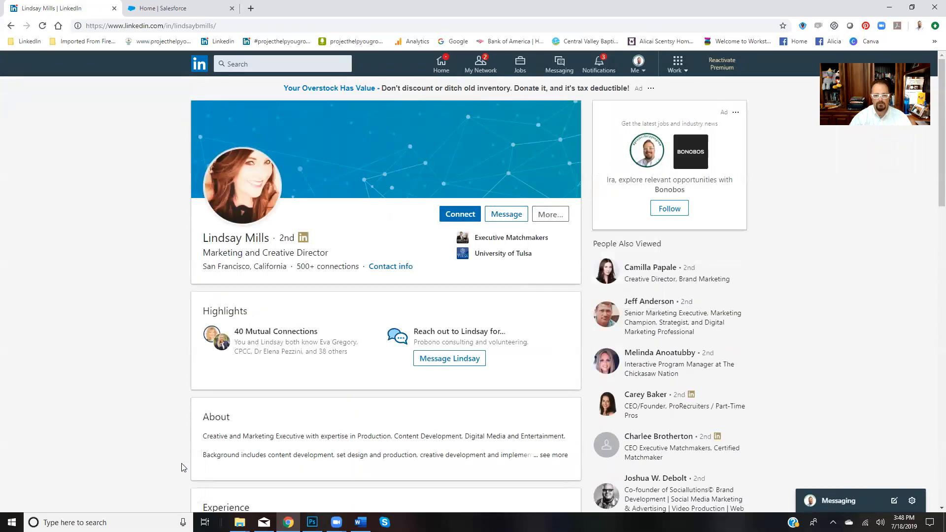
pyautogui.scroll(-3)
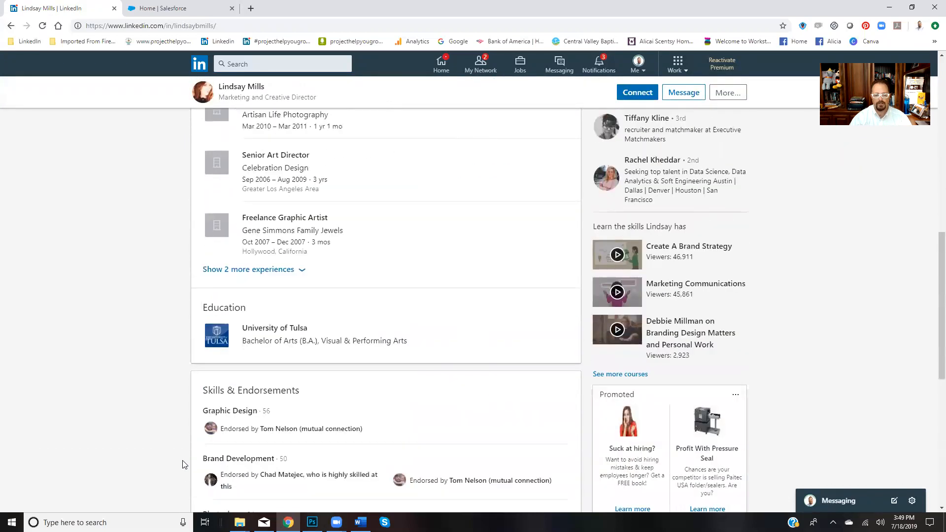
pyautogui.scroll(-3)
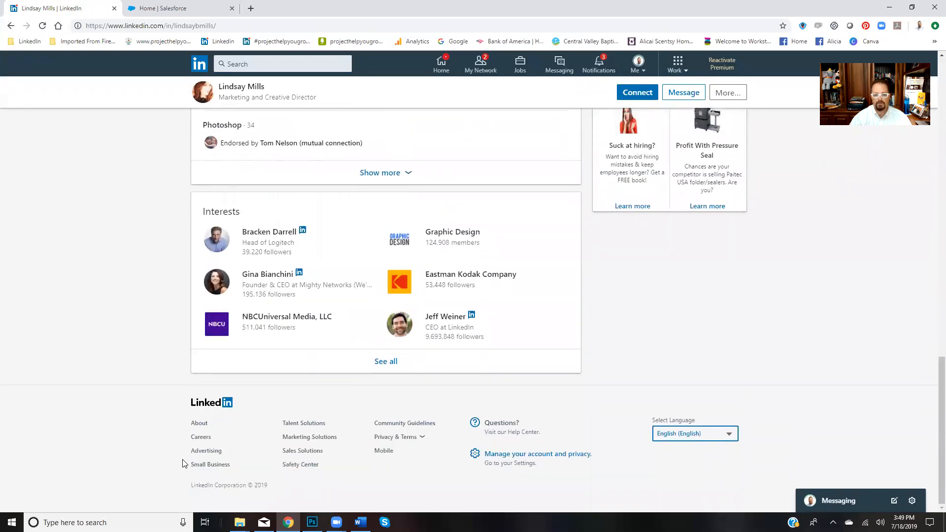
pyautogui.scroll(3)
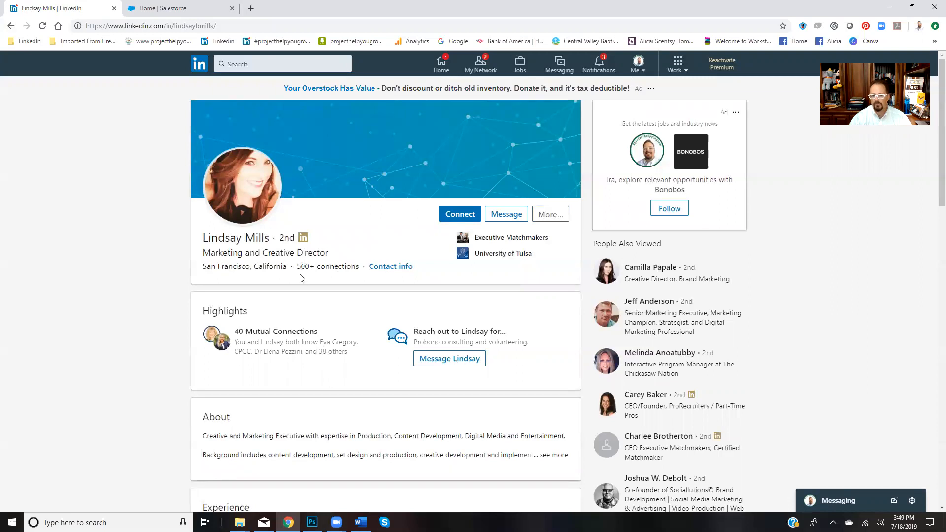
pyautogui.moveTo(372, 273)
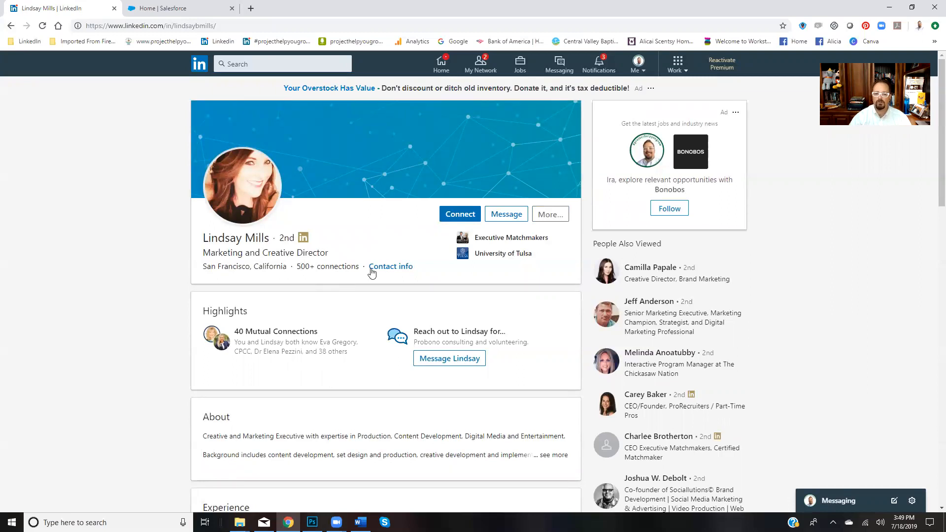
pyautogui.click(390, 266)
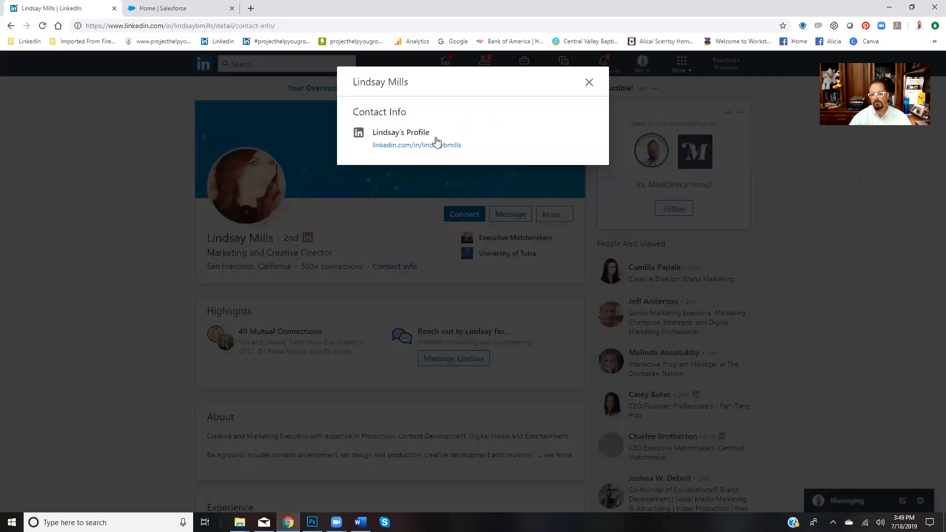
pyautogui.click(588, 82)
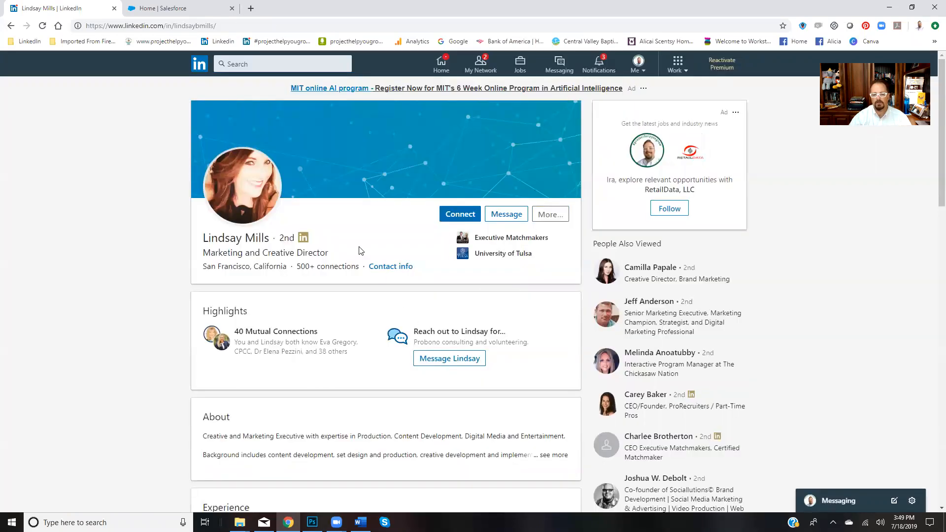
pyautogui.scroll(-3)
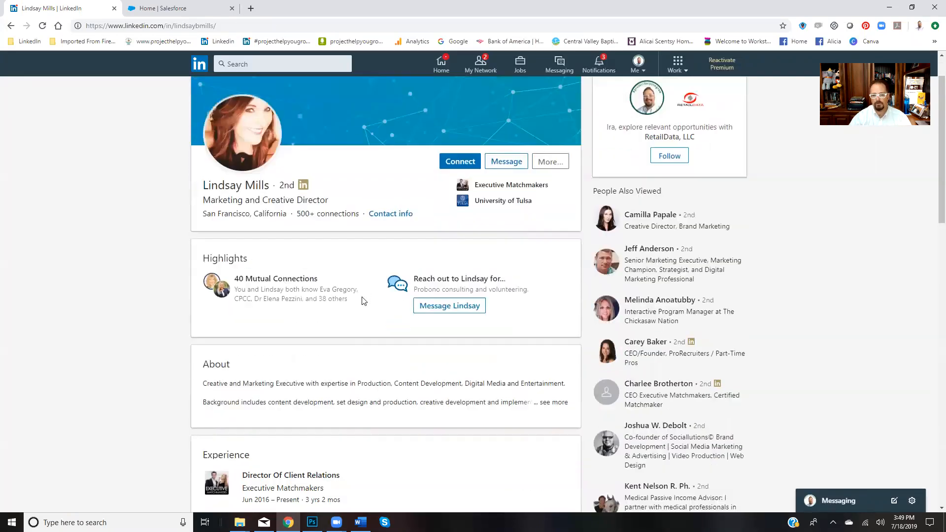
pyautogui.scroll(-3)
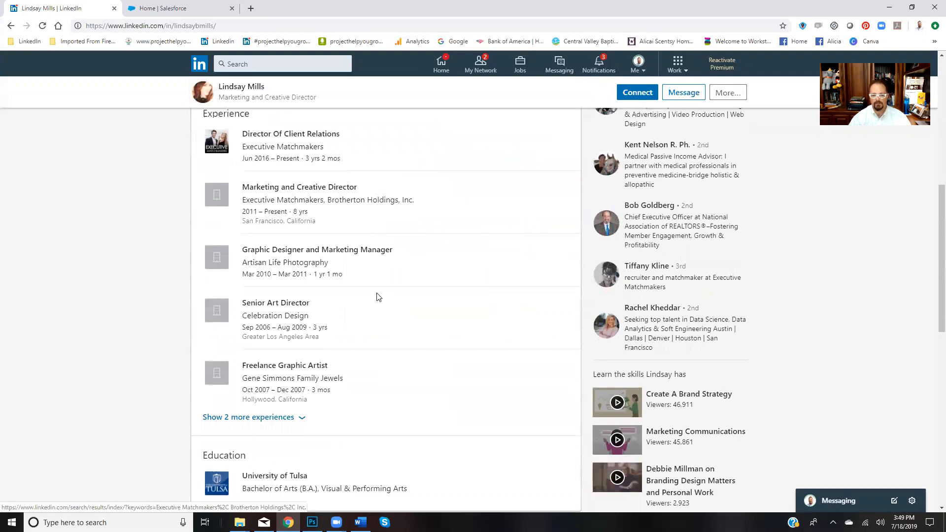
pyautogui.scroll(-3)
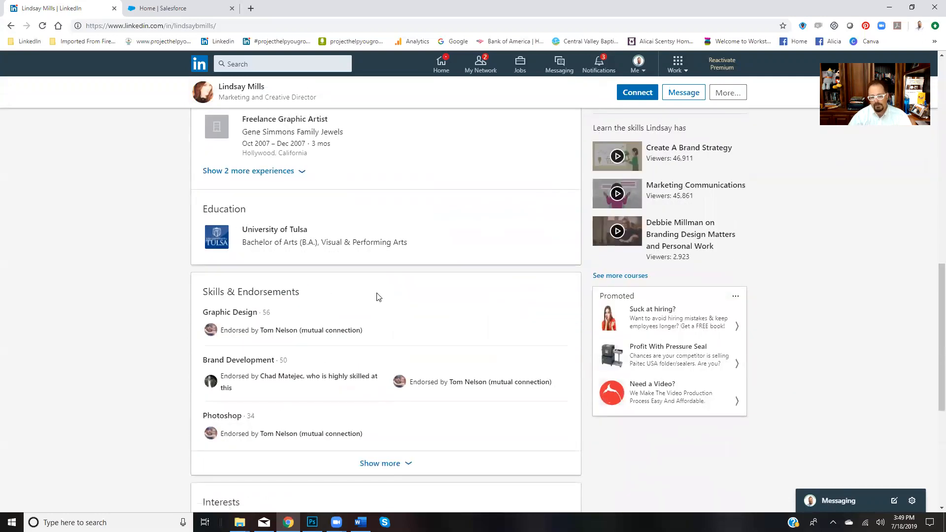
pyautogui.scroll(-3)
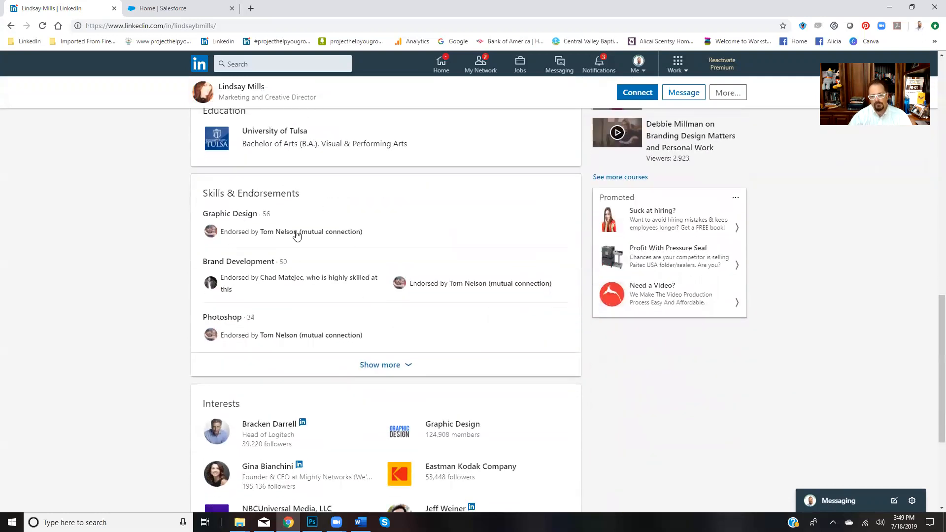
pyautogui.moveTo(253, 223)
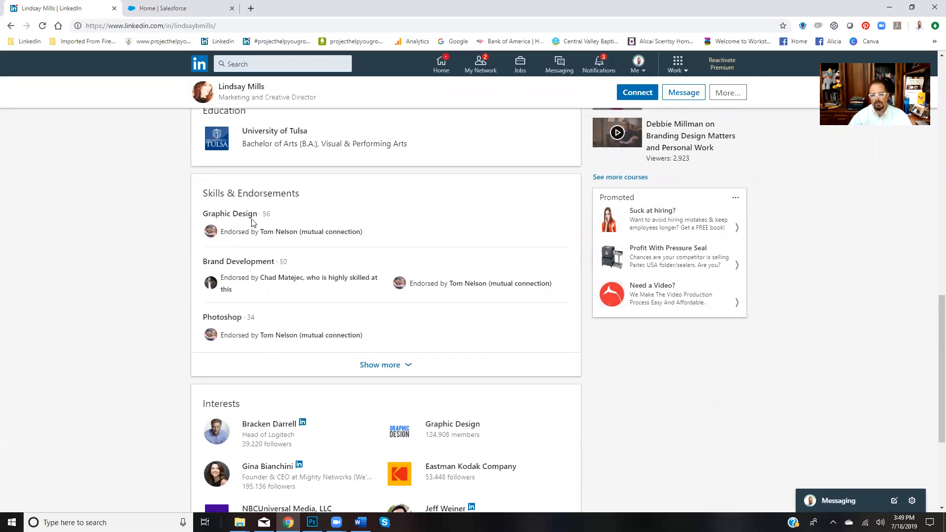
pyautogui.moveTo(392, 371)
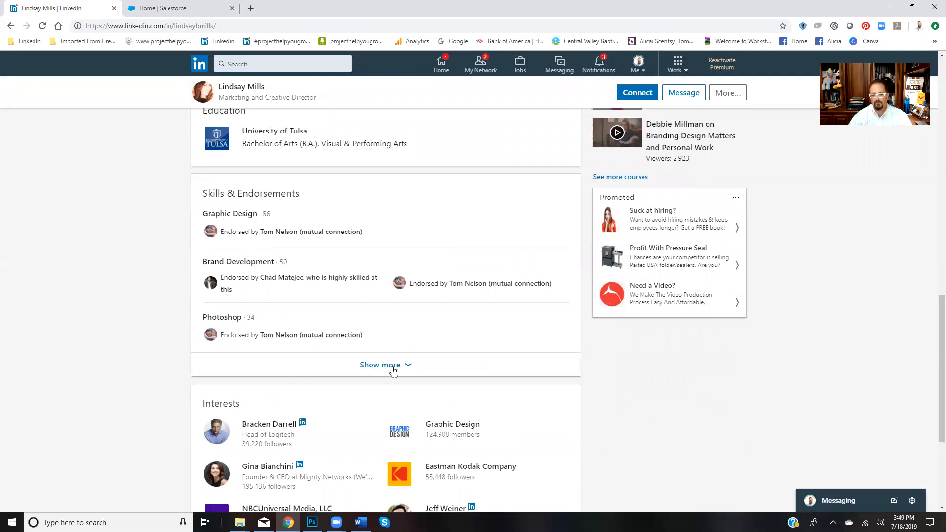
pyautogui.click(380, 364)
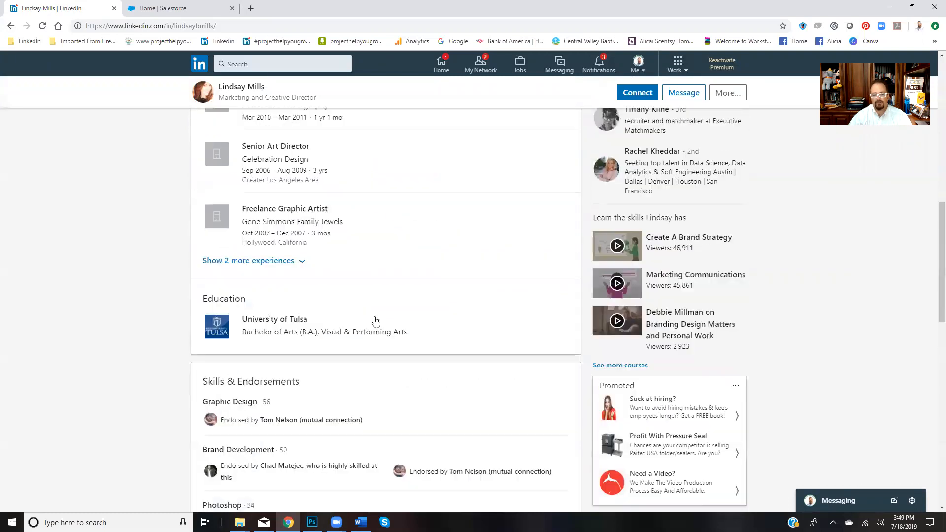
pyautogui.scroll(3)
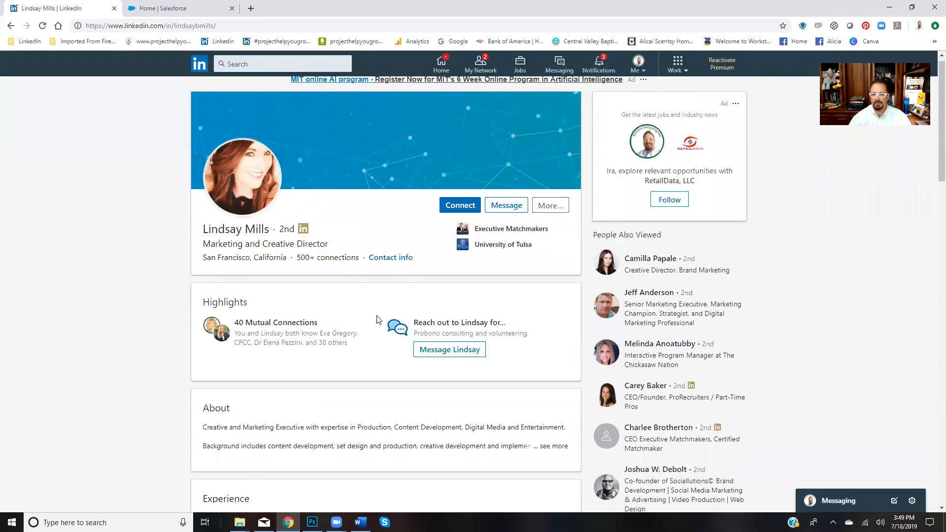
pyautogui.scroll(-3)
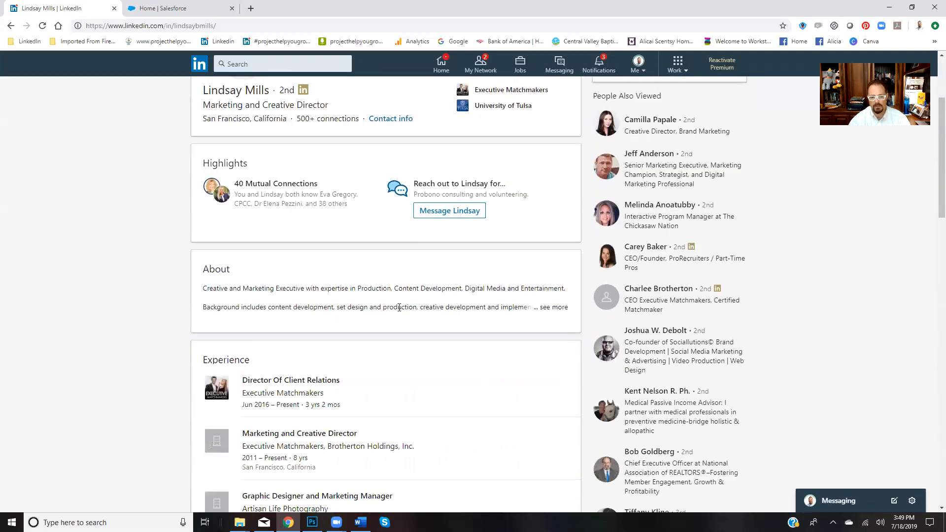
# Step: Go back to the filtered 2nd-degree Director results showing 956 people
pyautogui.scroll(3)
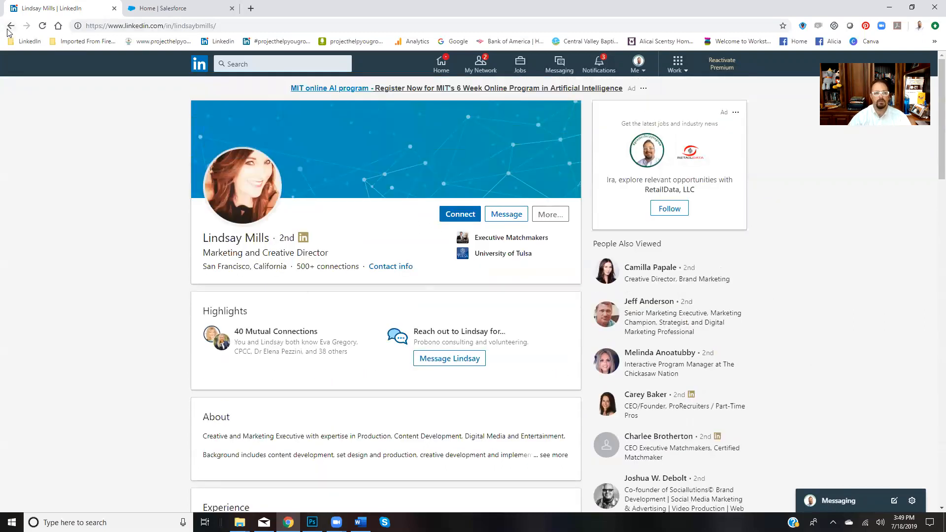
pyautogui.click(390, 266)
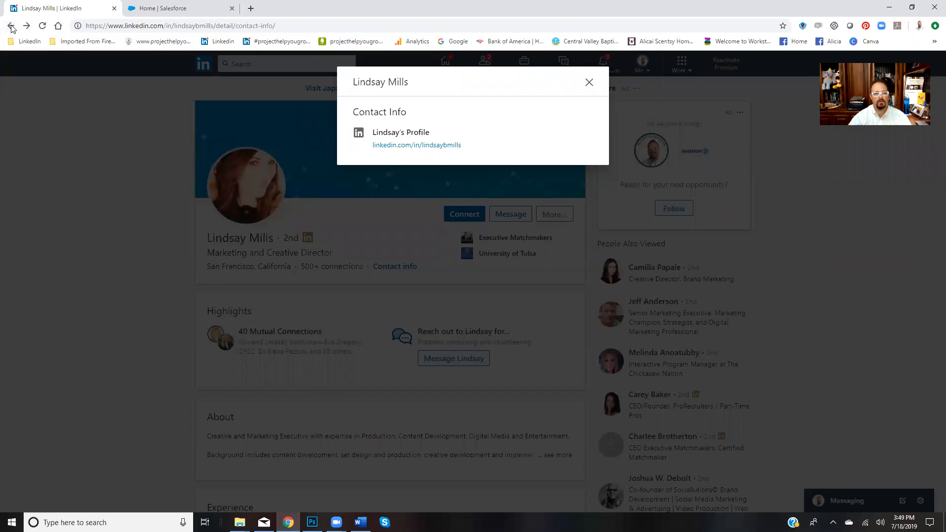
pyautogui.click(10, 25)
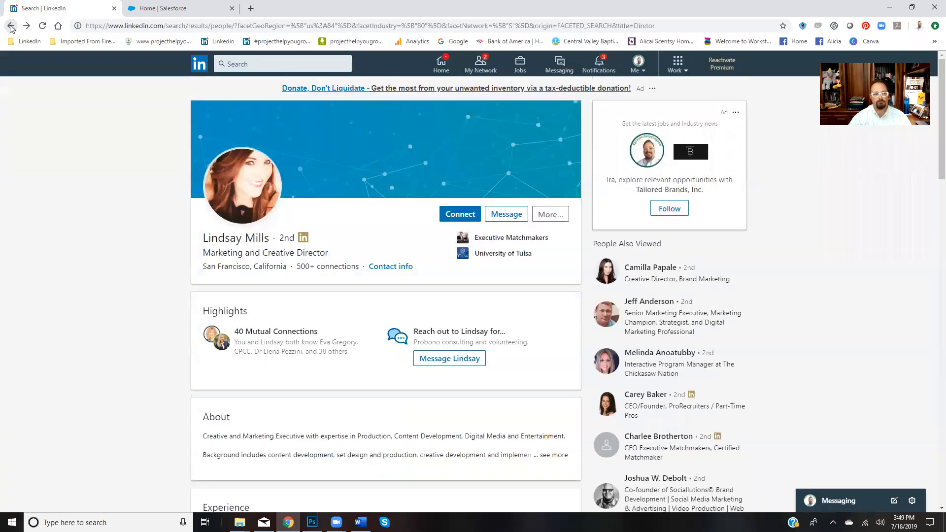
pyautogui.click(10, 25)
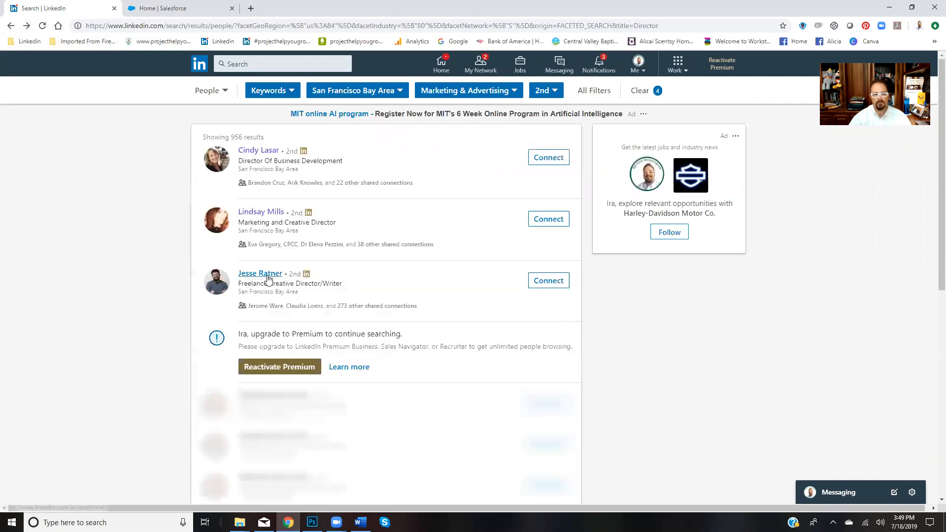
pyautogui.moveTo(263, 275)
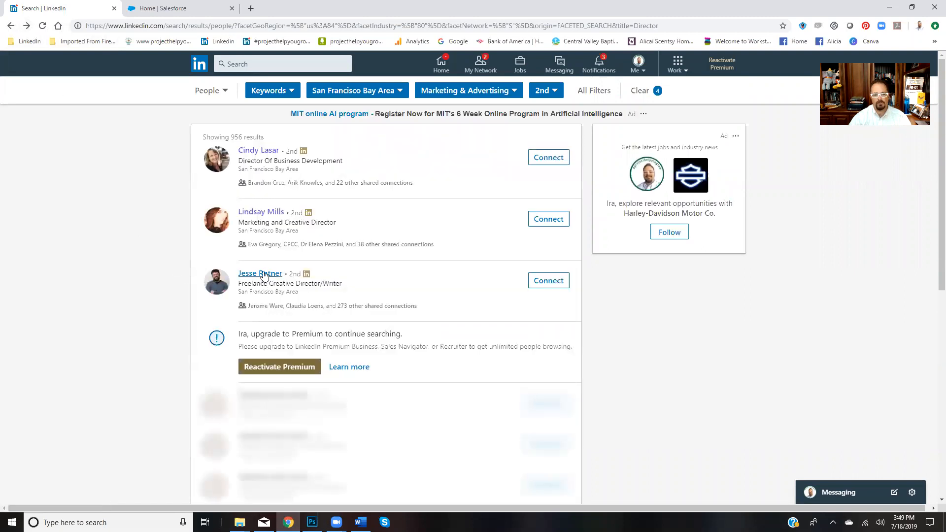
pyautogui.click(260, 273)
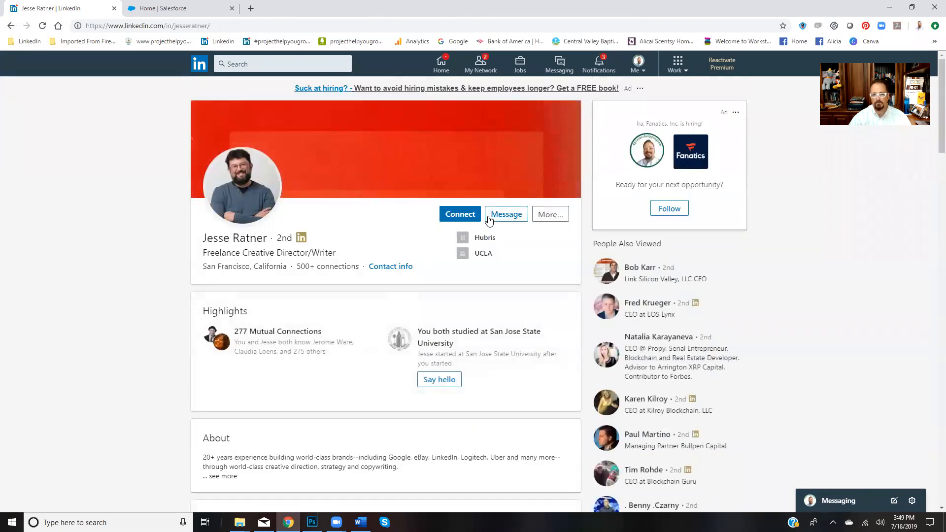
pyautogui.click(549, 213)
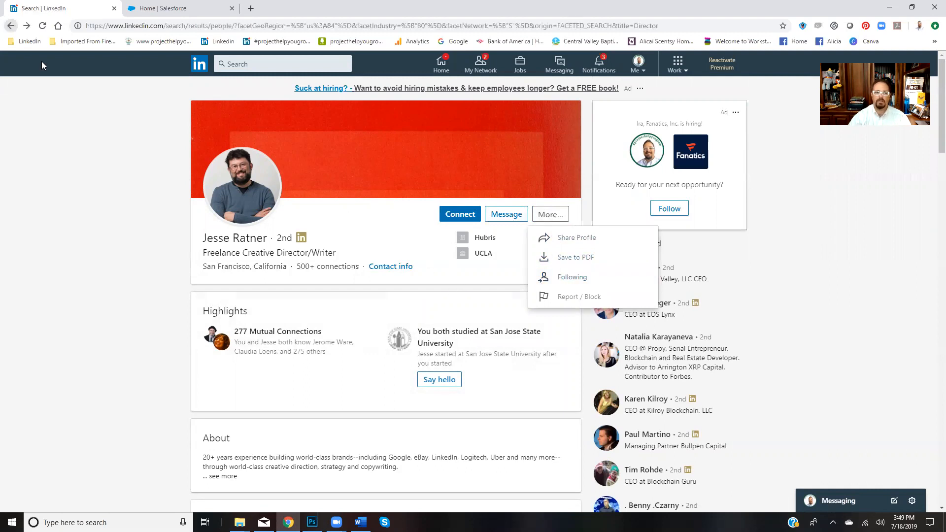
pyautogui.click(11, 25)
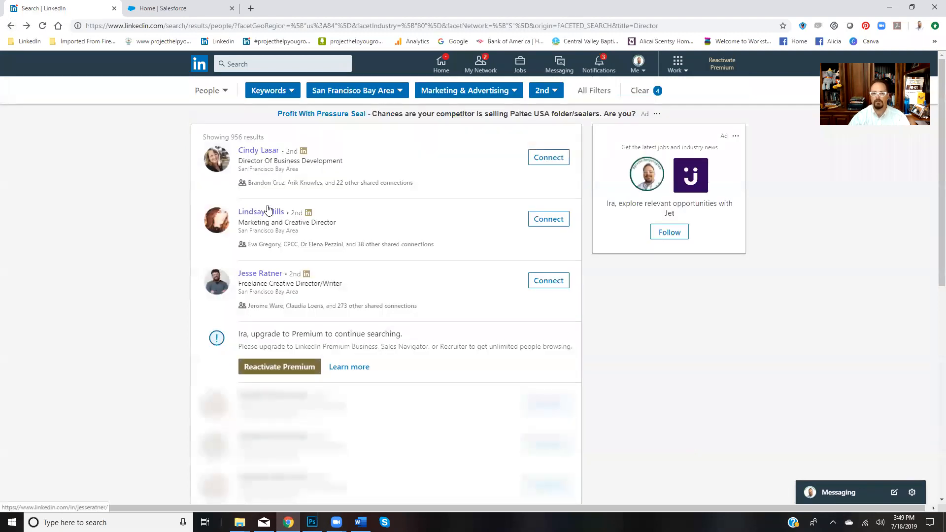
pyautogui.click(593, 90)
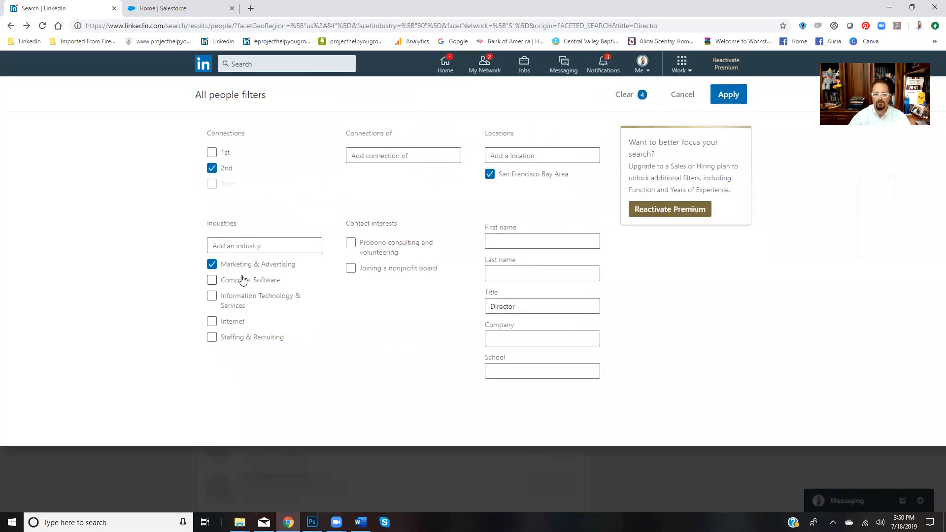
# Step: Replace the Marketing & Advertising industry filter with Architecture & Planning, yielding 86 results
pyautogui.click(212, 264)
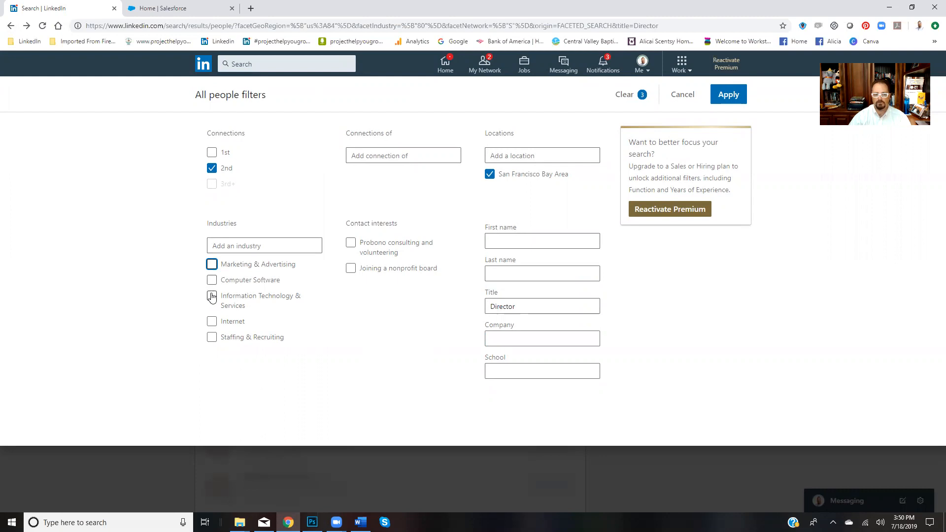
pyautogui.click(264, 245)
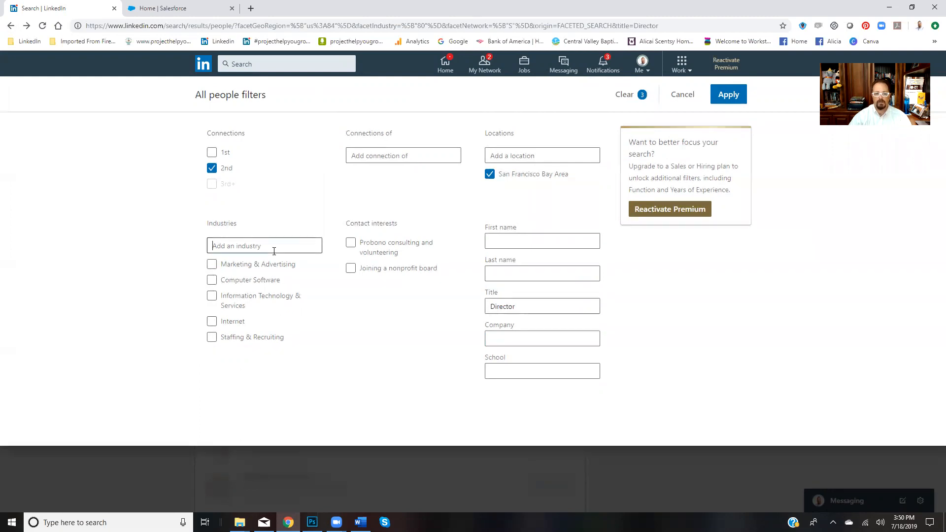
pyautogui.write('arc')
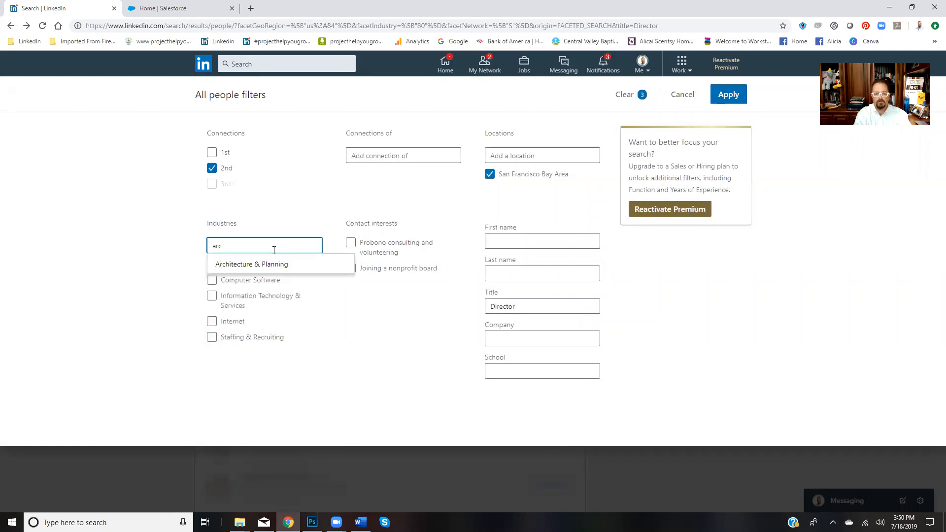
pyautogui.click(250, 264)
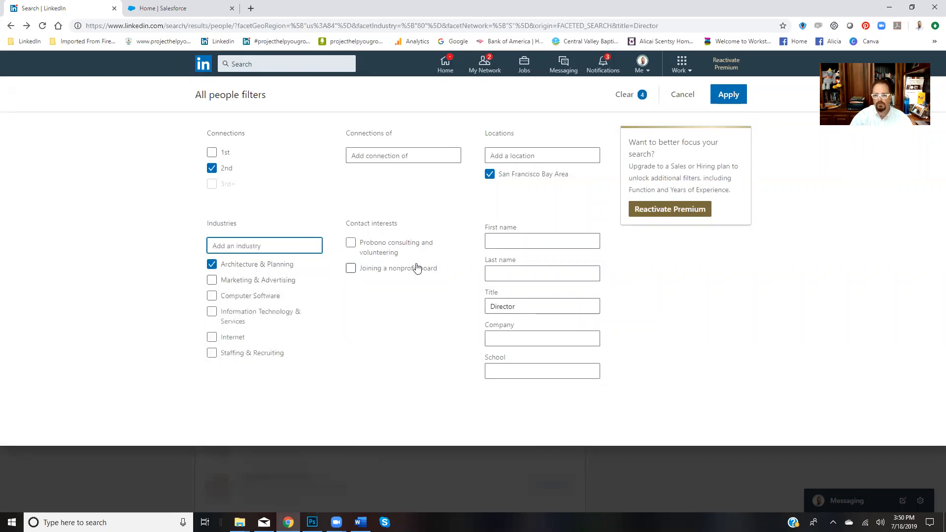
pyautogui.click(727, 94)
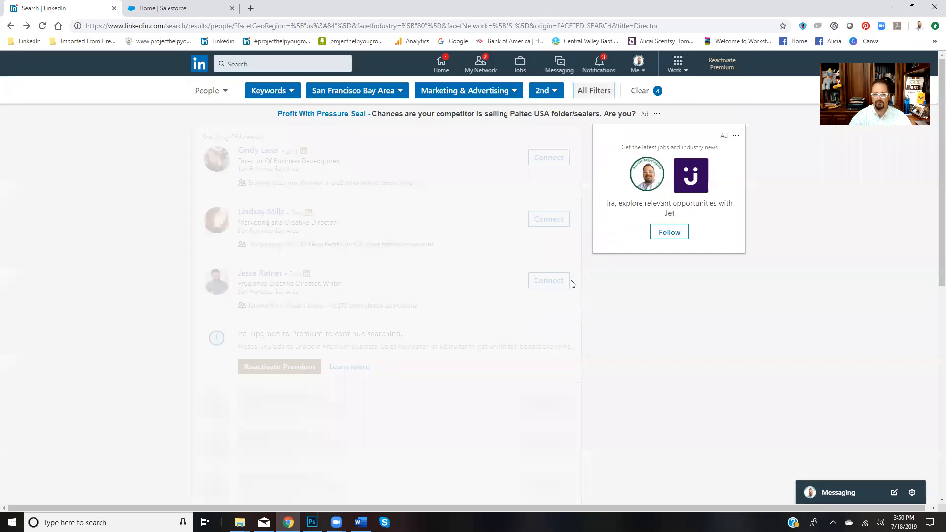
pyautogui.click(464, 90)
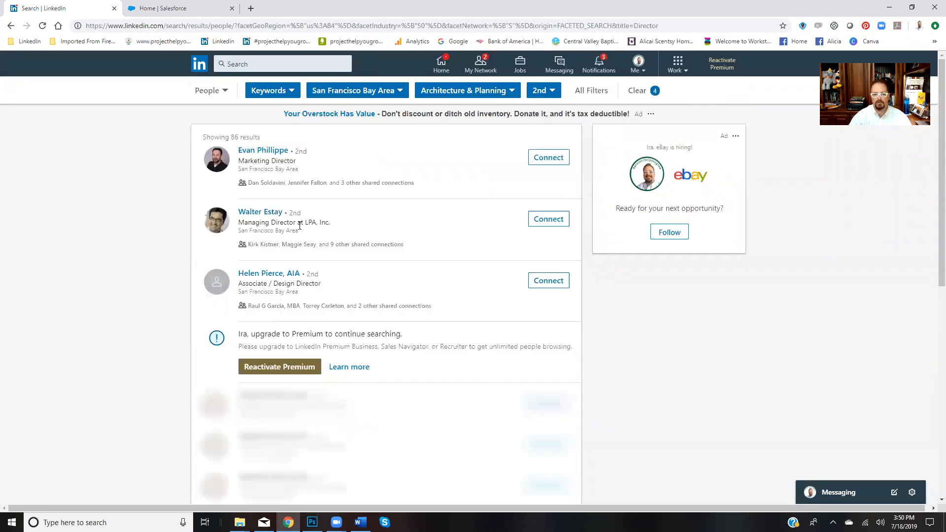
pyautogui.moveTo(266, 162)
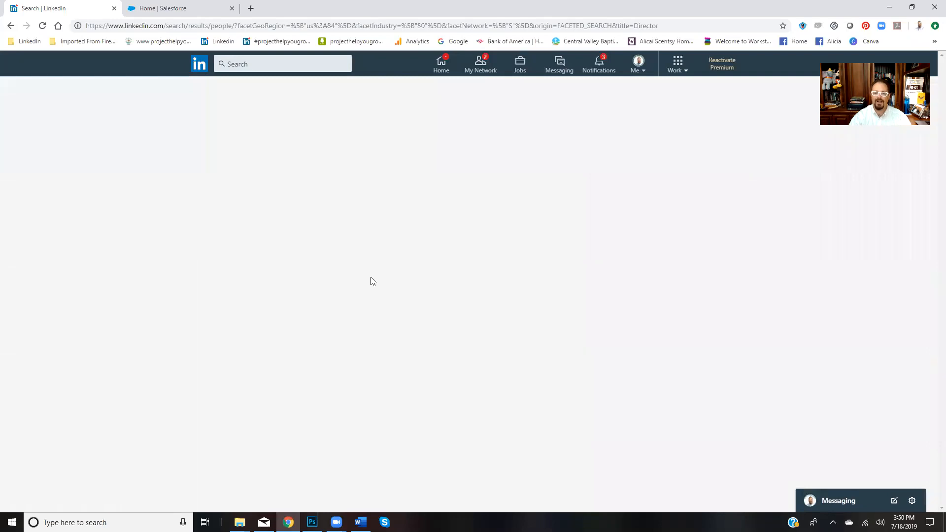
pyautogui.moveTo(393, 285)
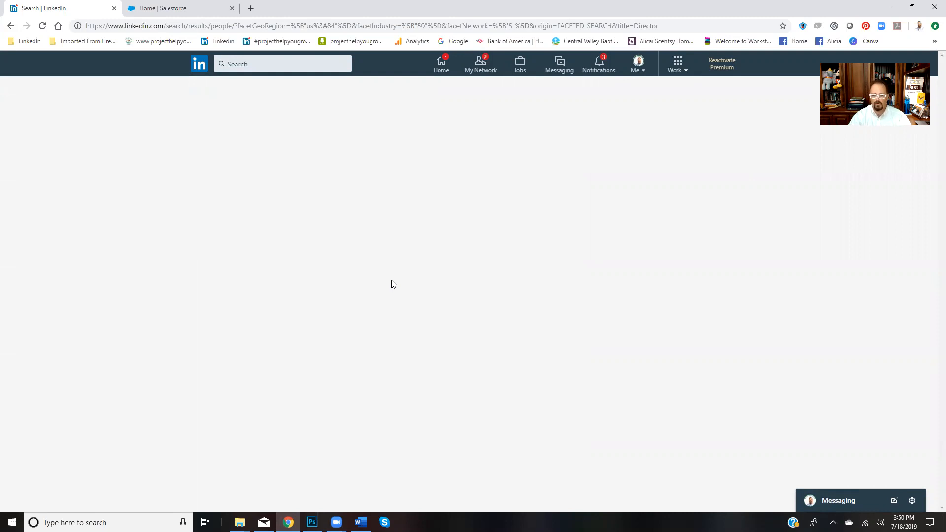
pyautogui.moveTo(373, 264)
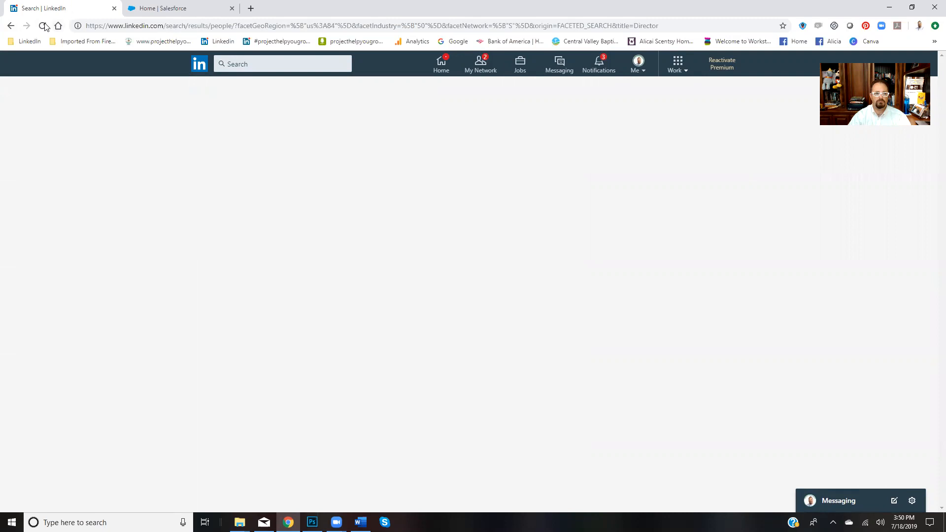
pyautogui.click(42, 25)
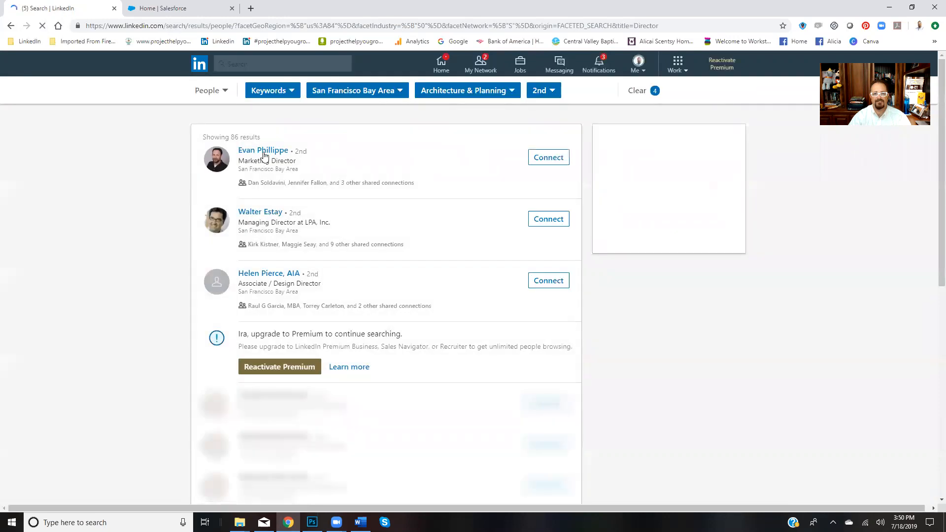
pyautogui.click(263, 150)
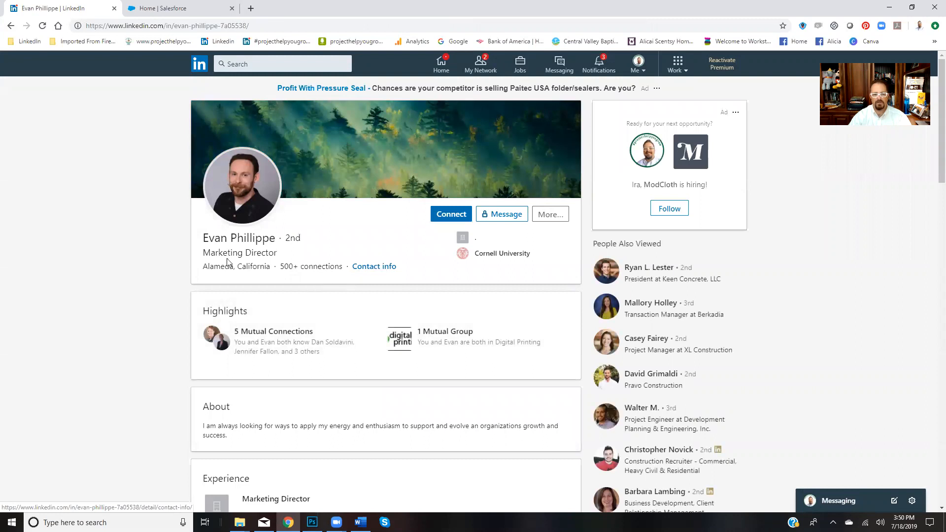
pyautogui.scroll(-3)
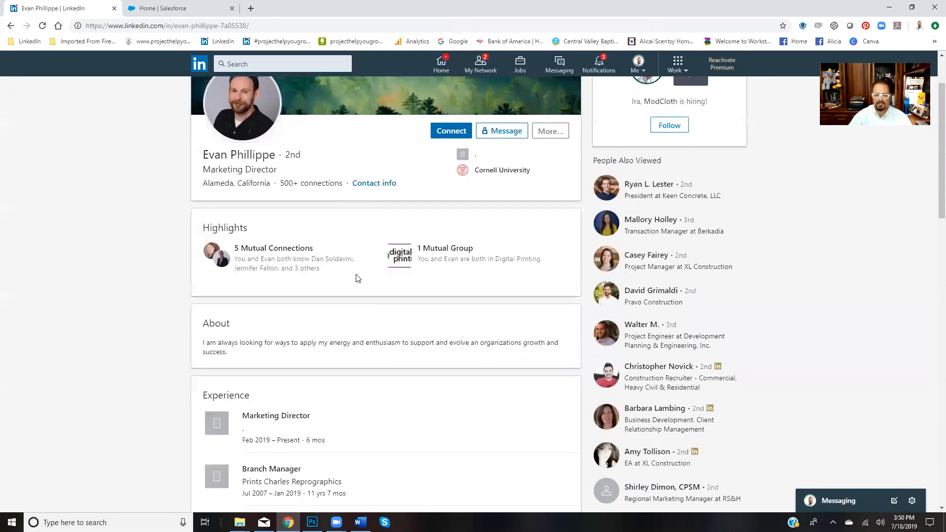
pyautogui.scroll(-3)
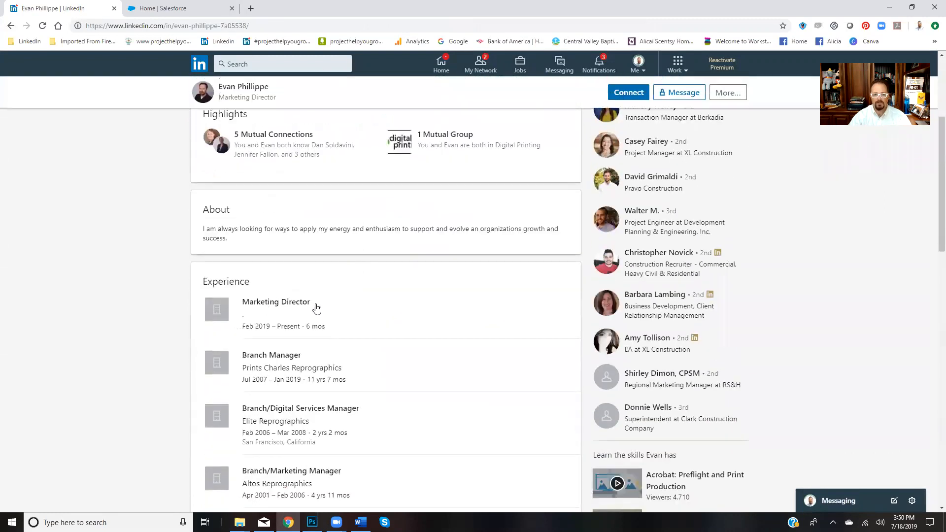
pyautogui.scroll(-3)
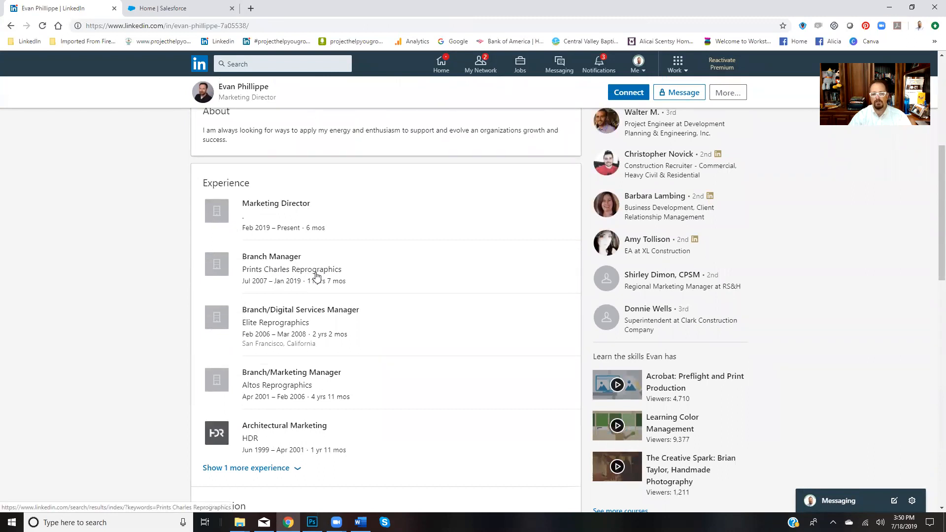
pyautogui.scroll(-3)
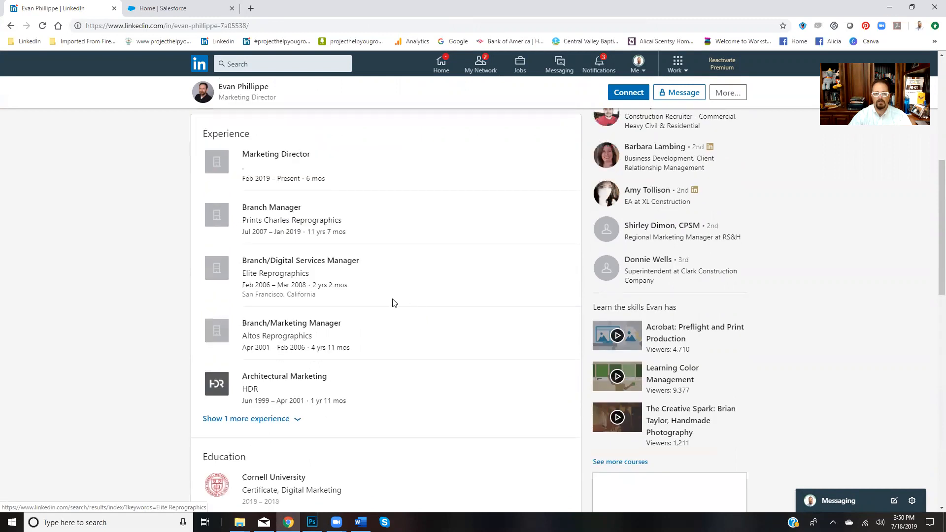
pyautogui.moveTo(305, 341)
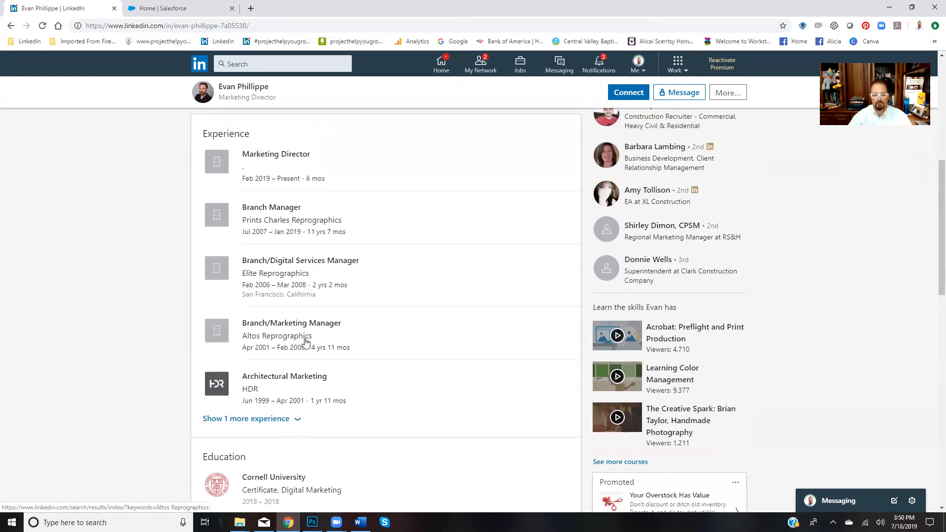
pyautogui.moveTo(361, 301)
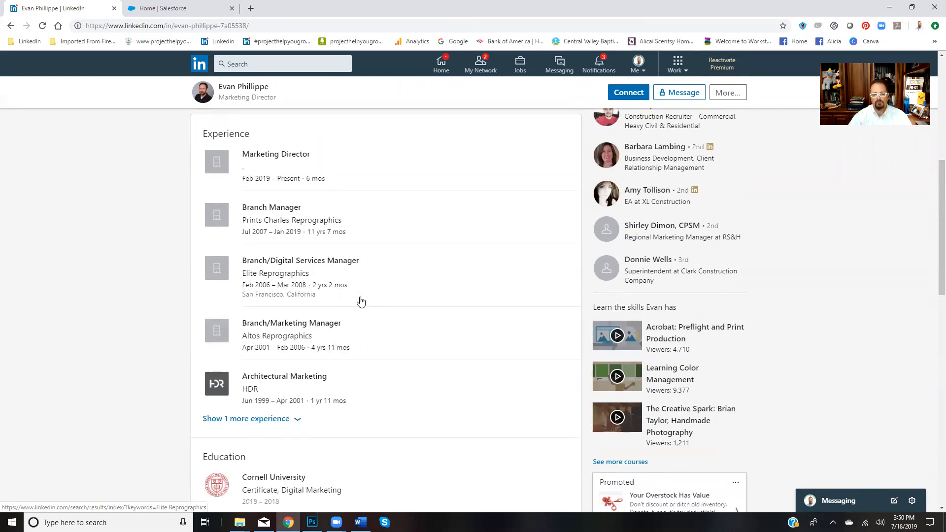
pyautogui.scroll(-3)
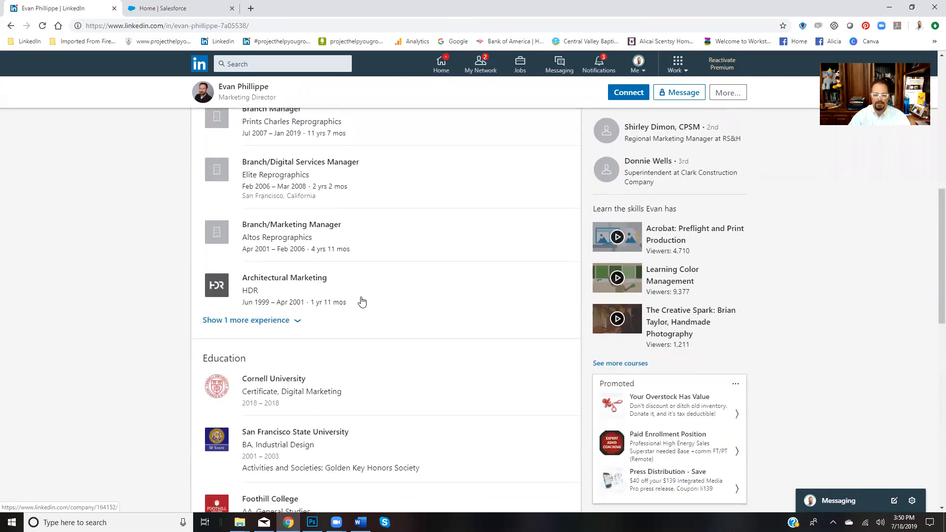
pyautogui.scroll(3)
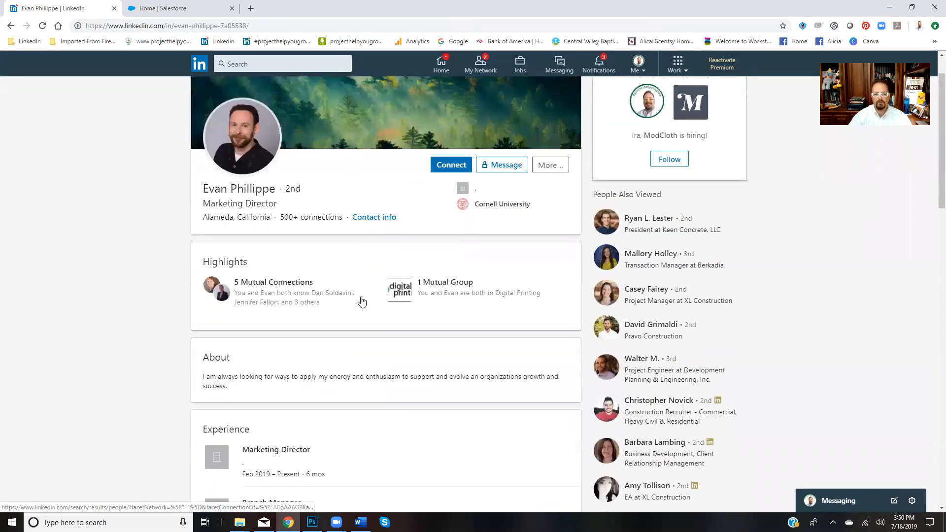
pyautogui.scroll(-3)
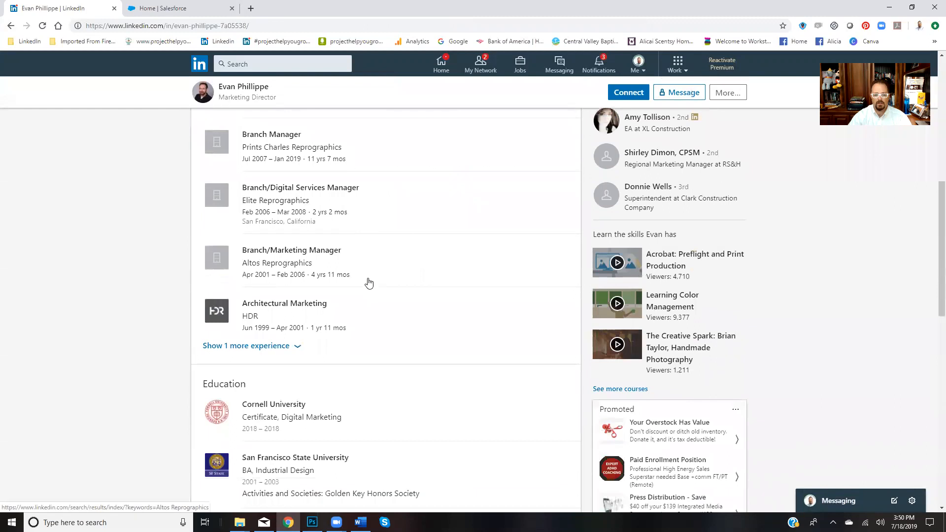
pyautogui.scroll(-3)
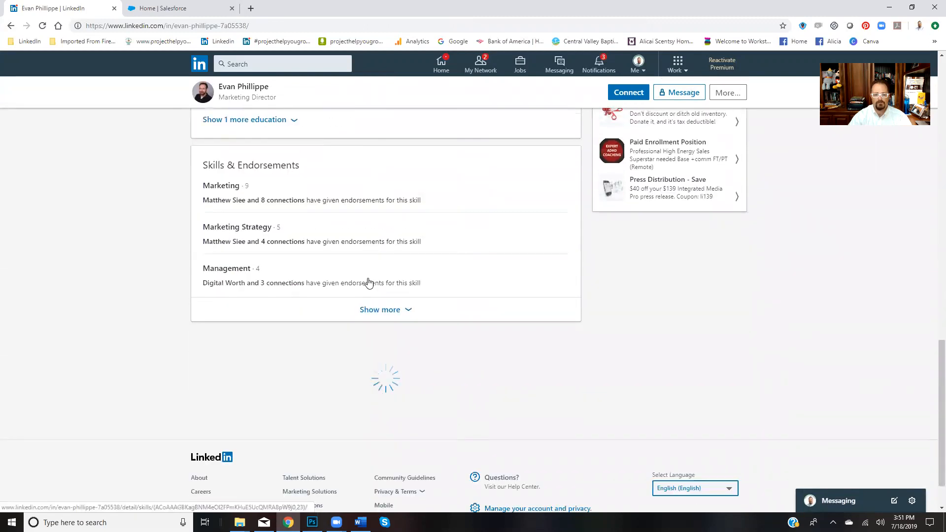
pyautogui.scroll(3)
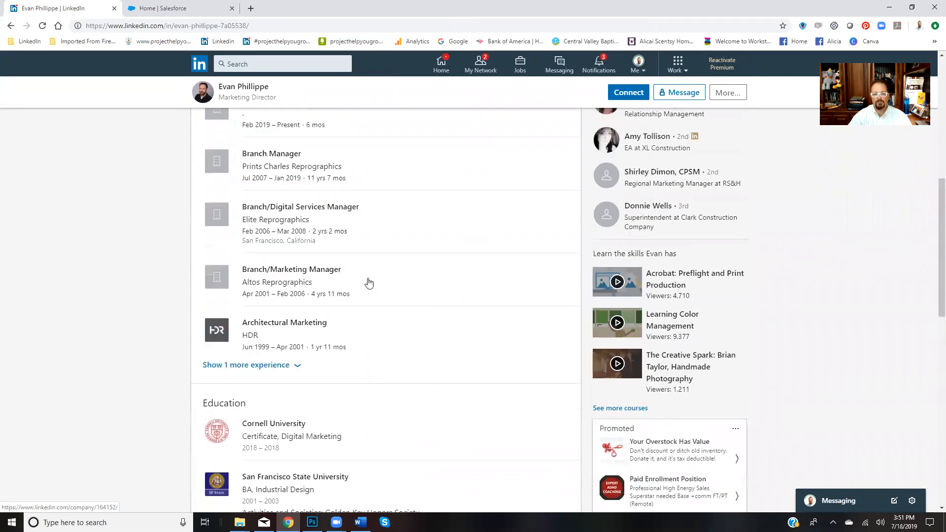
pyautogui.scroll(3)
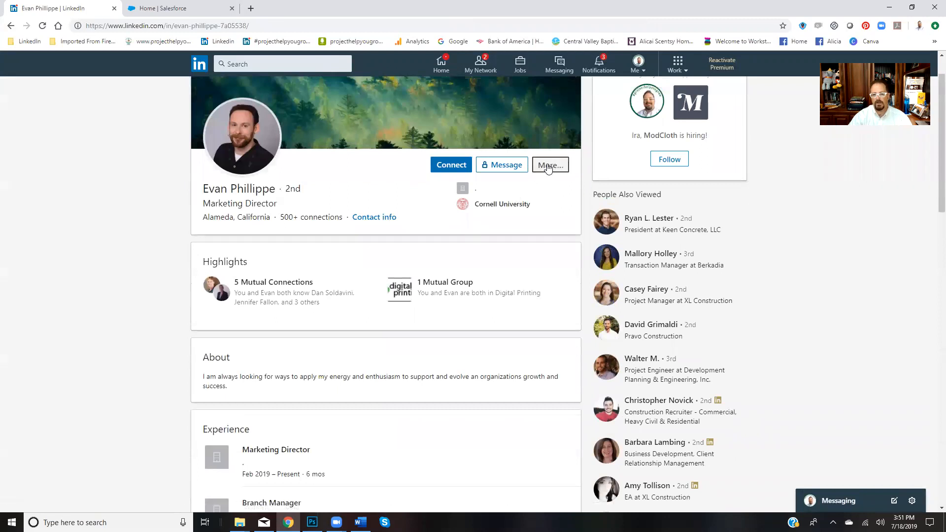
# Step: Verify the Marketing Director already shows Following, then go back to the results
pyautogui.click(548, 165)
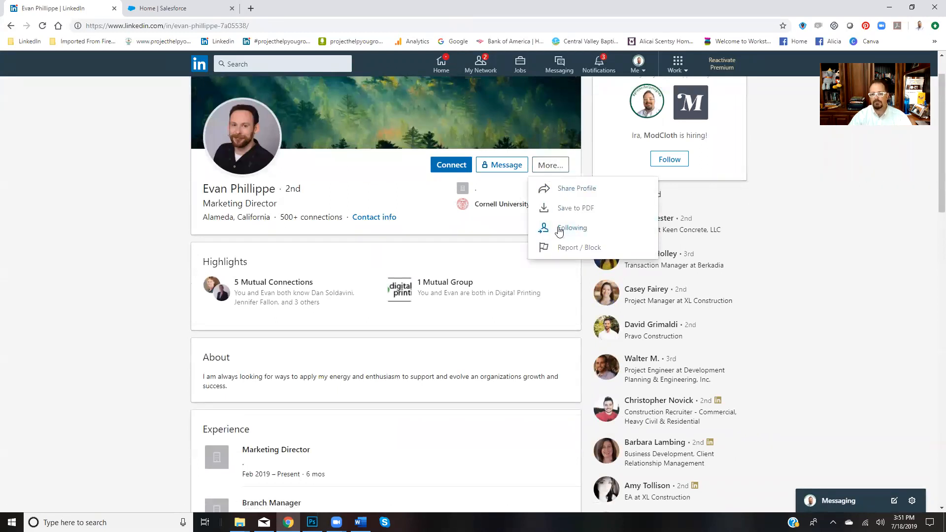
pyautogui.moveTo(557, 143)
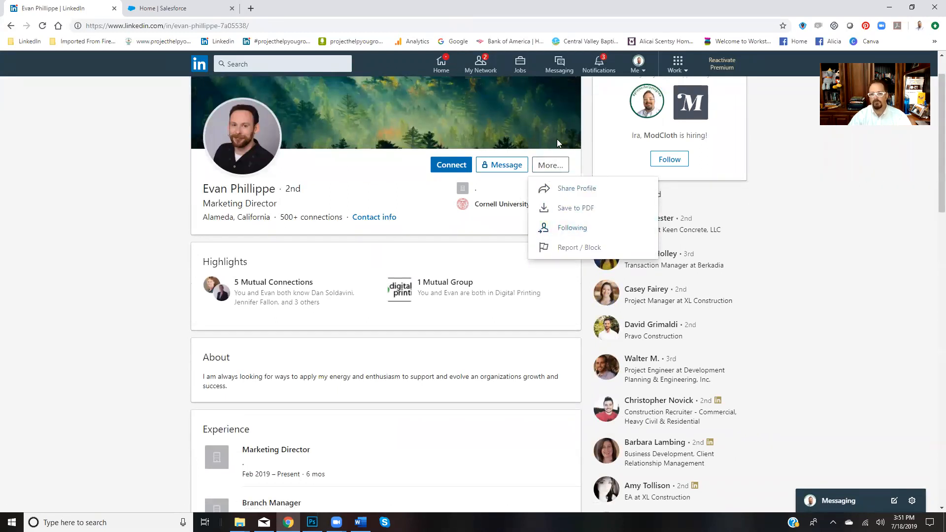
pyautogui.moveTo(286, 356)
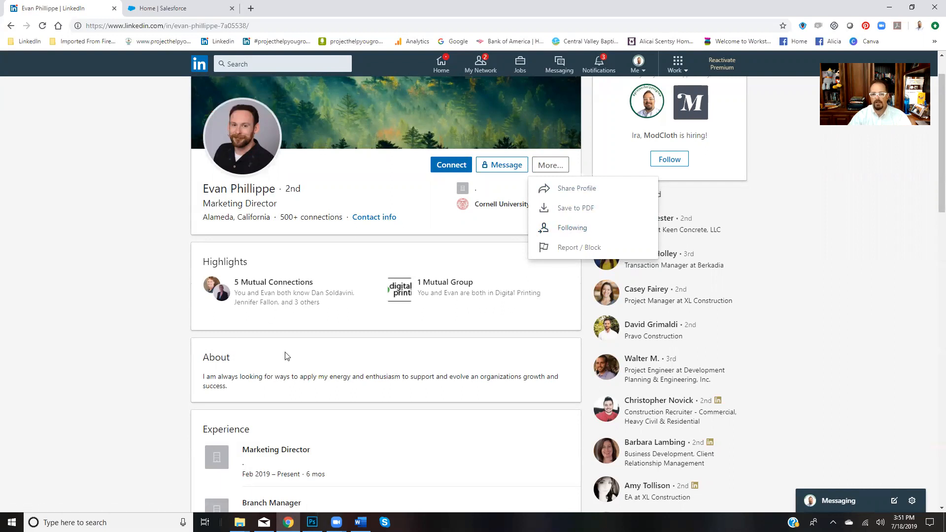
pyautogui.moveTo(548, 235)
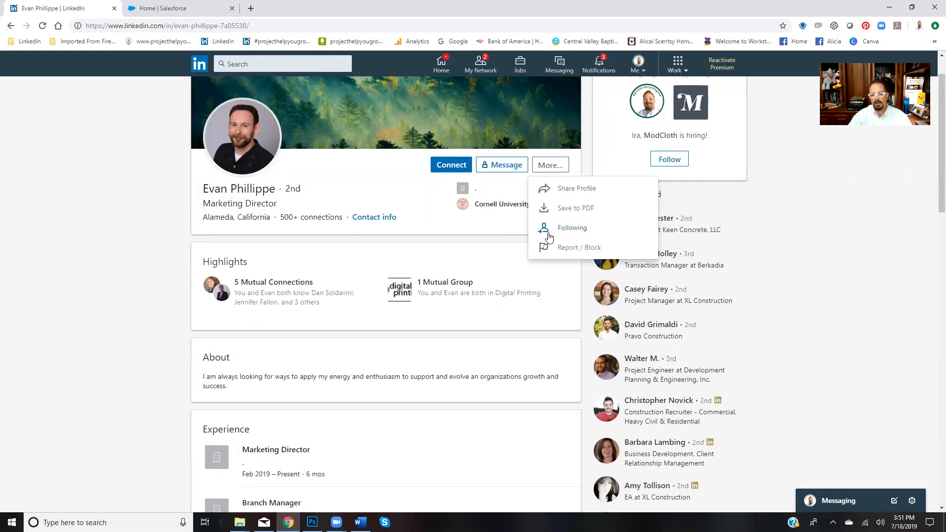
pyautogui.moveTo(11, 25)
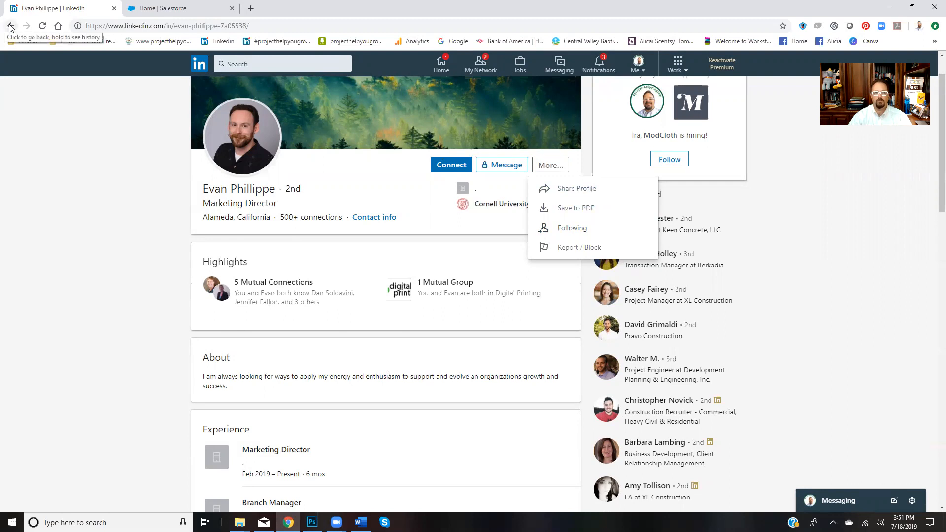
pyautogui.click(11, 25)
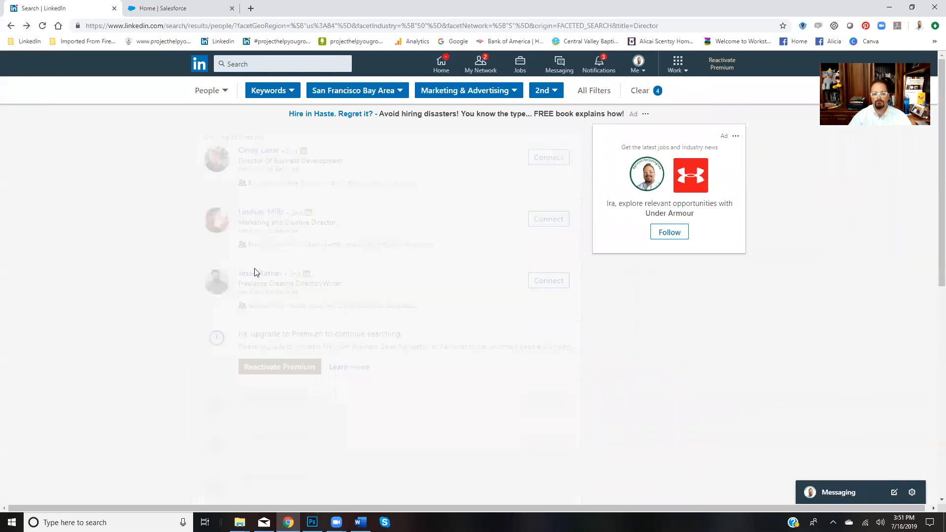
pyautogui.click(464, 90)
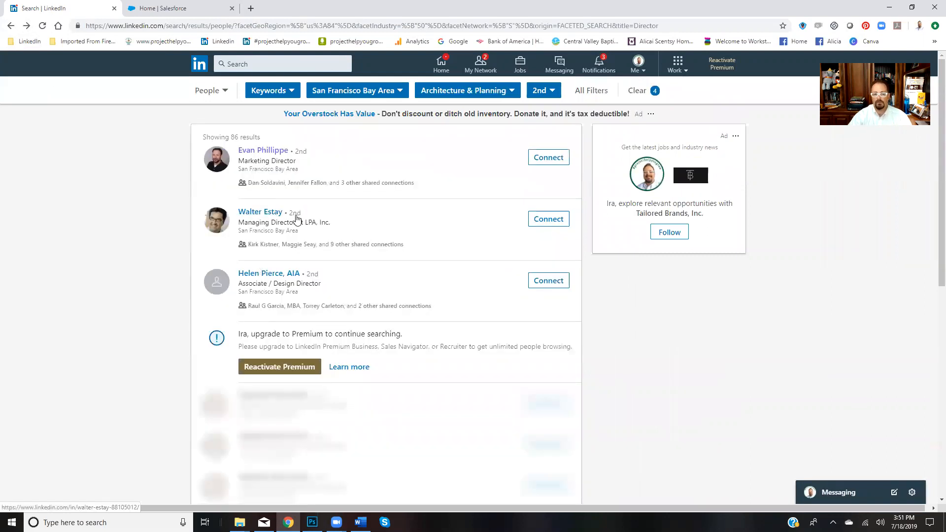
pyautogui.moveTo(260, 212)
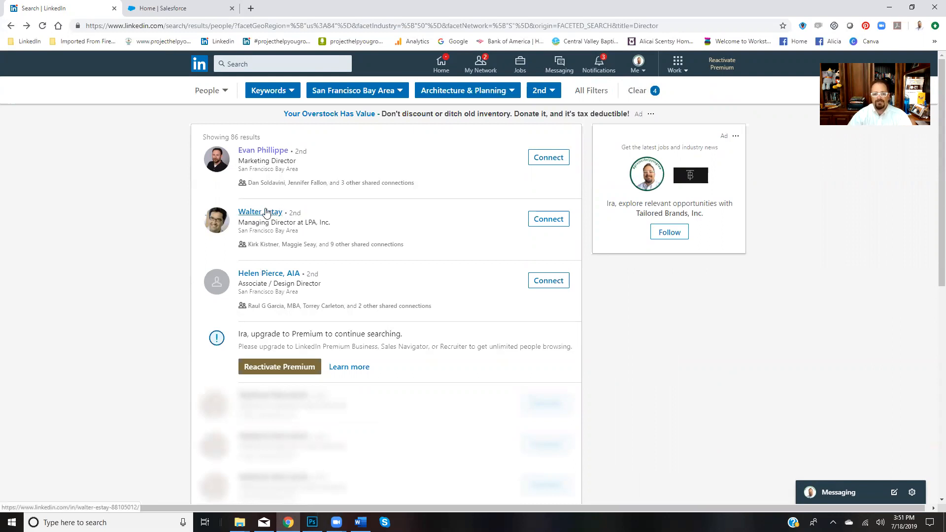
pyautogui.click(260, 212)
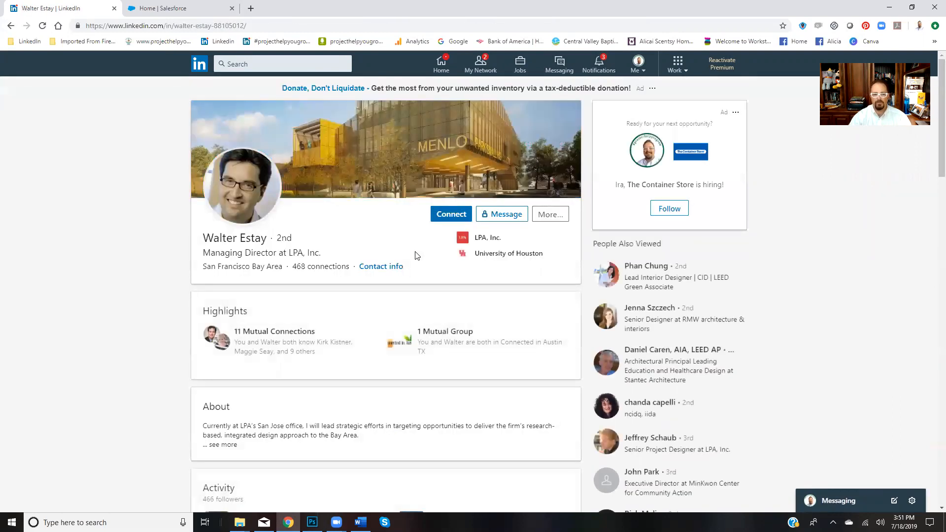
pyautogui.scroll(-3)
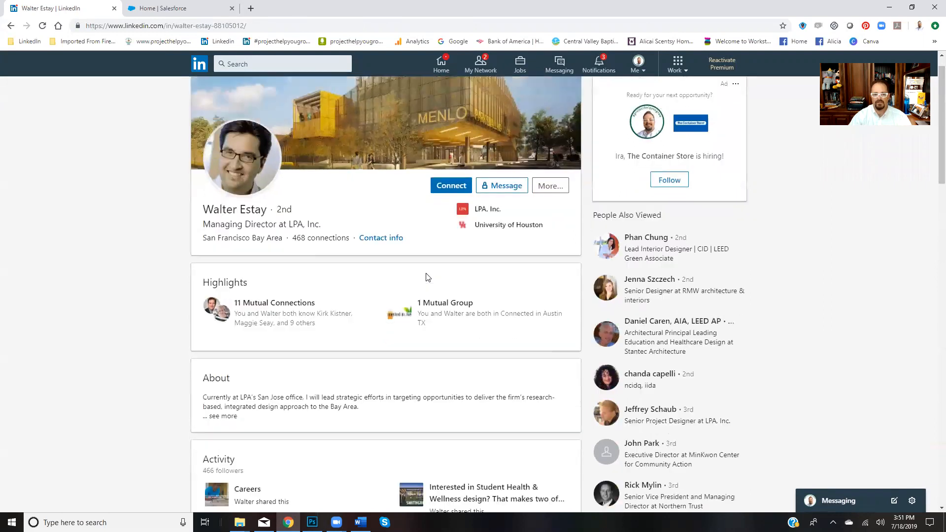
pyautogui.scroll(-3)
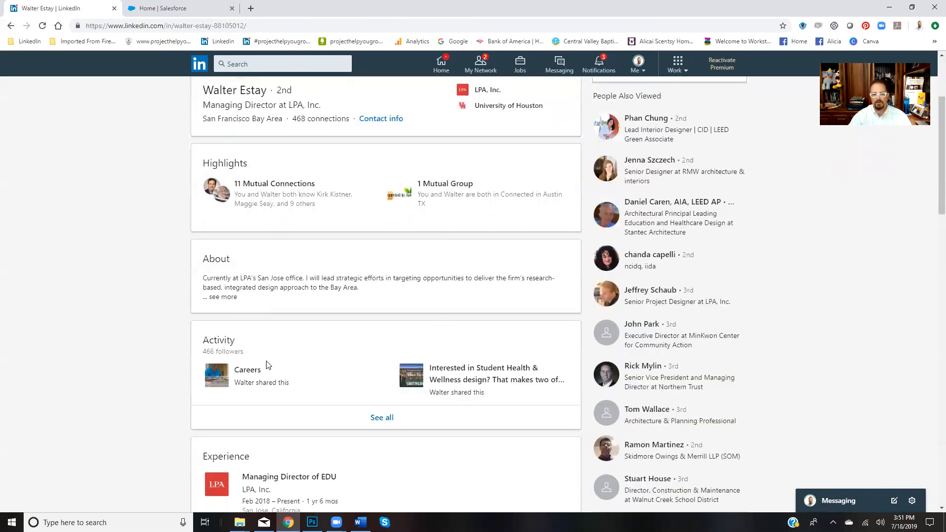
pyautogui.moveTo(276, 362)
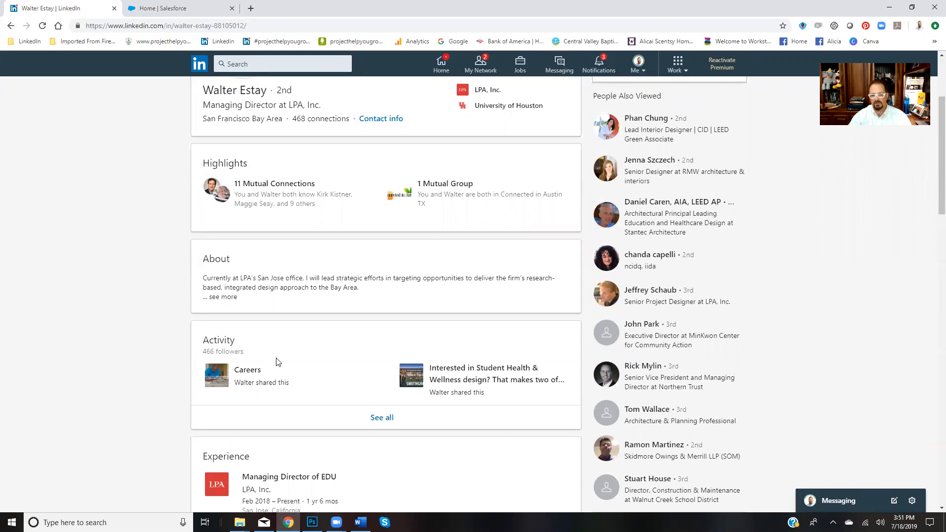
pyautogui.scroll(-3)
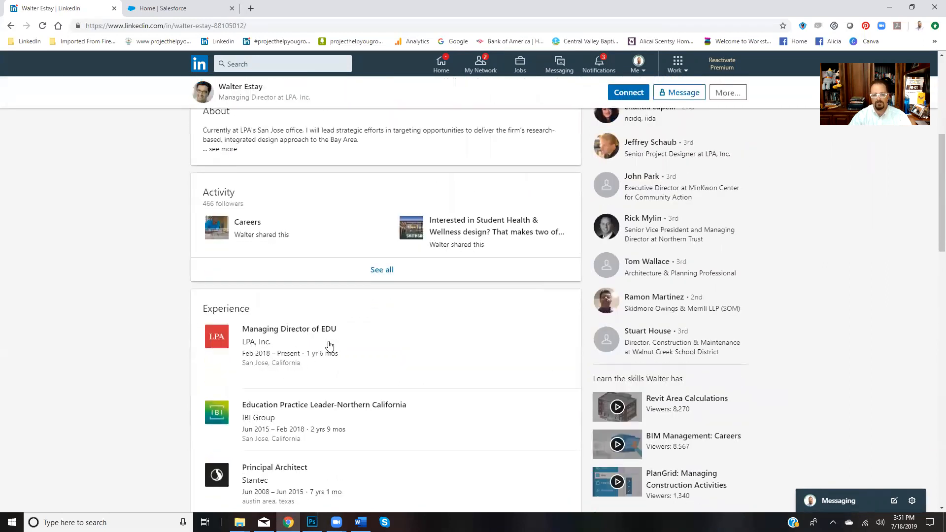
pyautogui.scroll(-3)
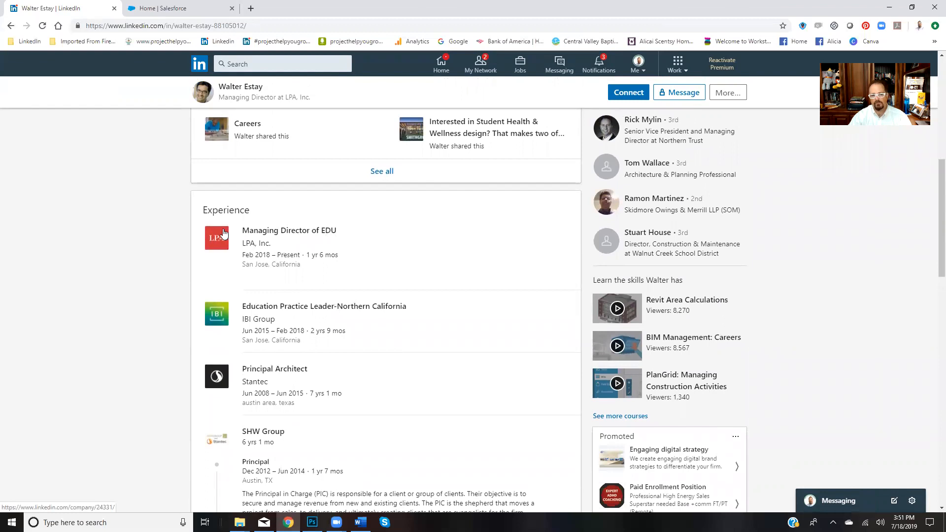
pyautogui.moveTo(403, 307)
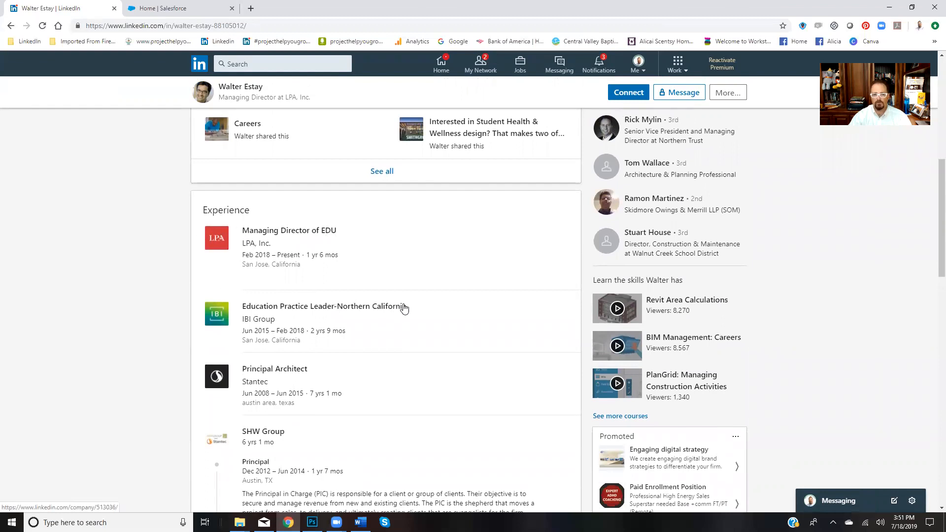
pyautogui.moveTo(355, 347)
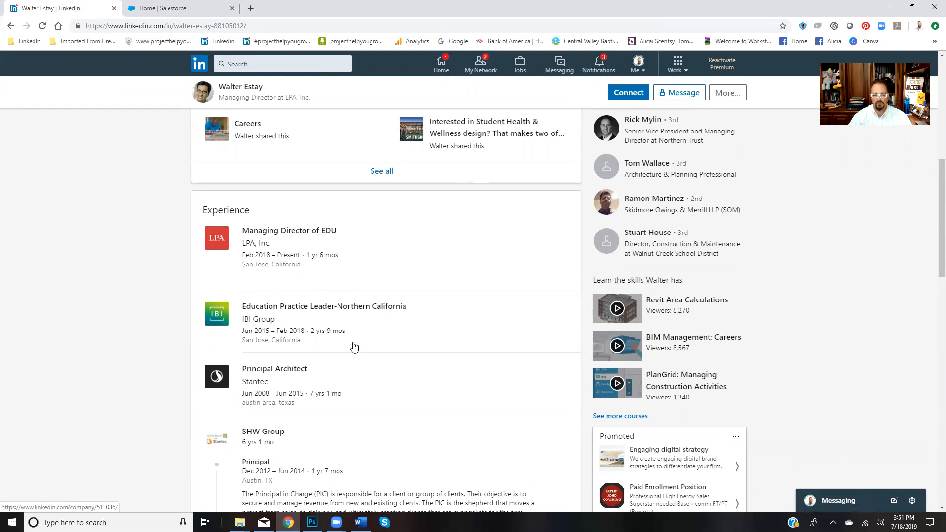
pyautogui.moveTo(352, 314)
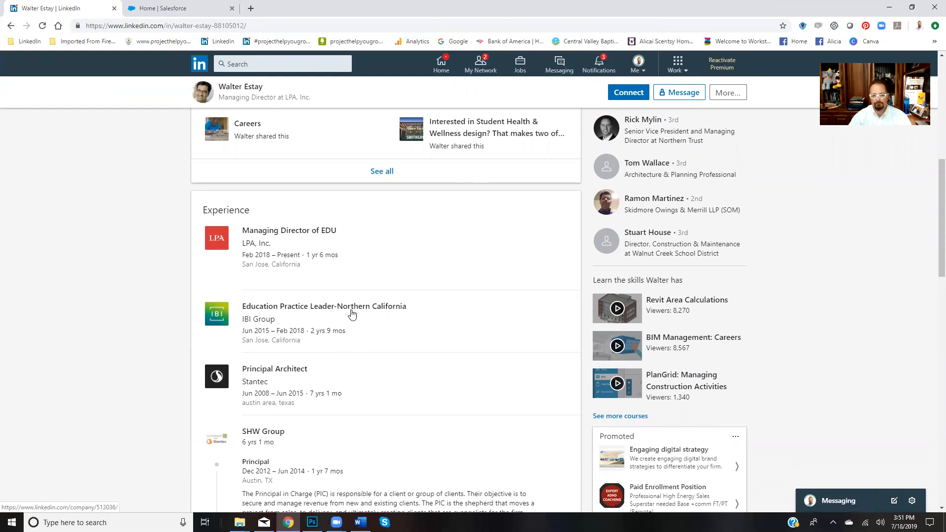
pyautogui.moveTo(298, 371)
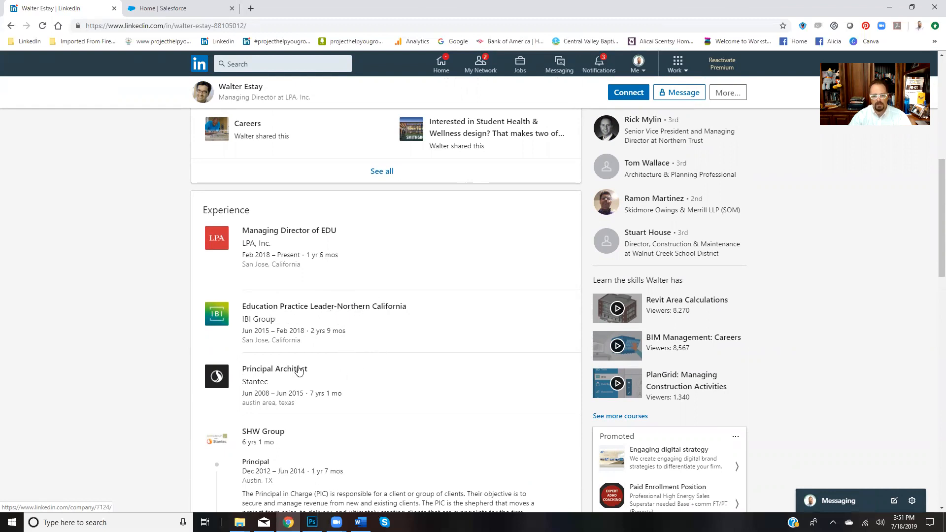
pyautogui.moveTo(303, 403)
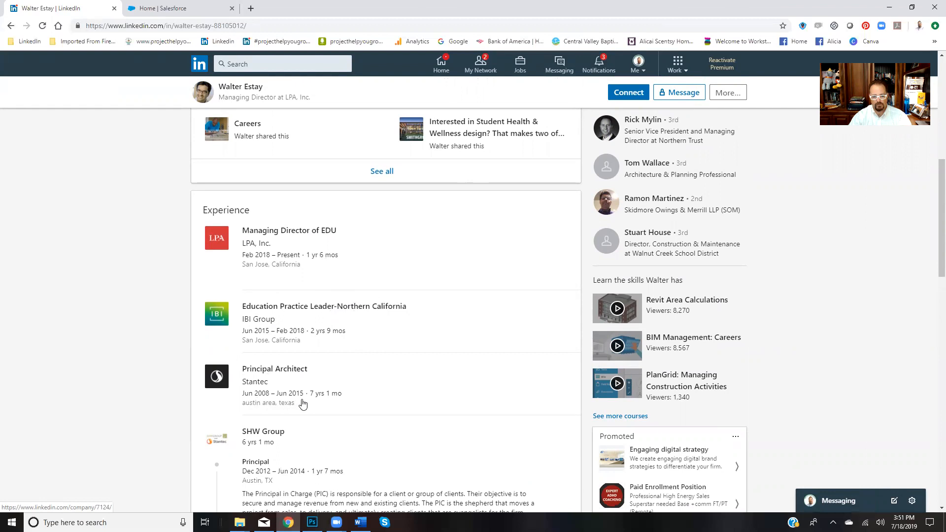
pyautogui.scroll(-3)
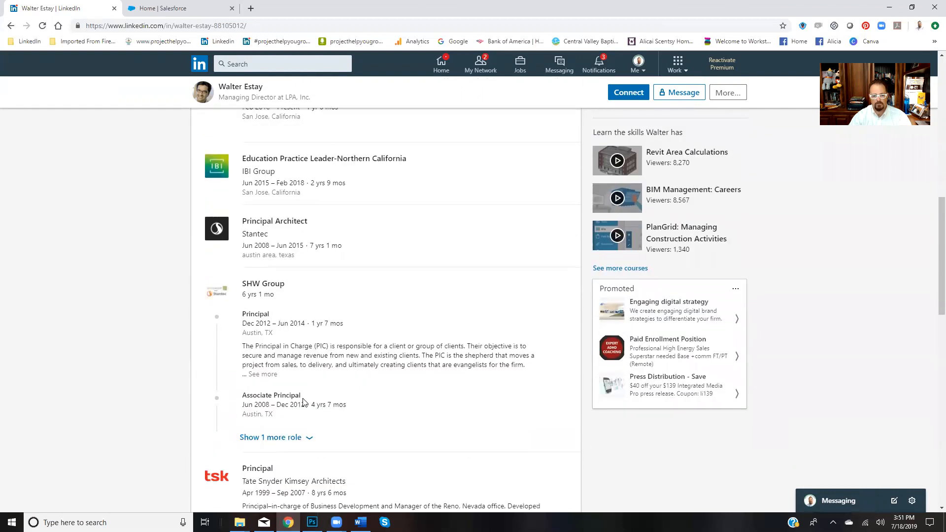
pyautogui.moveTo(303, 350)
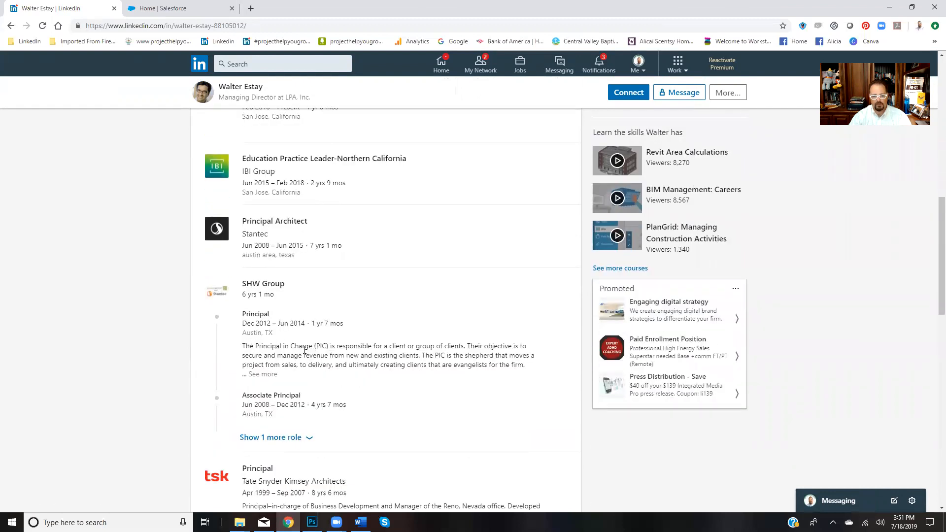
pyautogui.scroll(-3)
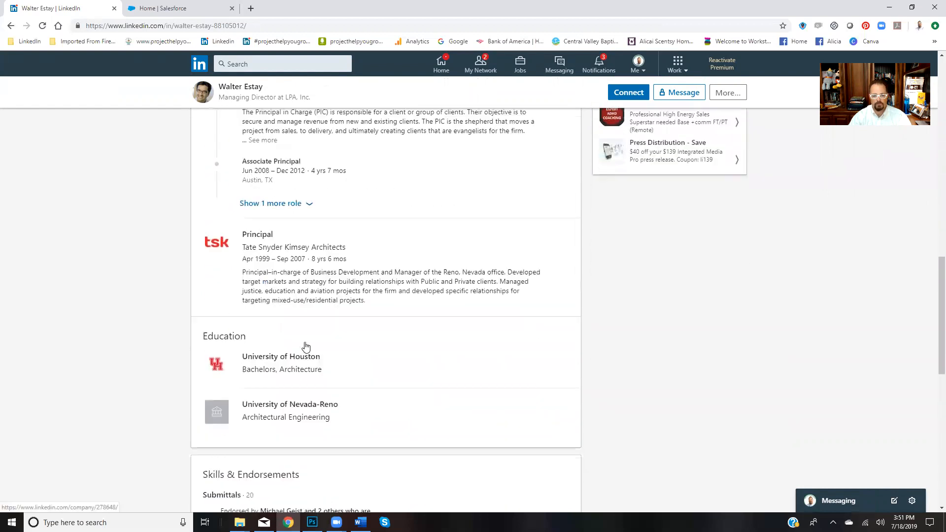
pyautogui.scroll(-3)
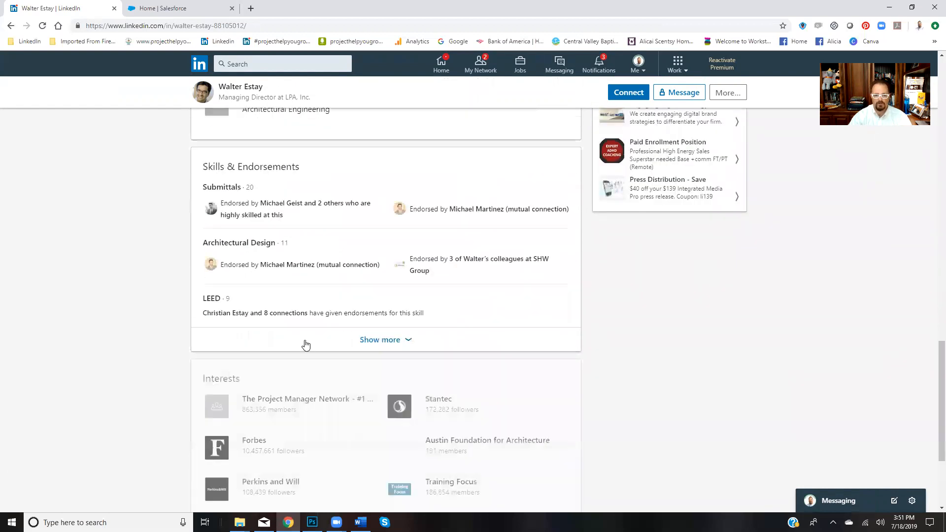
pyautogui.scroll(3)
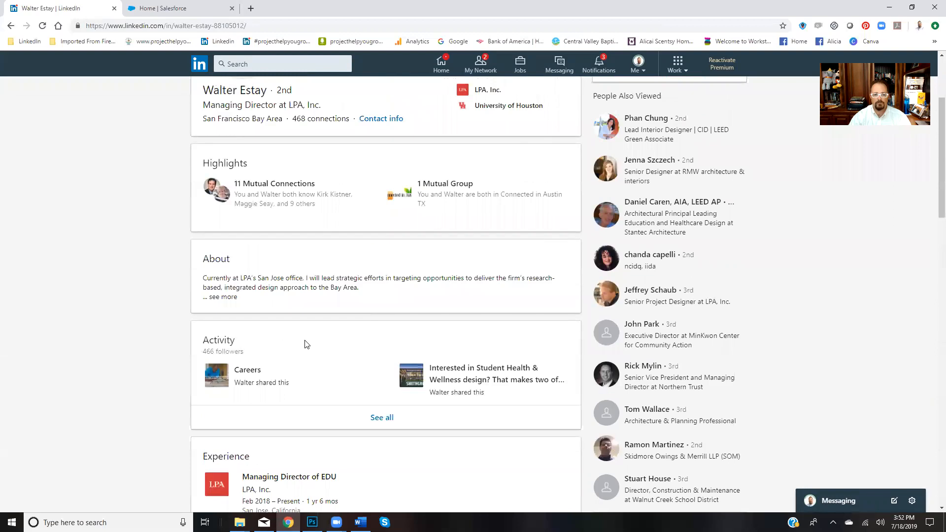
pyautogui.scroll(3)
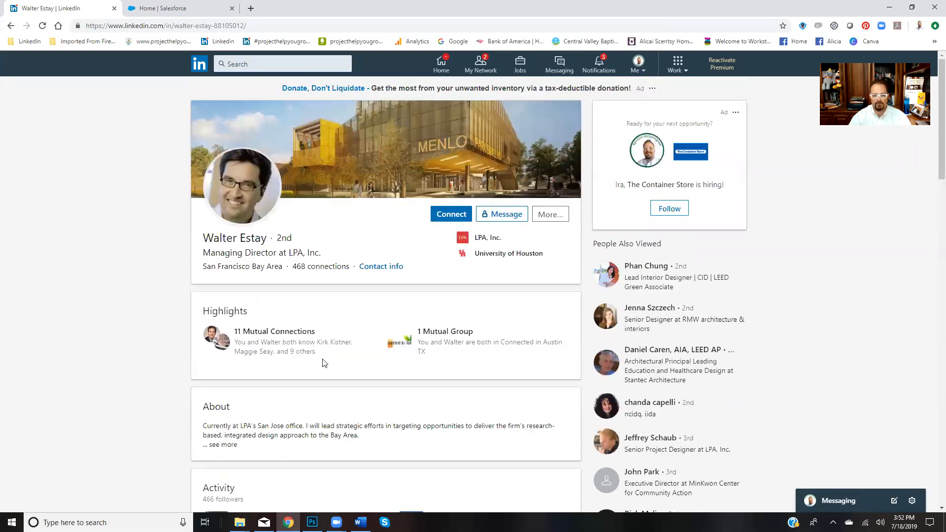
pyautogui.moveTo(473, 309)
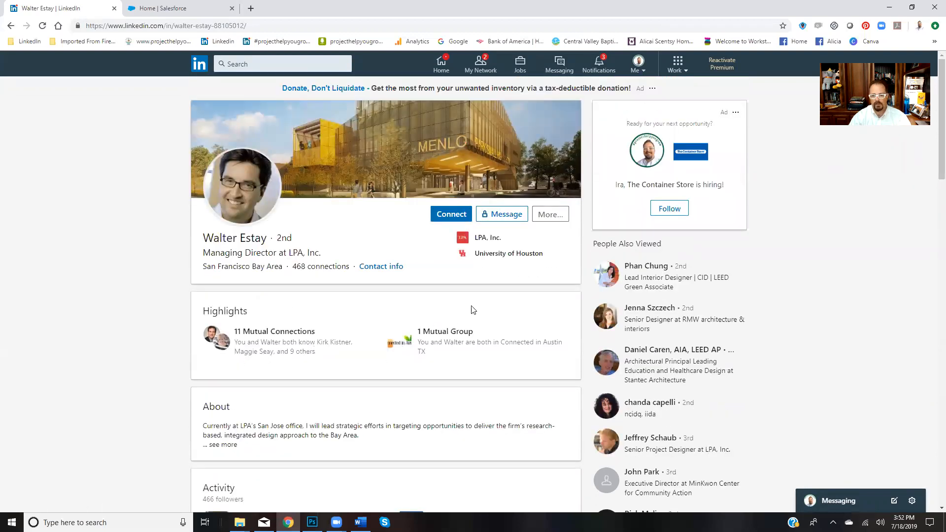
pyautogui.click(548, 214)
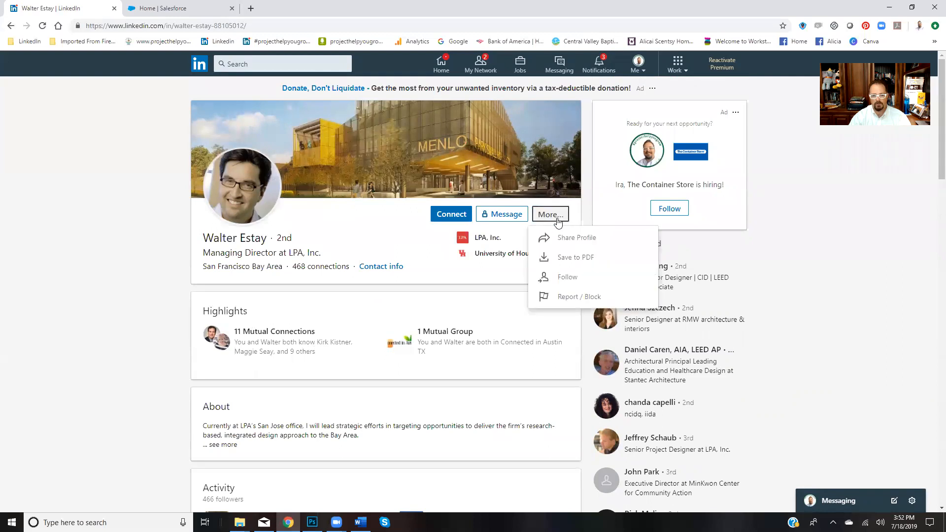
pyautogui.click(567, 277)
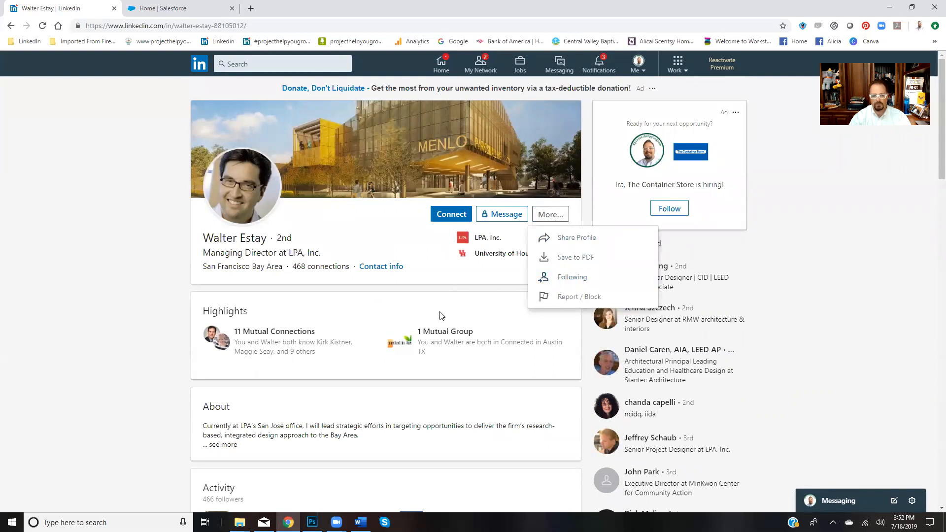
pyautogui.scroll(-3)
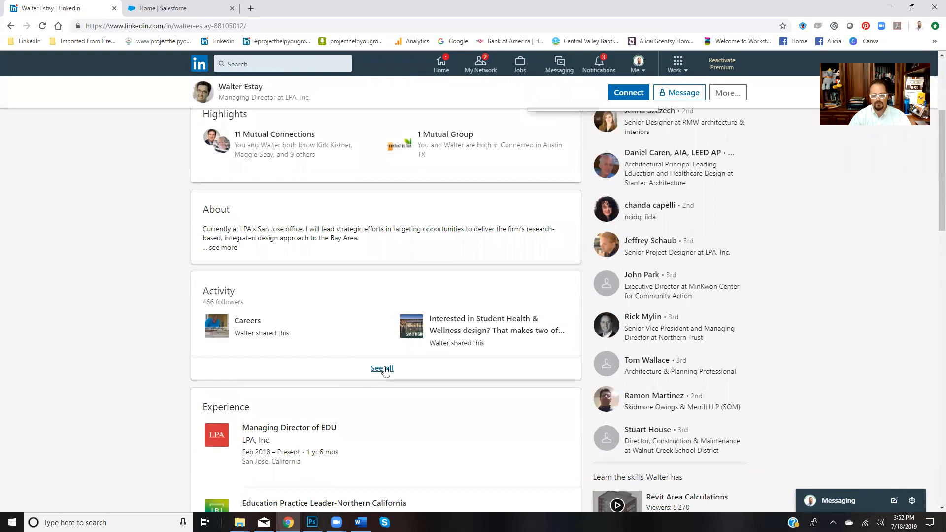
pyautogui.scroll(3)
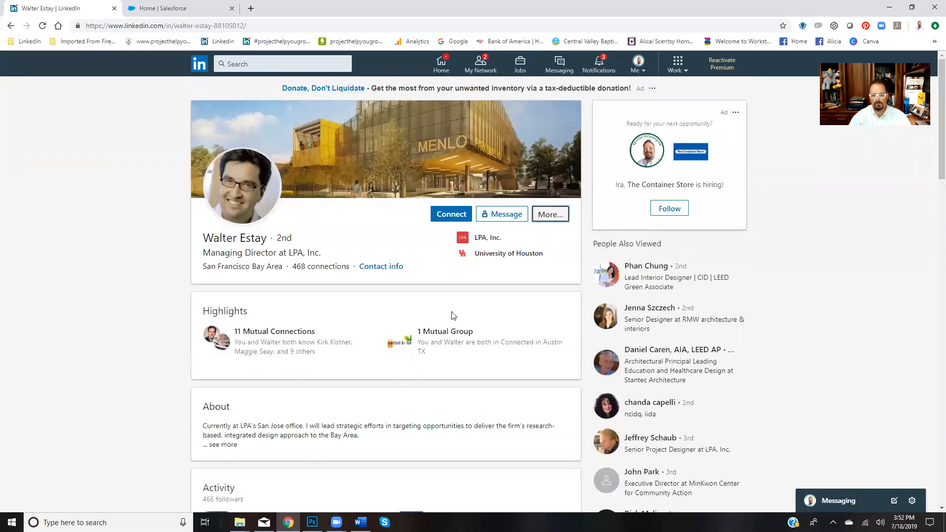
pyautogui.scroll(-3)
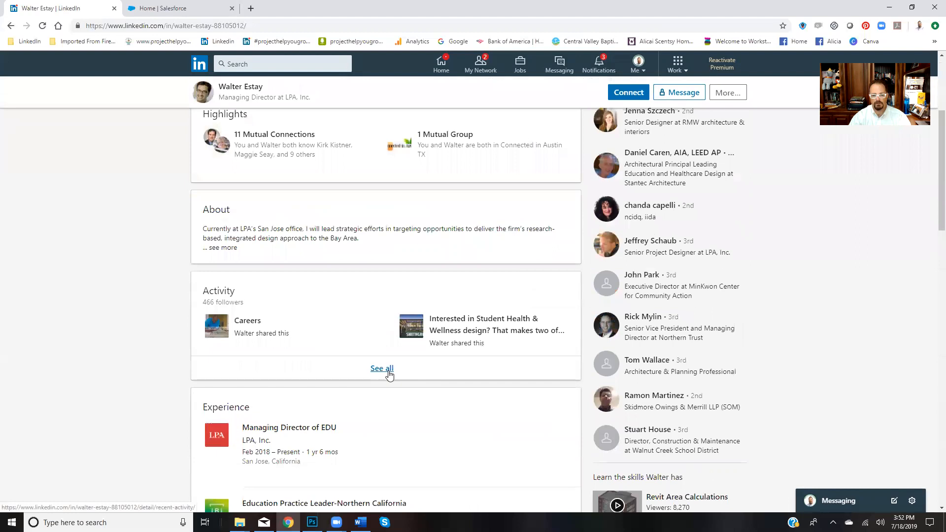
pyautogui.click(382, 368)
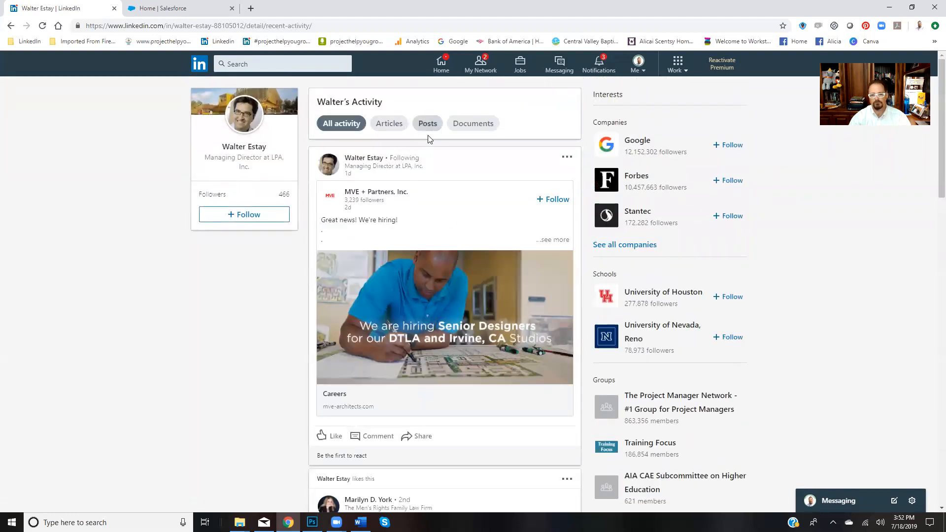
pyautogui.click(427, 123)
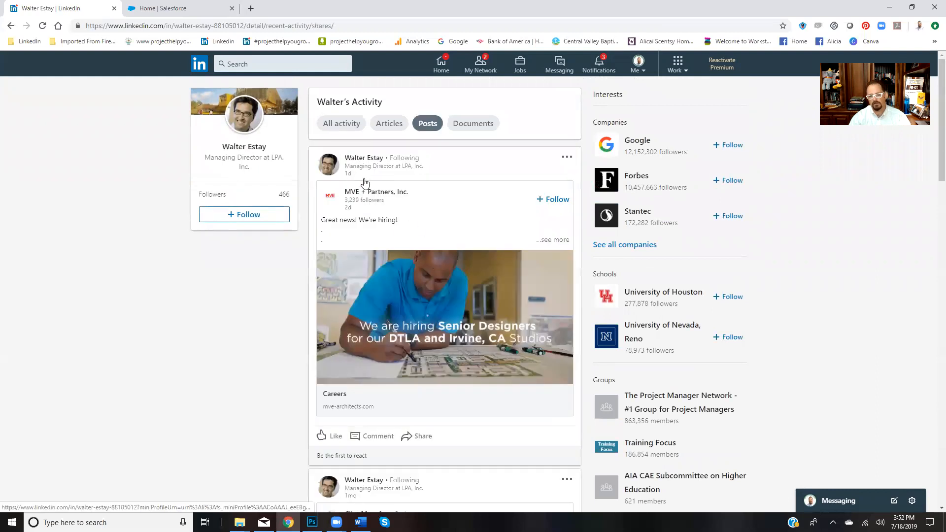
pyautogui.scroll(-3)
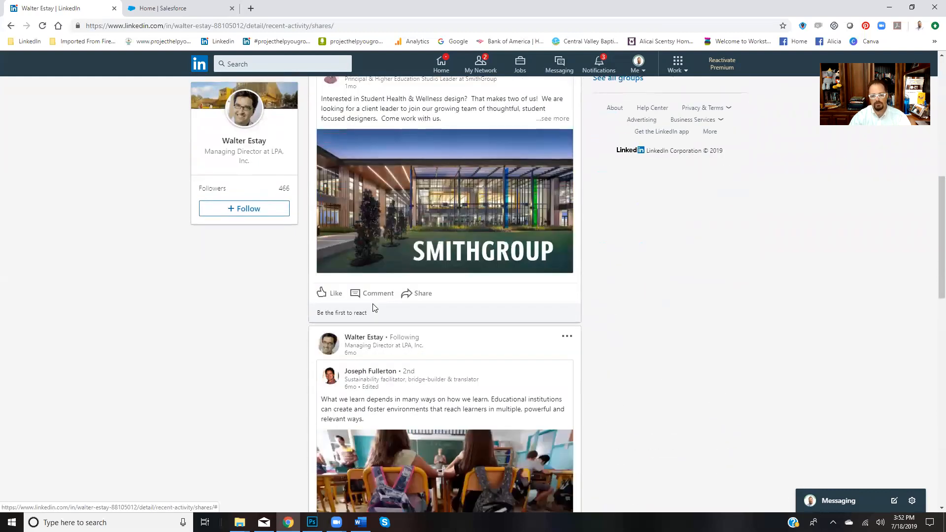
pyautogui.scroll(-3)
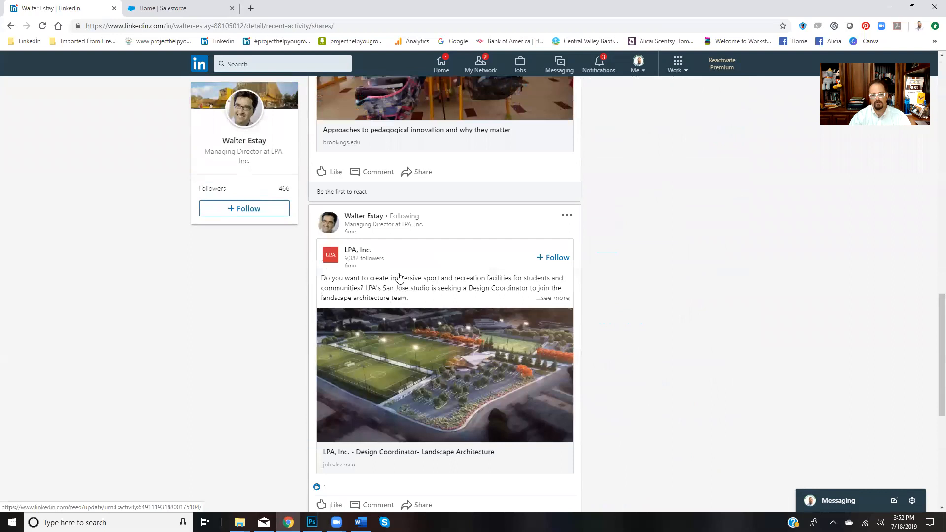
pyautogui.scroll(-3)
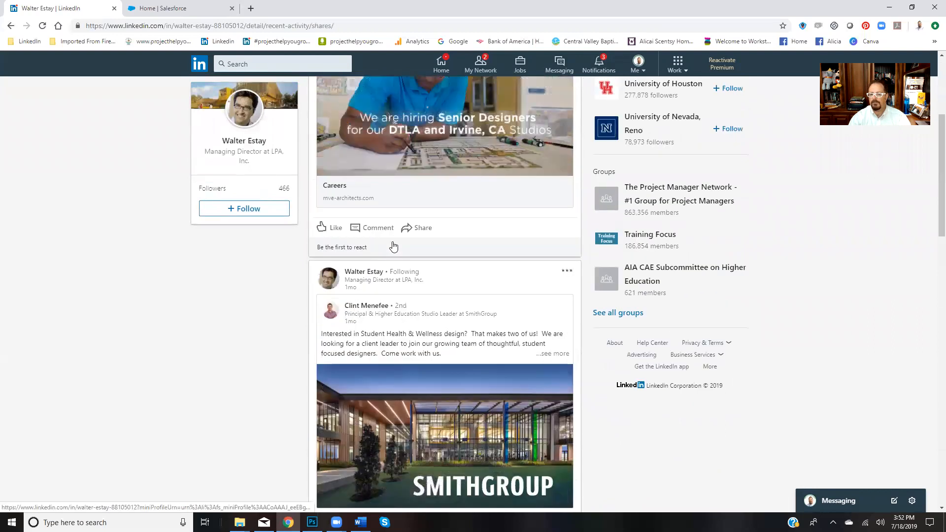
pyautogui.scroll(3)
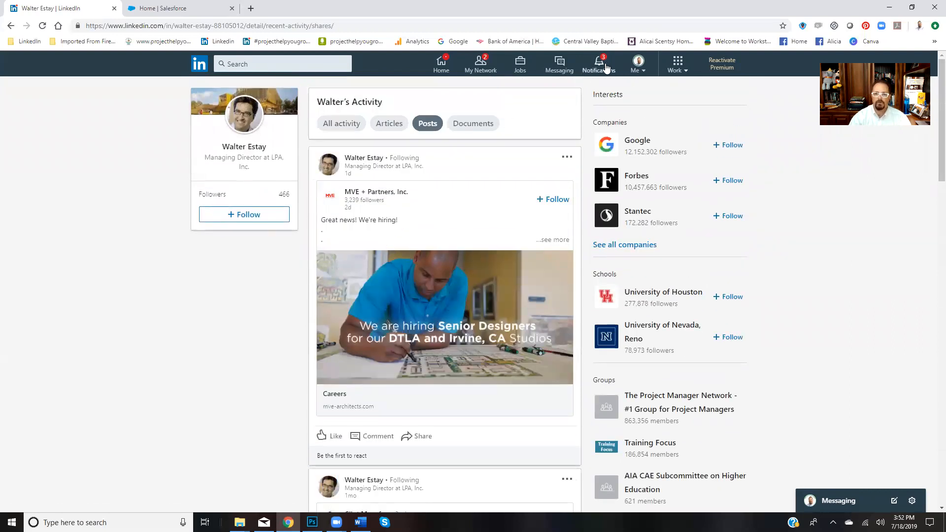
pyautogui.click(597, 63)
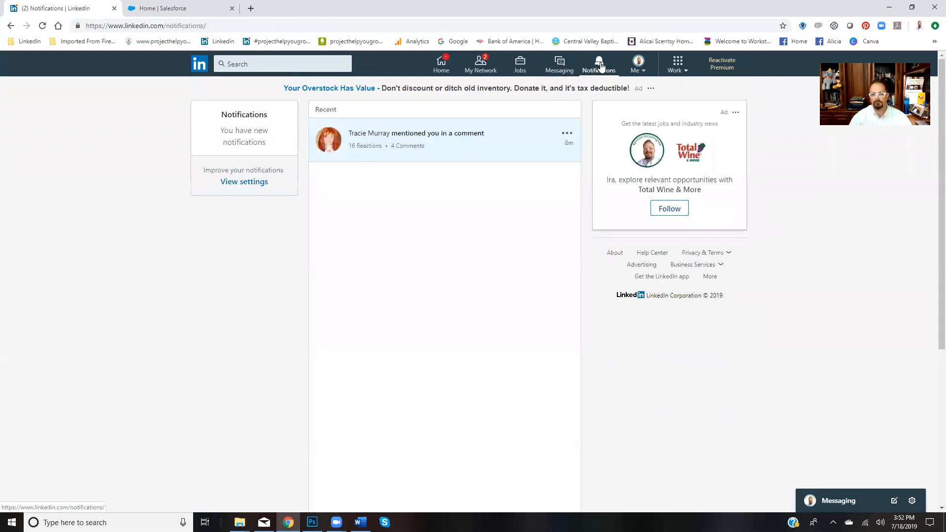
pyautogui.click(598, 63)
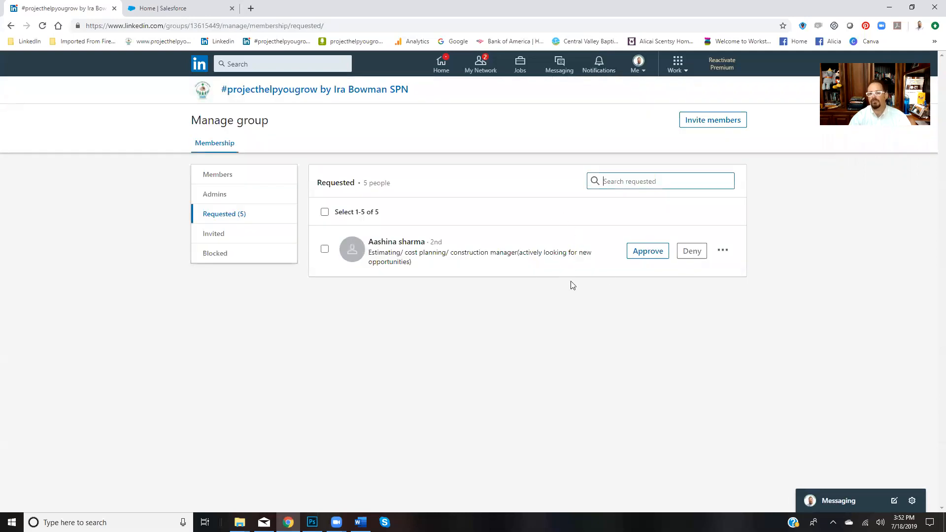
pyautogui.click(647, 250)
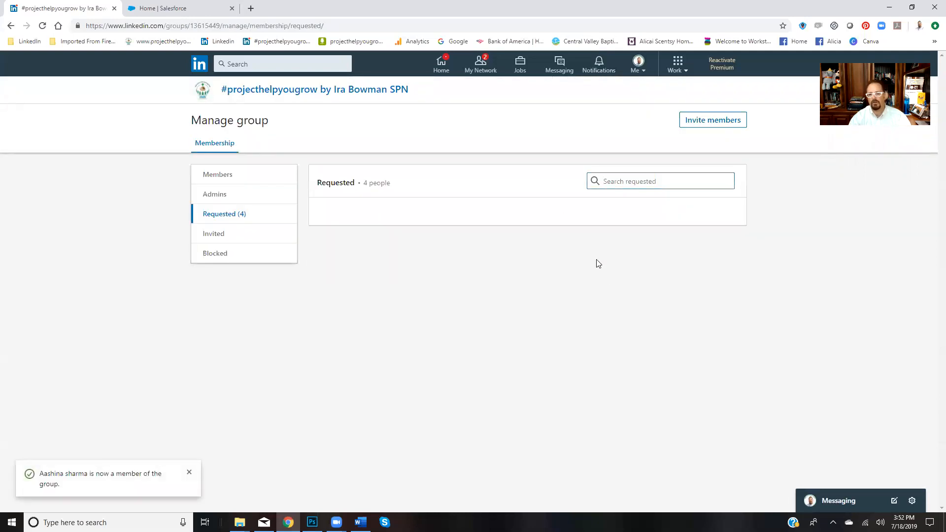
pyautogui.moveTo(348, 97)
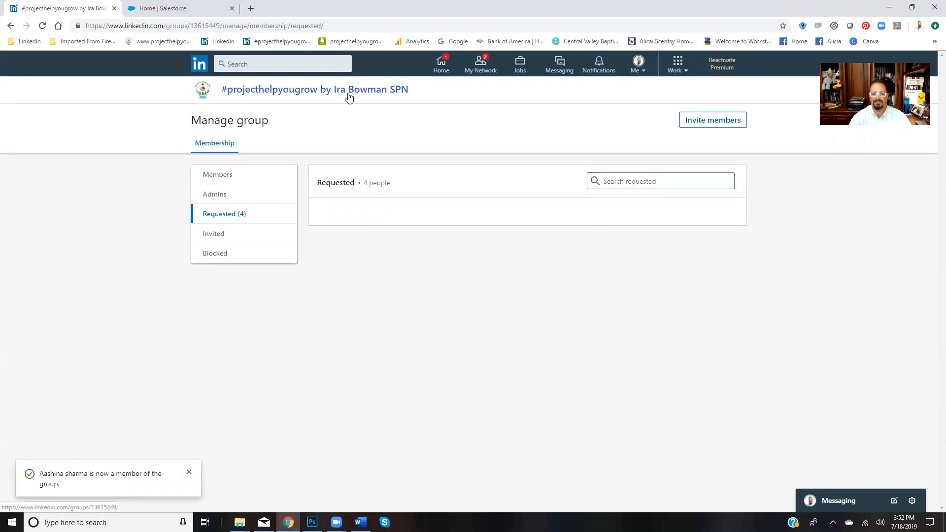
pyautogui.click(313, 89)
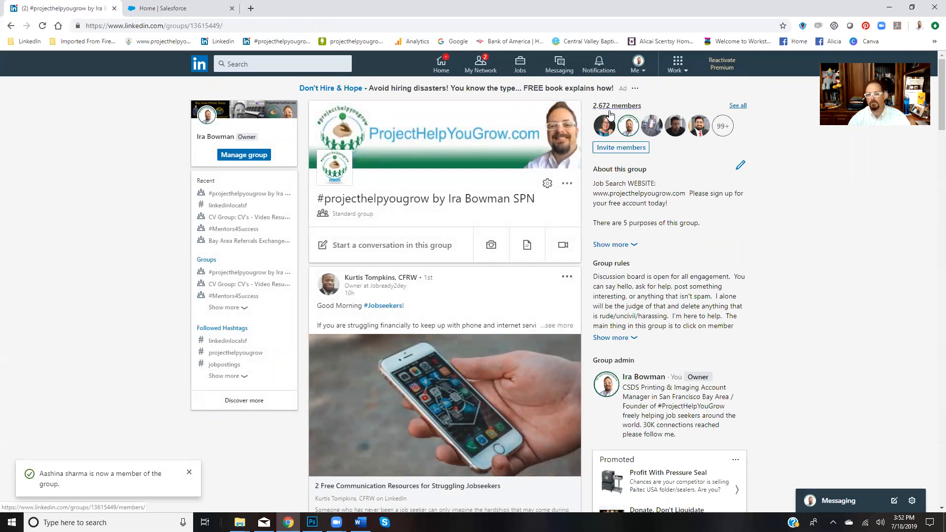
pyautogui.moveTo(520, 273)
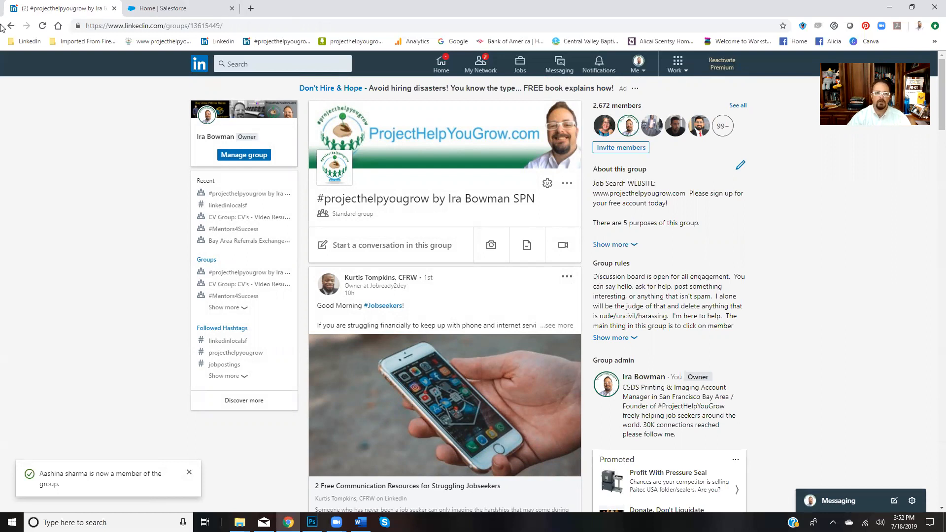
pyautogui.click(242, 154)
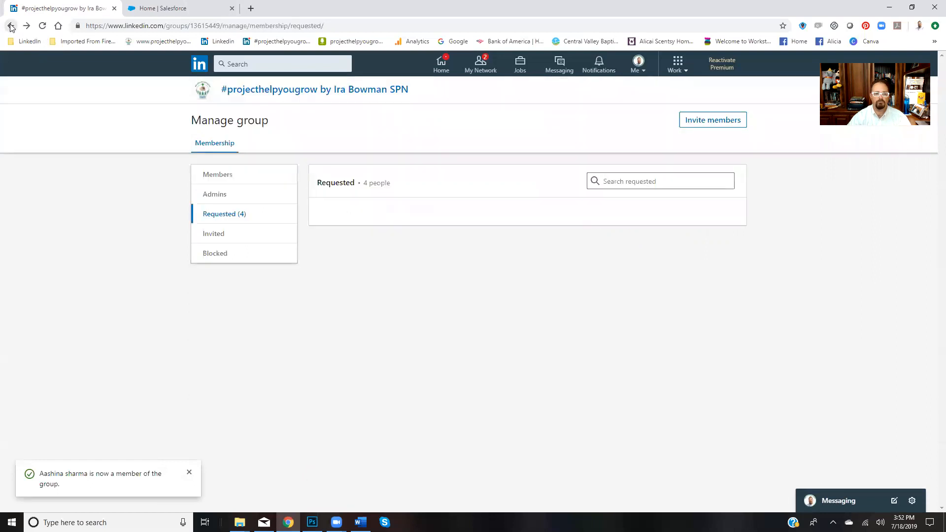
pyautogui.click(598, 64)
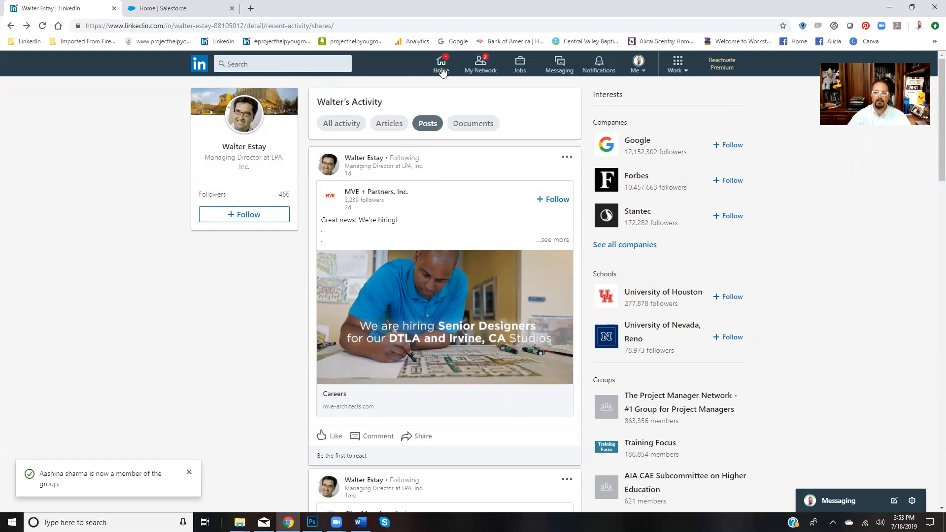
# Step: Open the top search box to show recent searches and category options
pyautogui.click(277, 64)
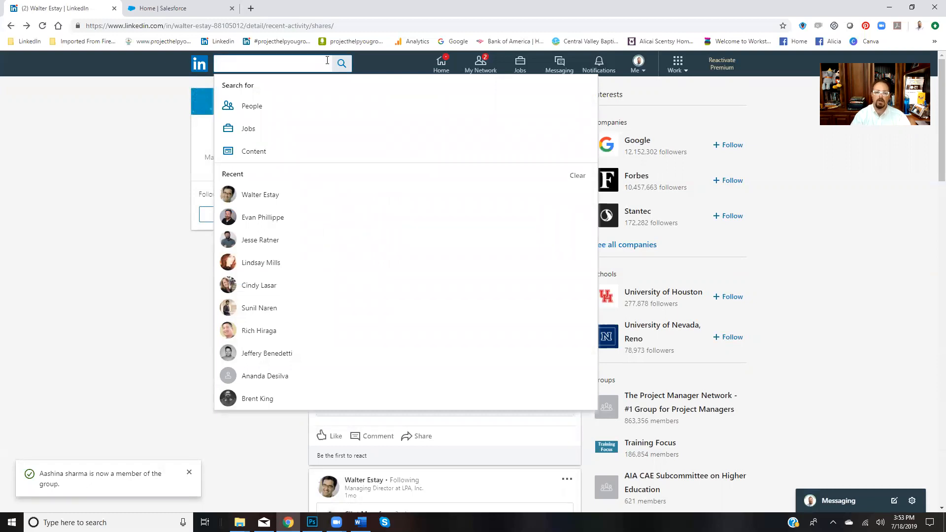
pyautogui.moveTo(357, 89)
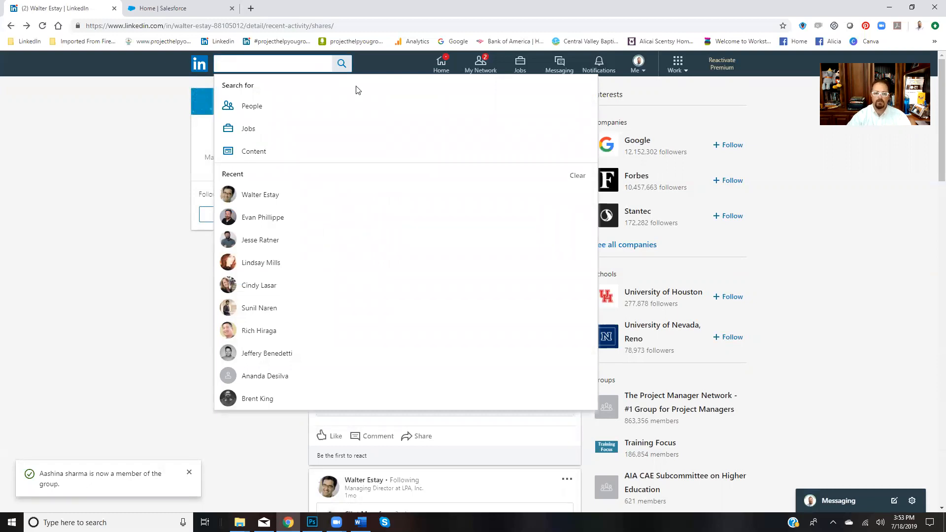